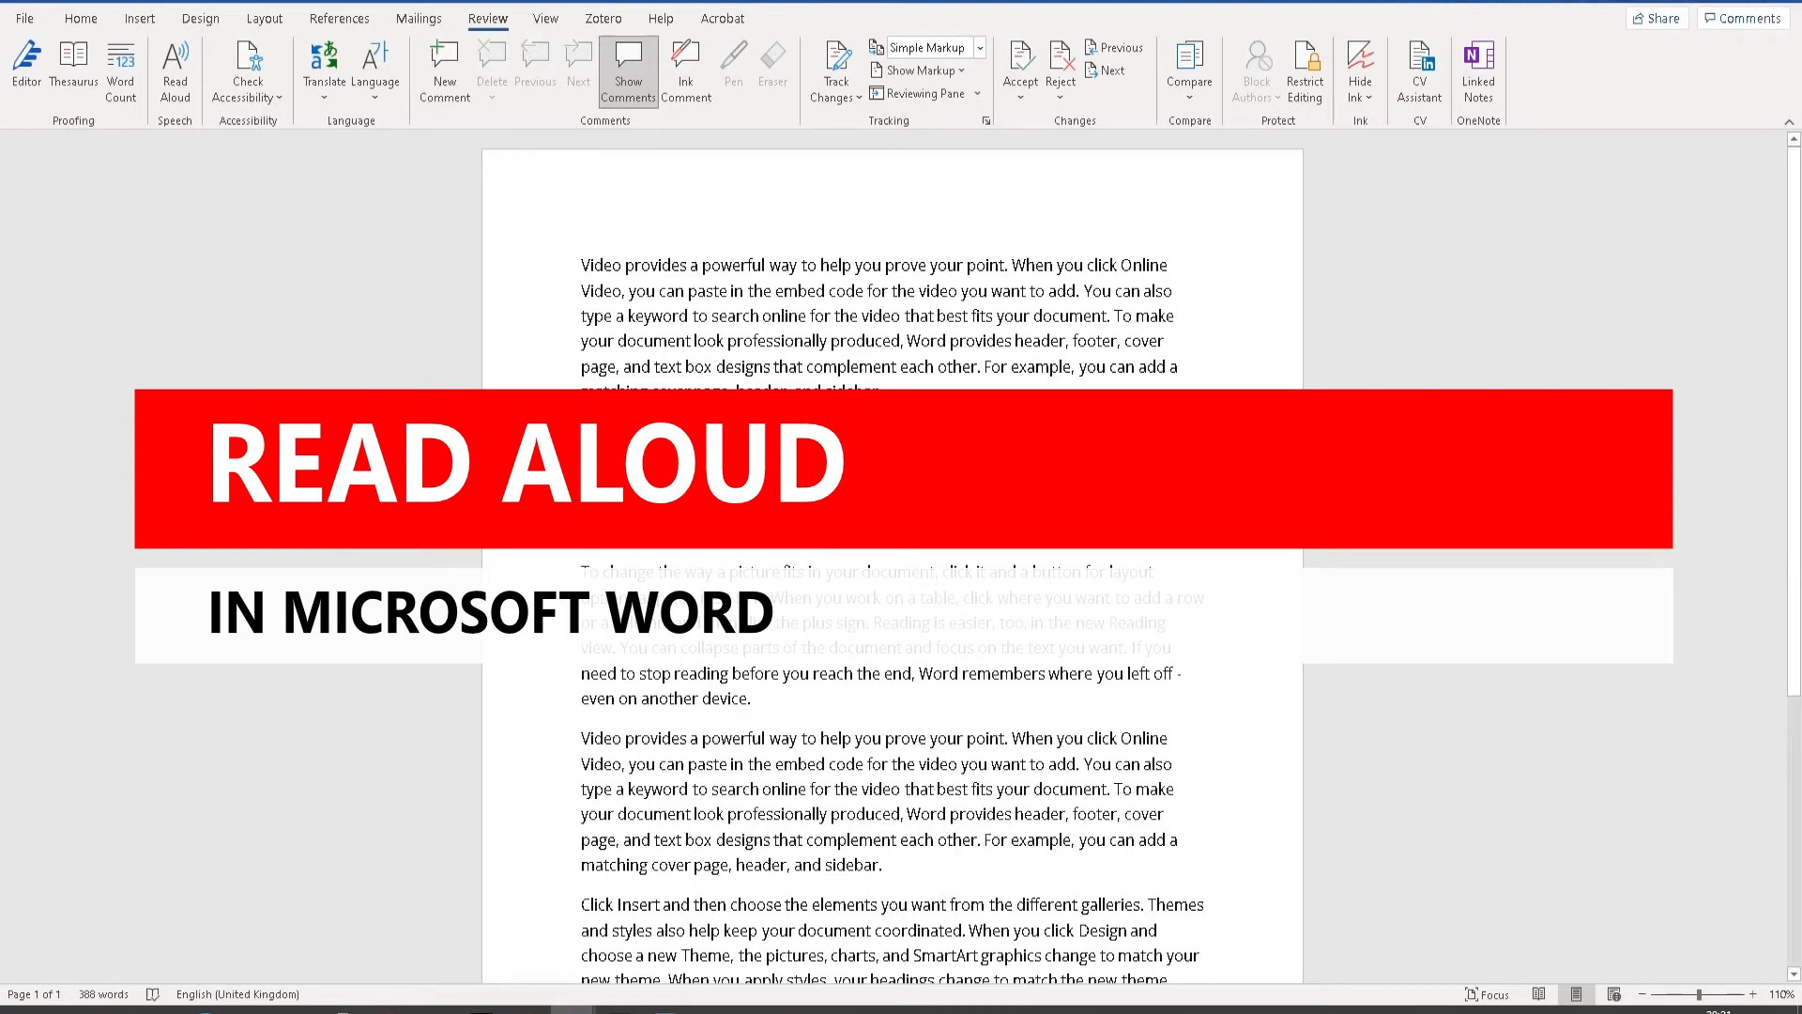
Step: Switch the ribbon to the Review tab to reveal the Read Aloud command
{"action": "left_click", "coordinate": [79, 19]}
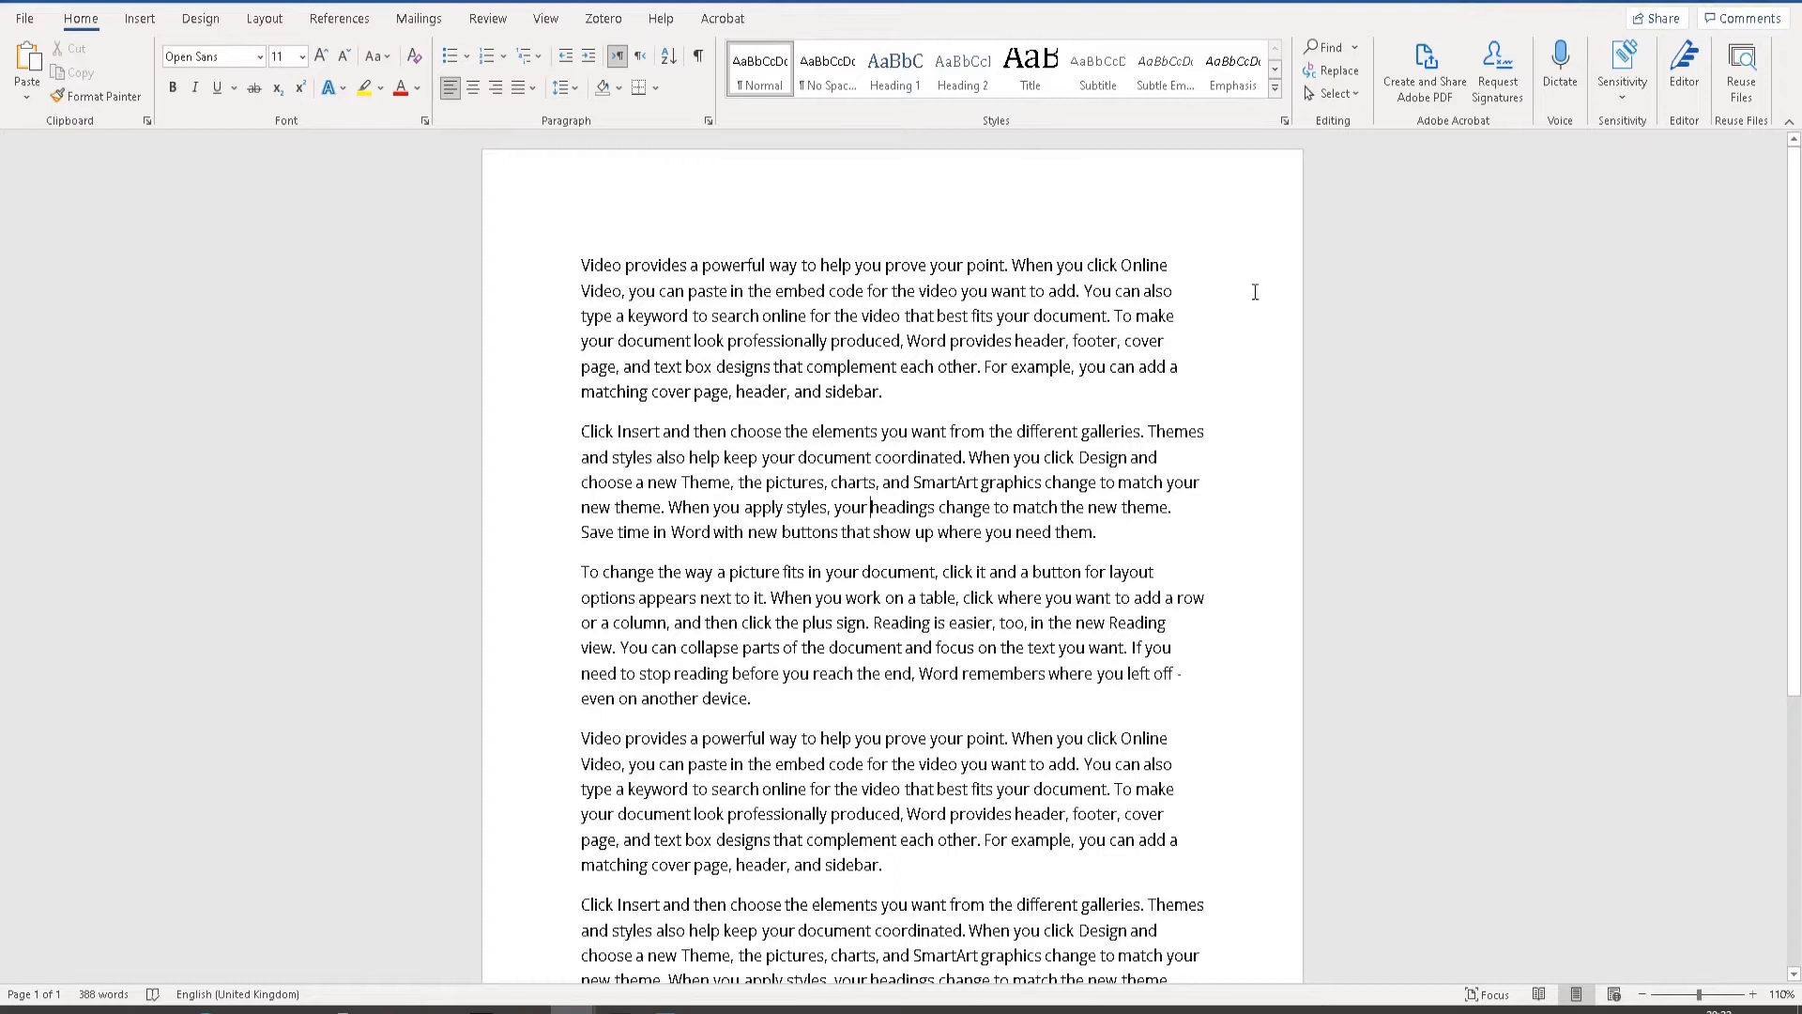
{"action": "mouse_move", "coordinate": [1147, 369]}
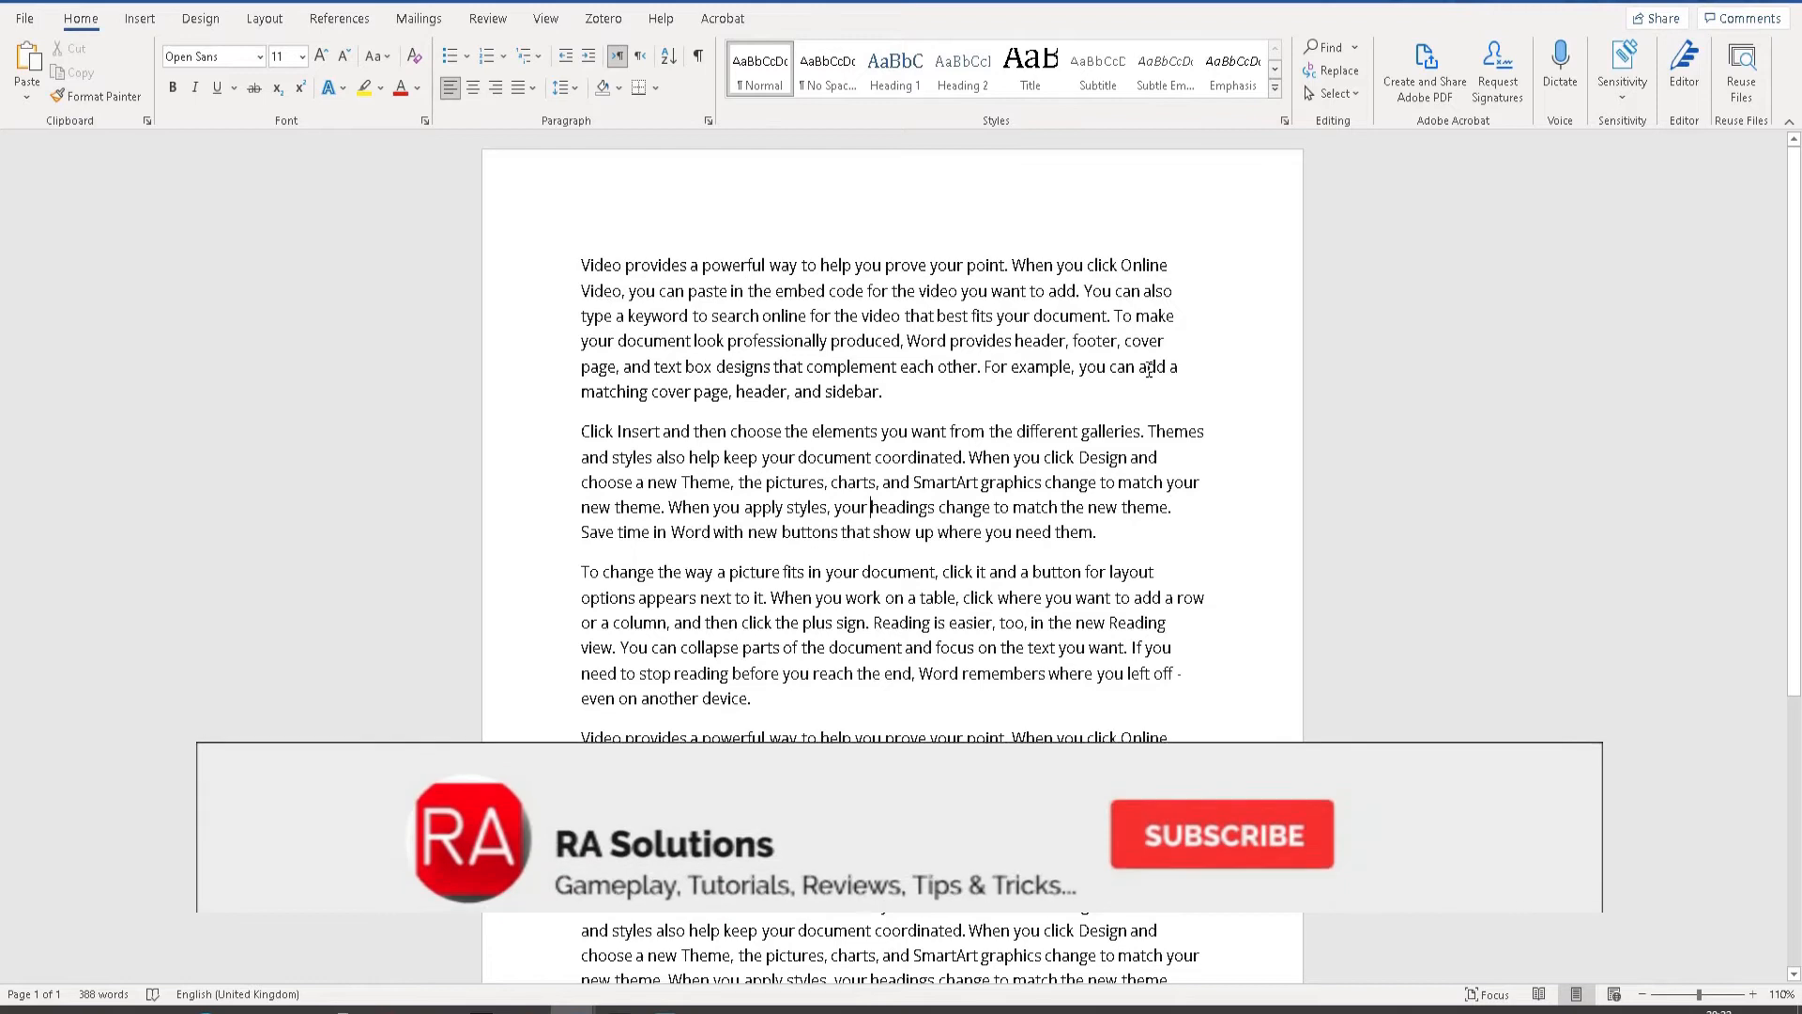
{"action": "left_click", "coordinate": [1219, 833]}
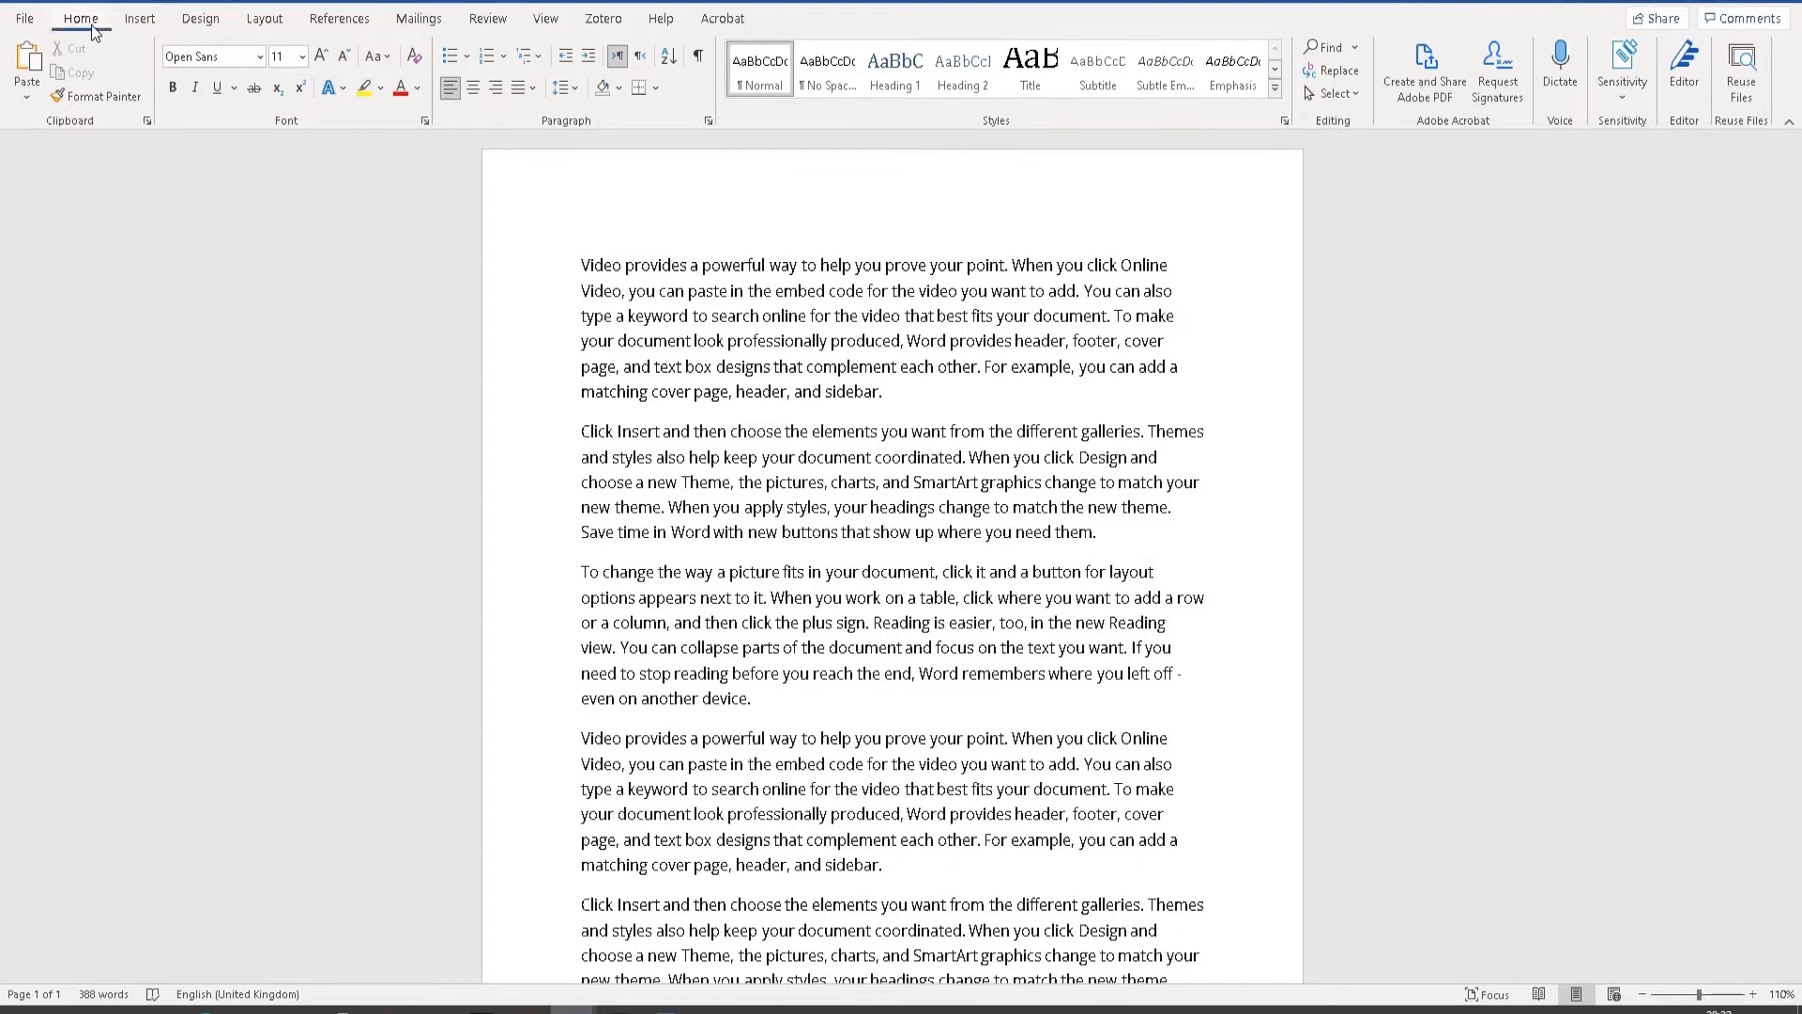
{"action": "mouse_move", "coordinate": [313, 42]}
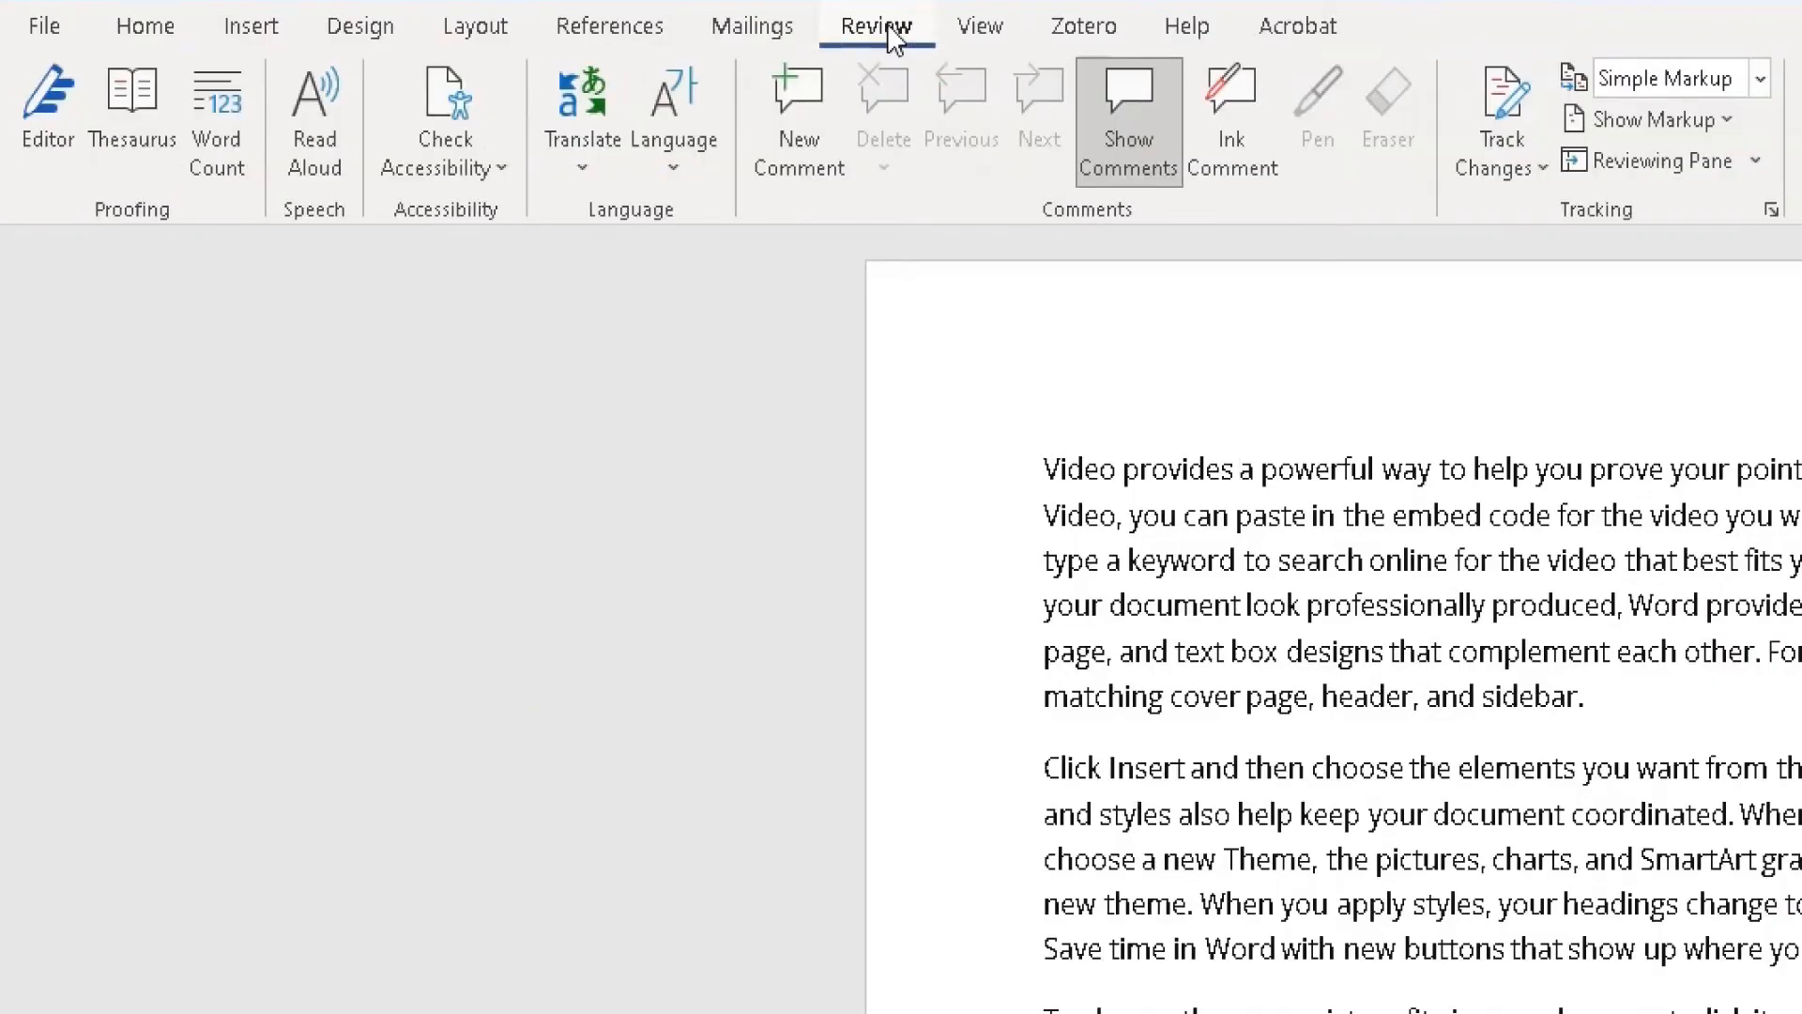
{"action": "mouse_move", "coordinate": [885, 46]}
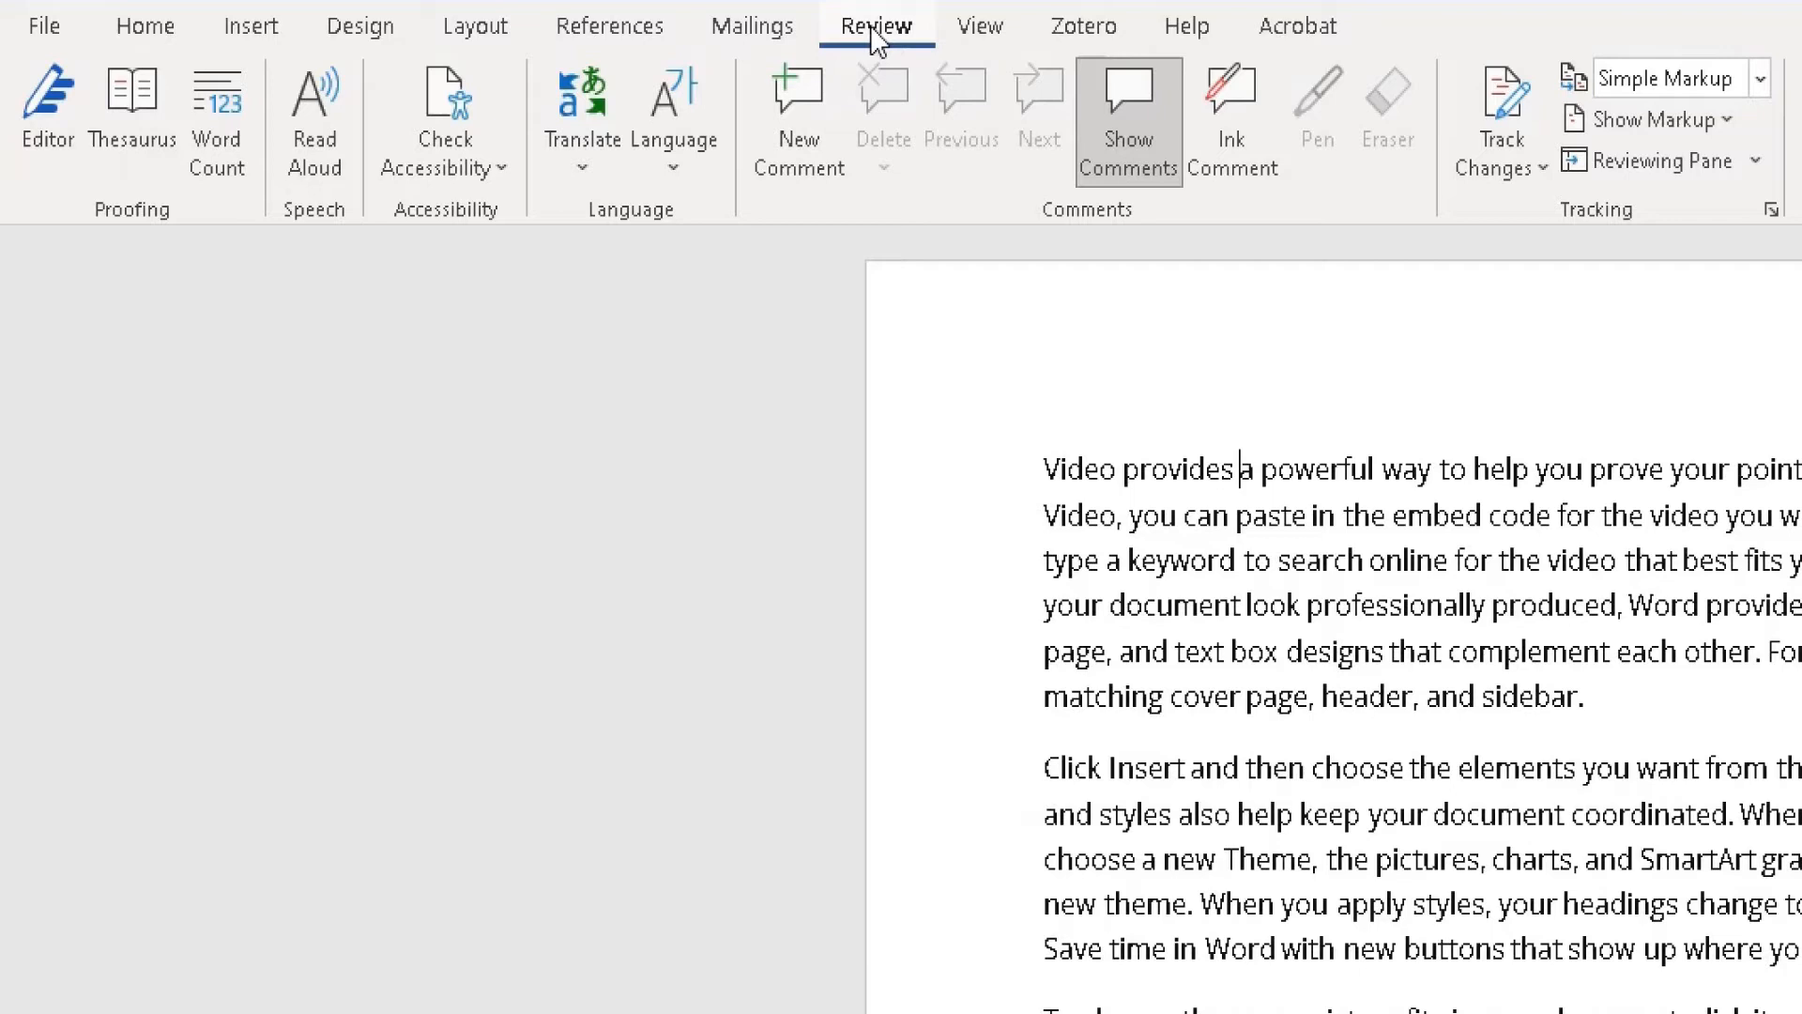
{"action": "mouse_move", "coordinate": [360, 118]}
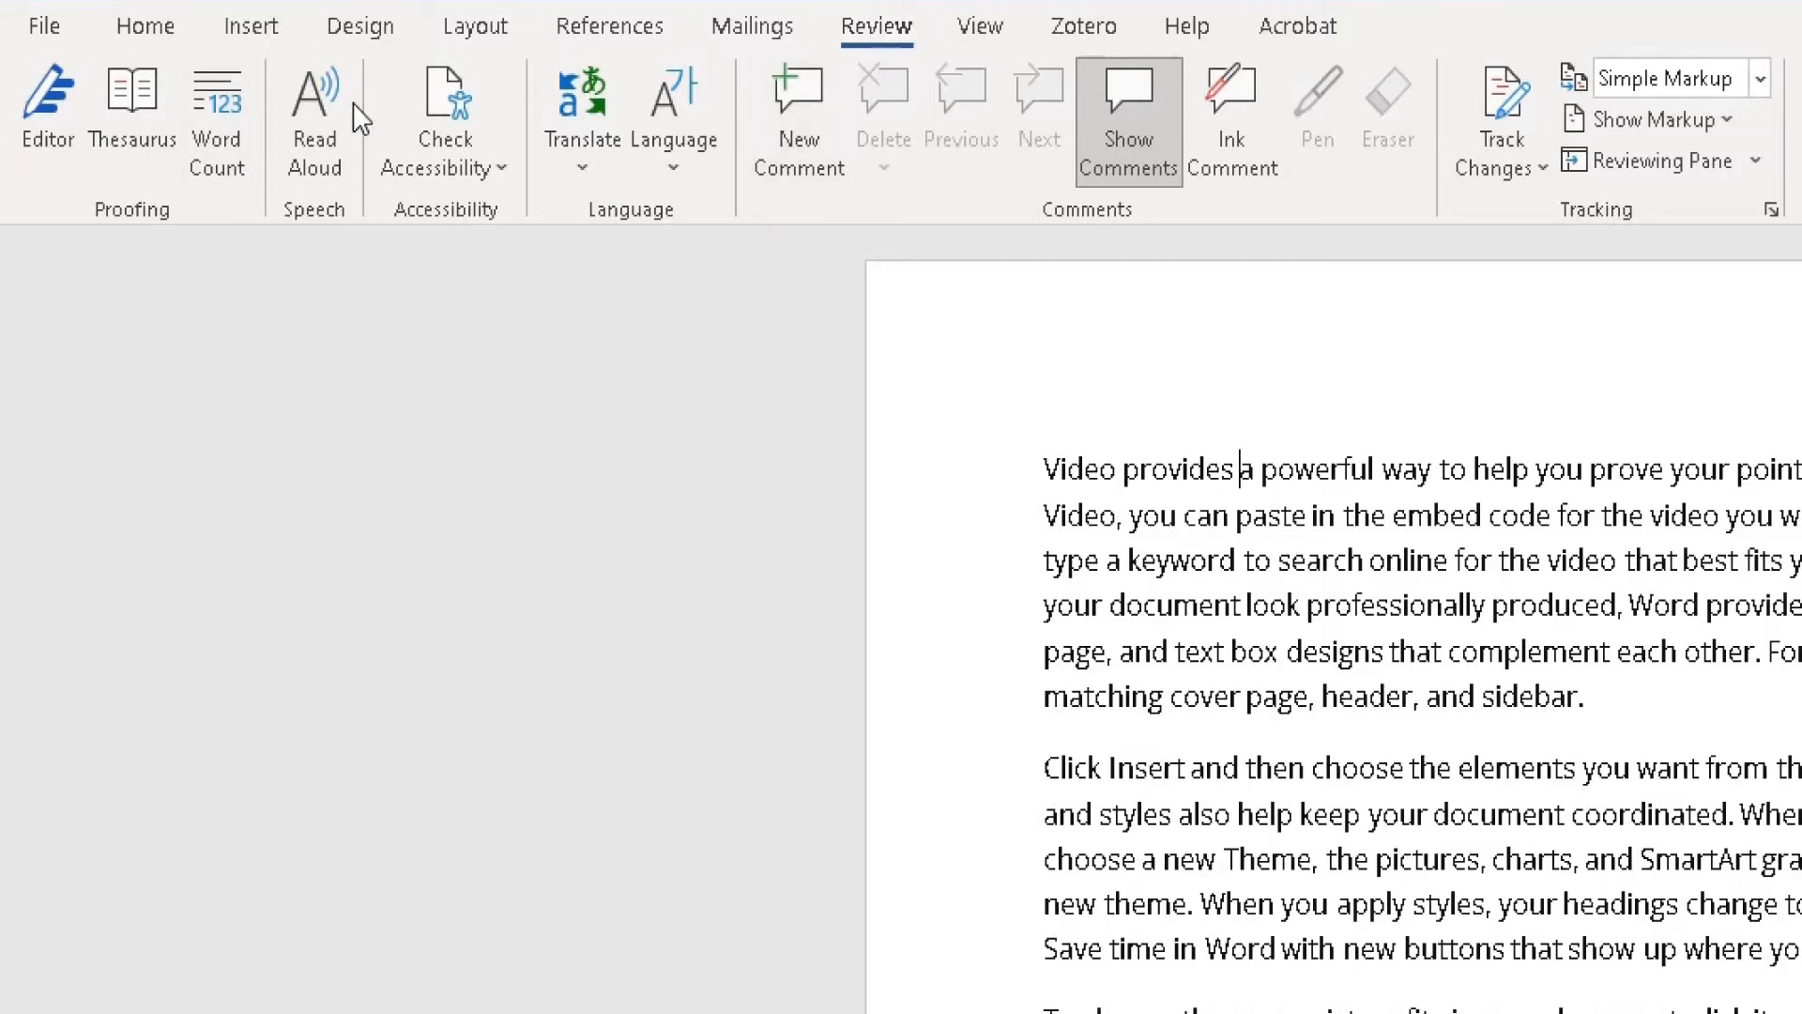
{"action": "mouse_move", "coordinate": [308, 230]}
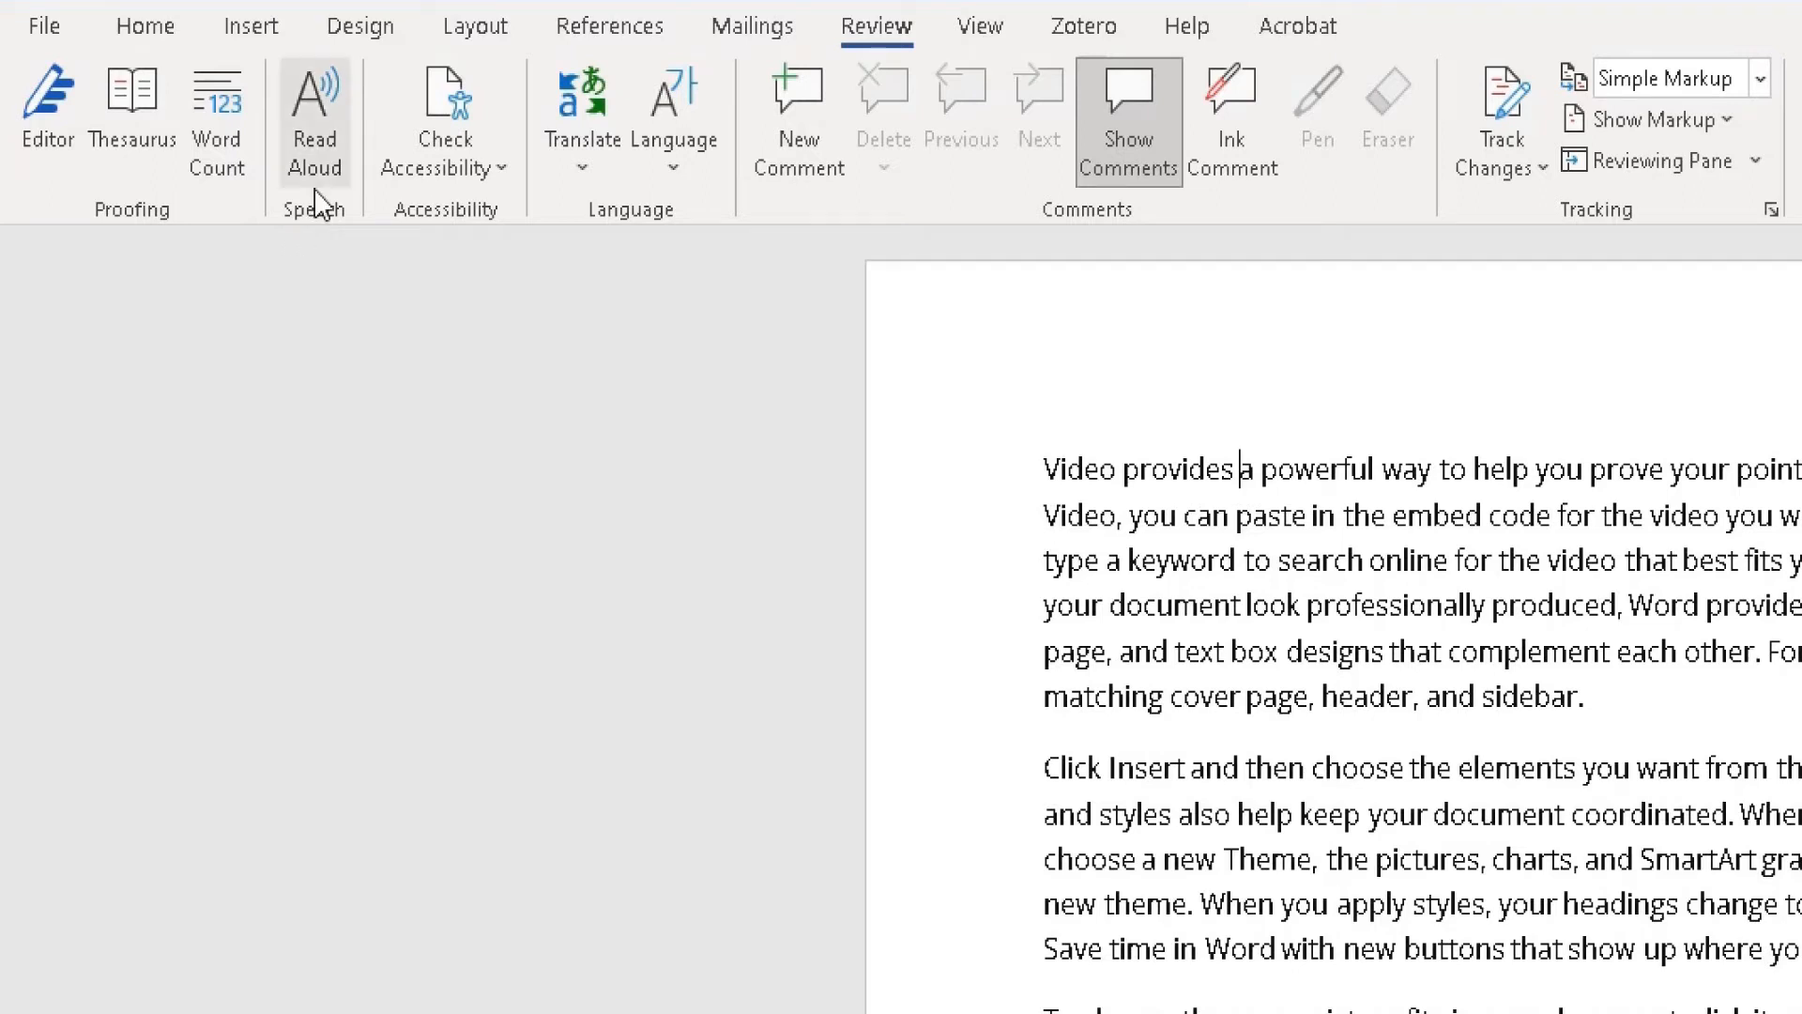
{"action": "mouse_move", "coordinate": [316, 121]}
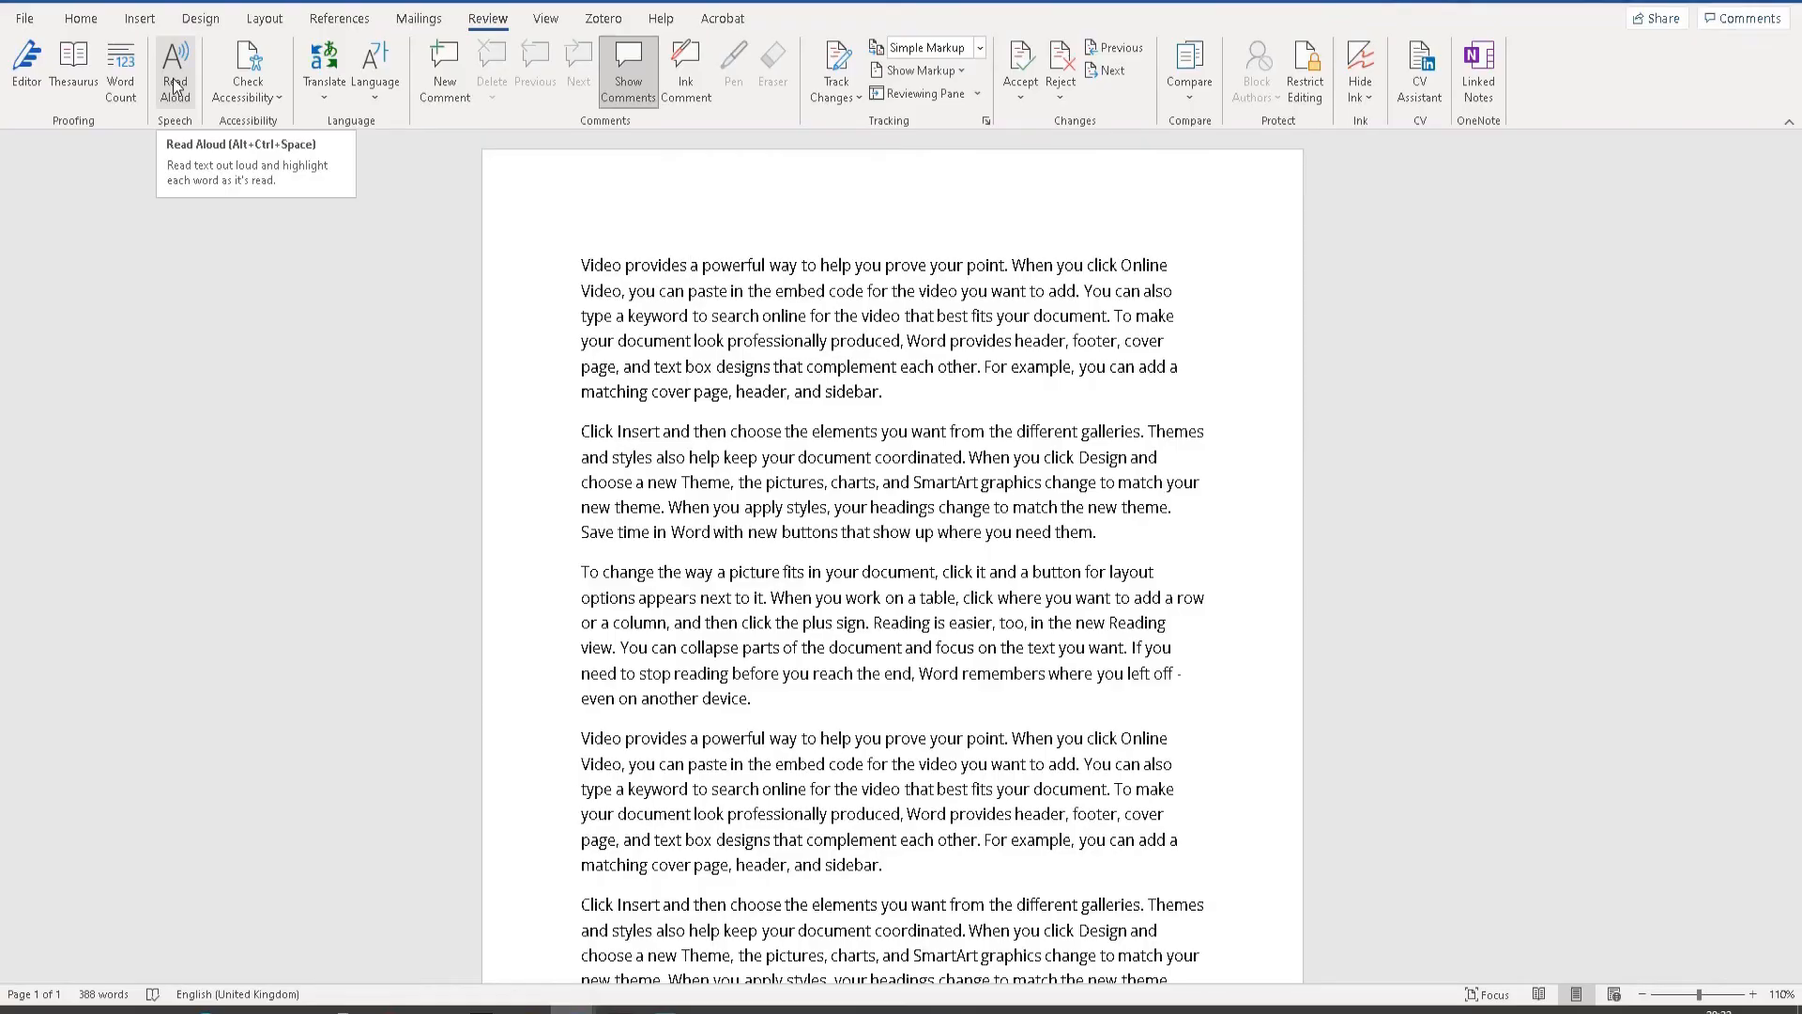
Step: Start Read Aloud and pause it shortly into the first paragraph
{"action": "left_click", "coordinate": [175, 67]}
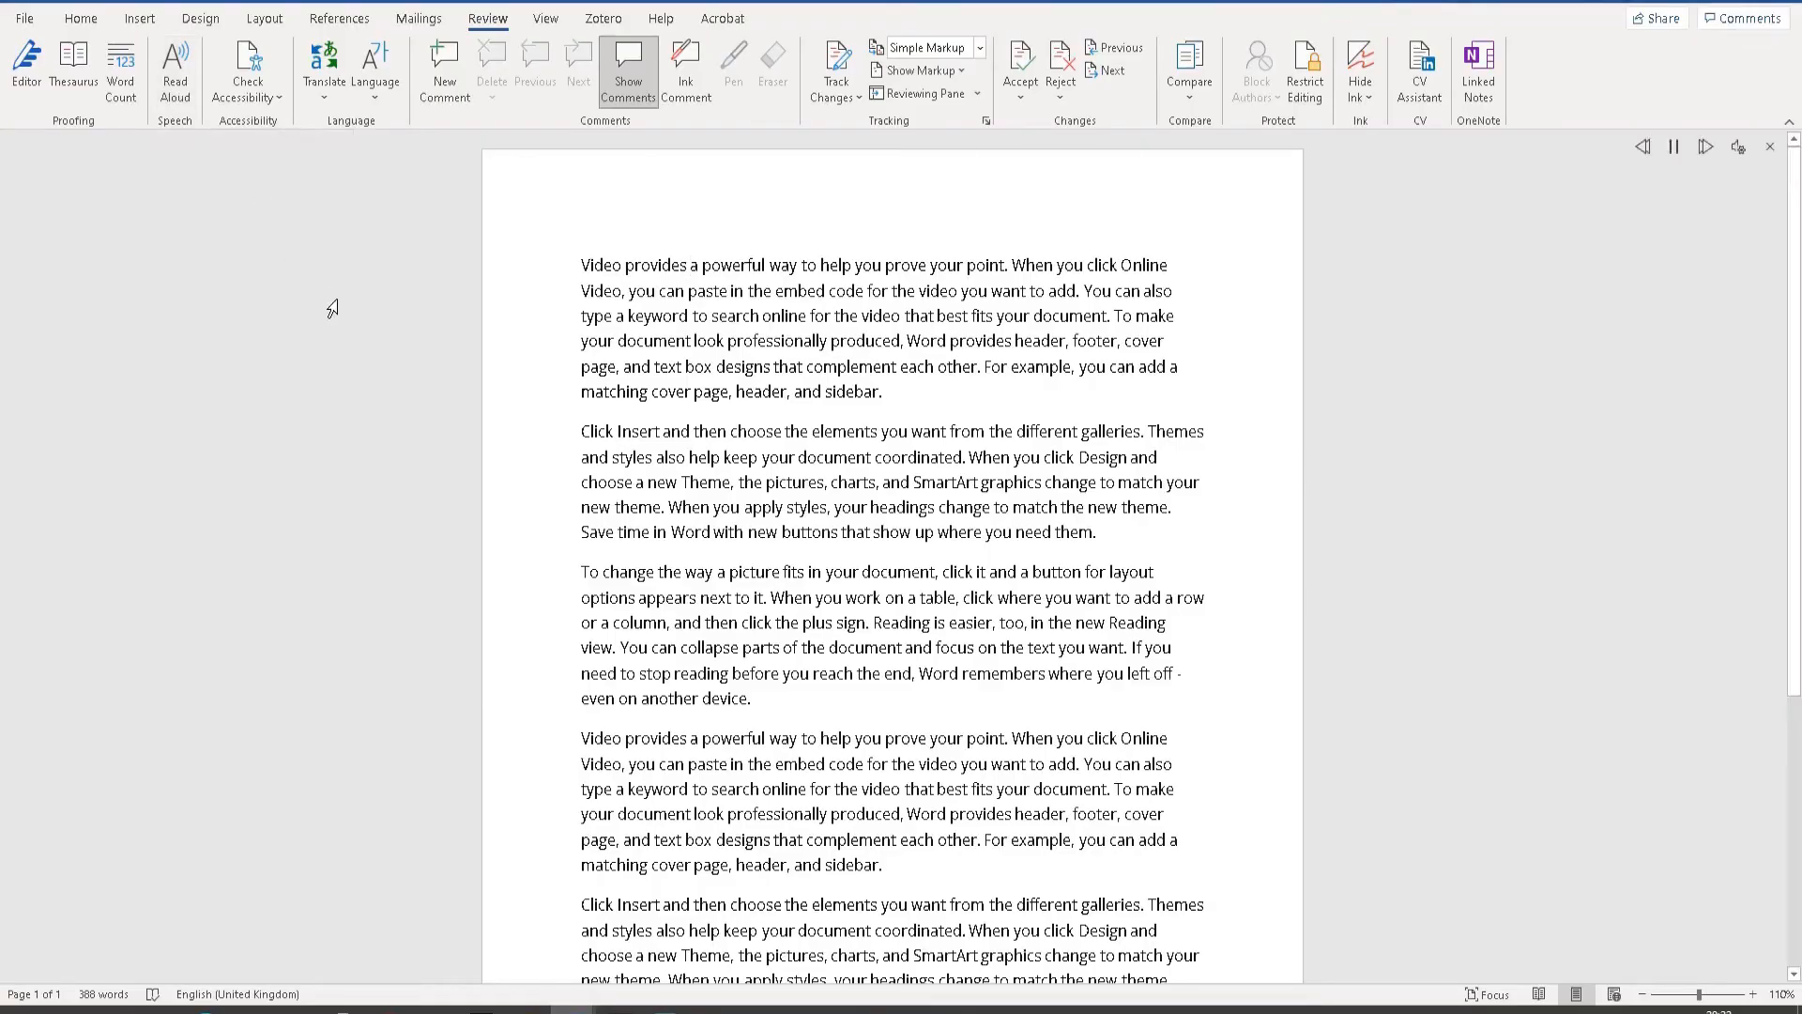
{"action": "double_click", "coordinate": [833, 265]}
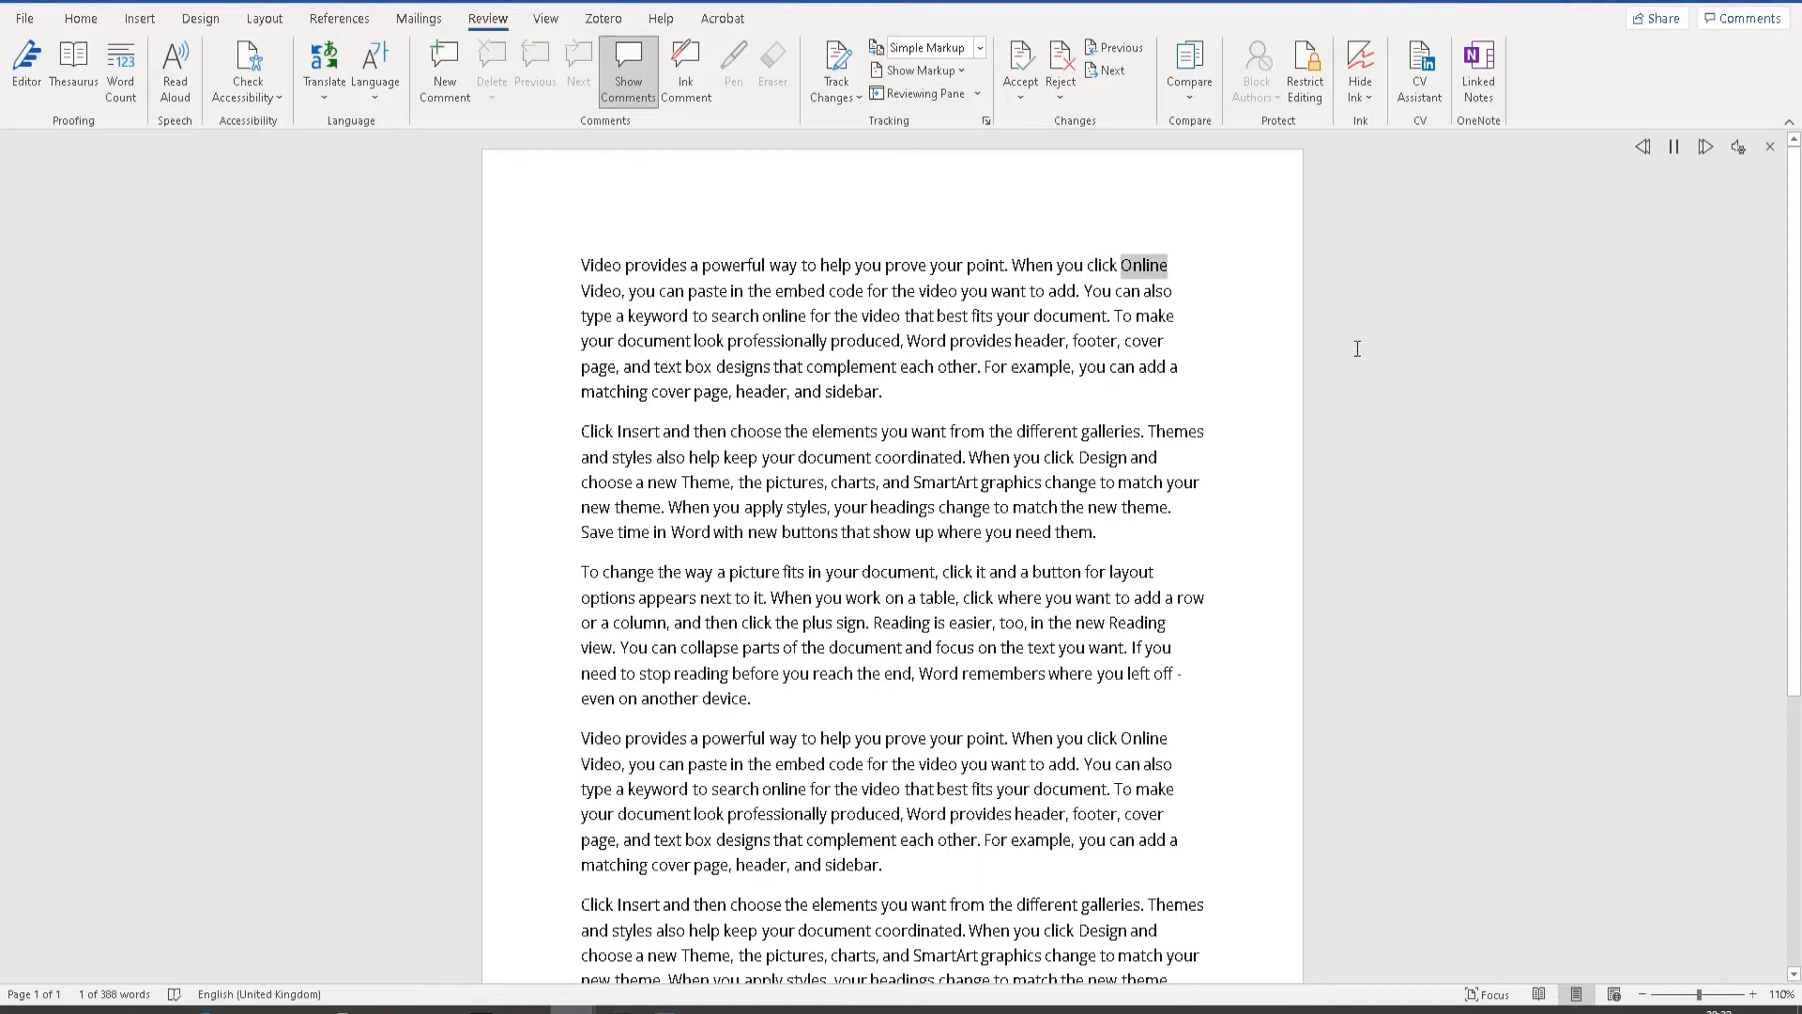
{"action": "double_click", "coordinate": [707, 290]}
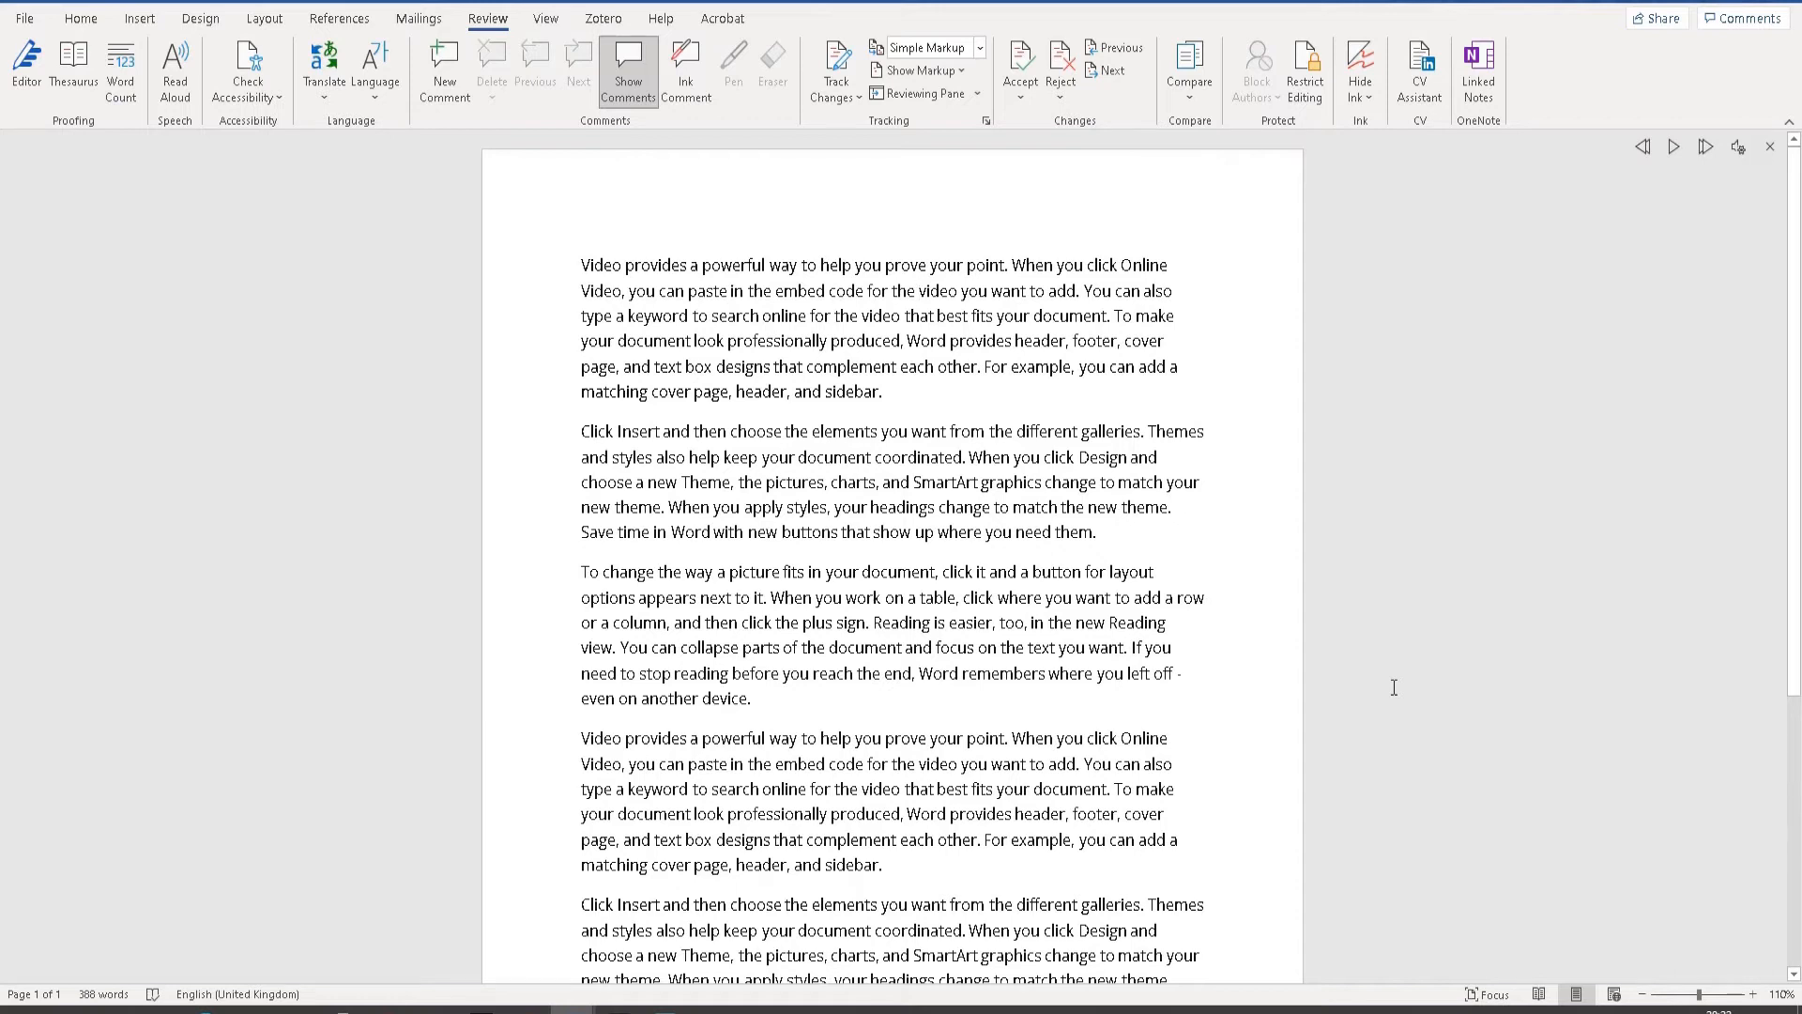
{"action": "mouse_move", "coordinate": [630, 260]}
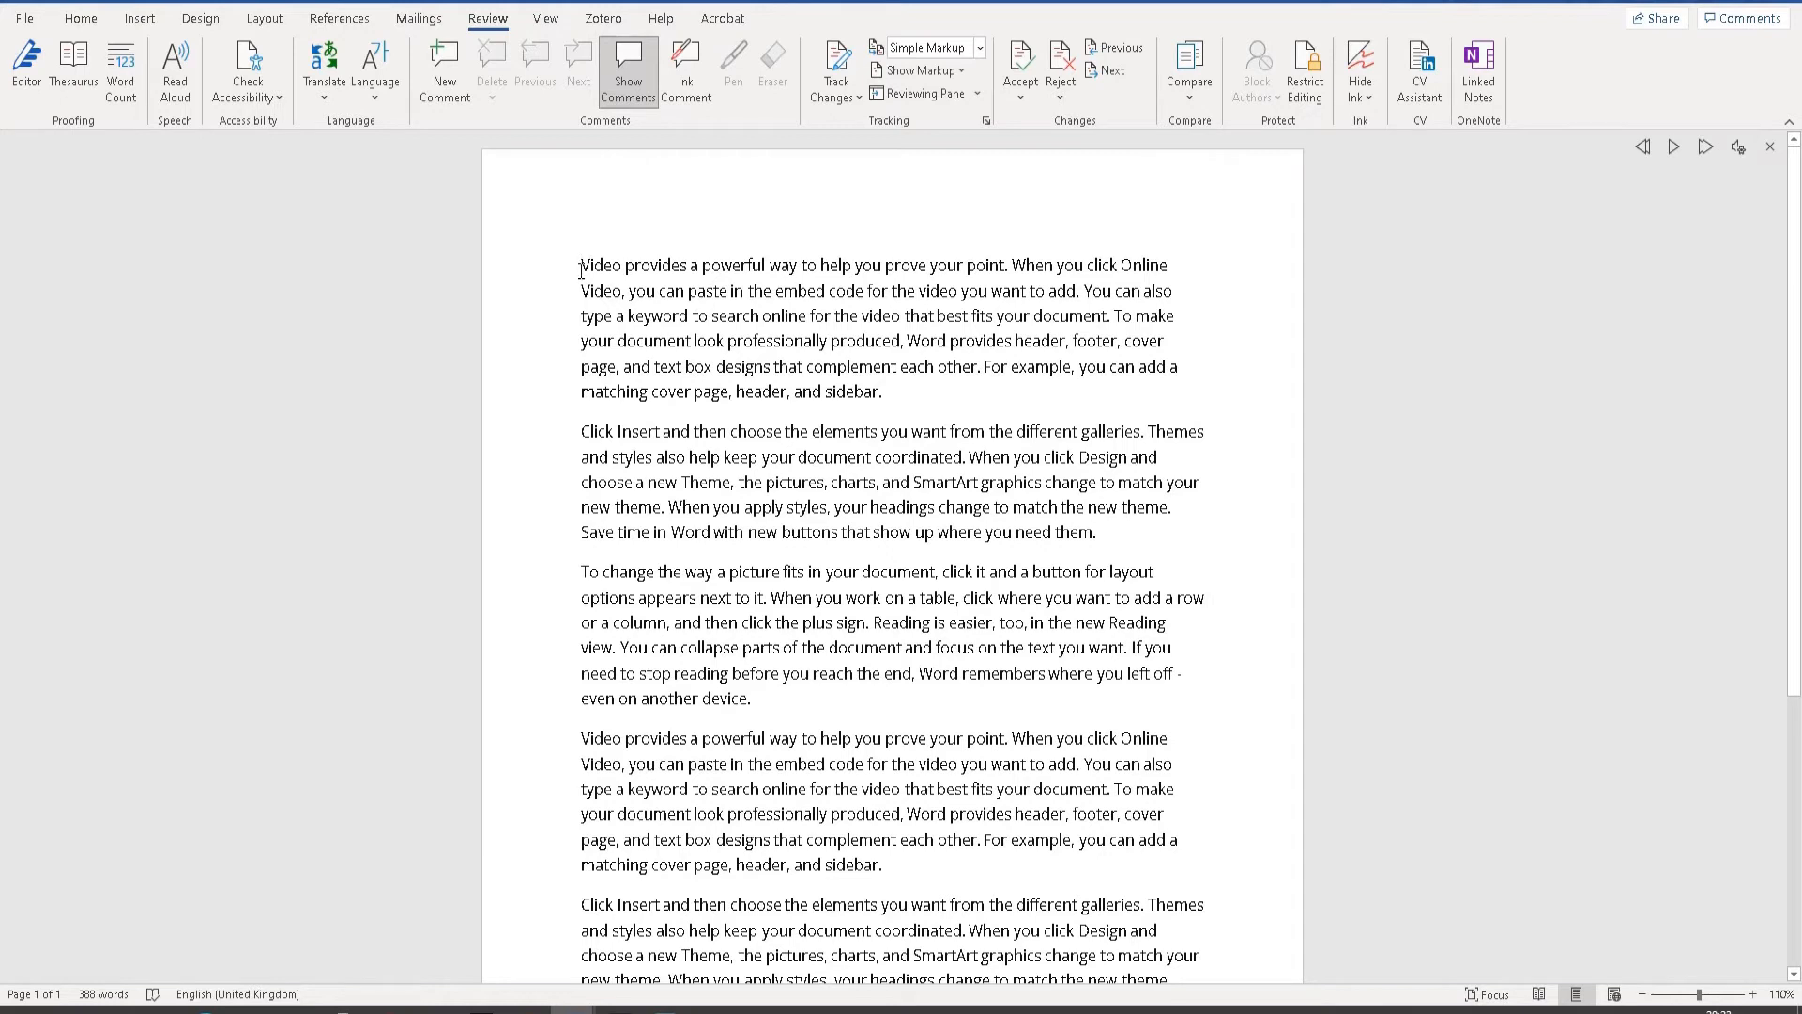
Step: Resume reading, move into the second paragraph, and pause around the word 'galleries'
{"action": "left_click", "coordinate": [580, 276]}
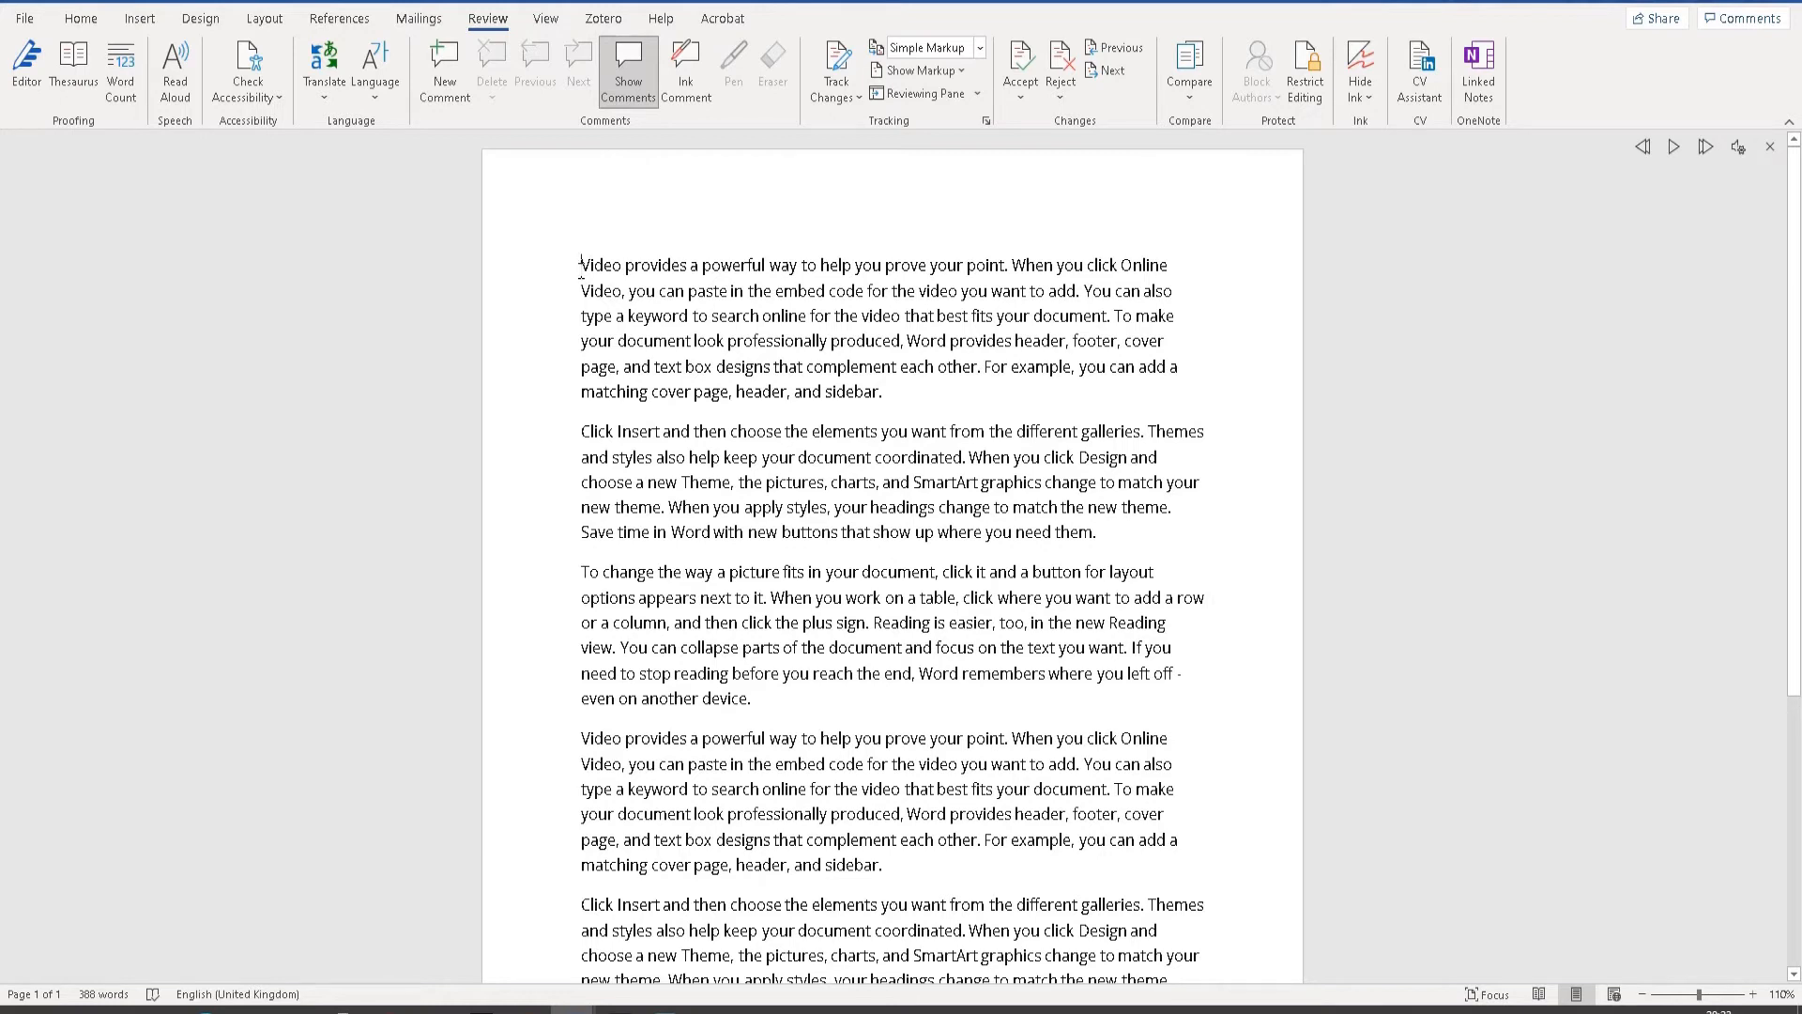
{"action": "mouse_move", "coordinate": [1125, 220]}
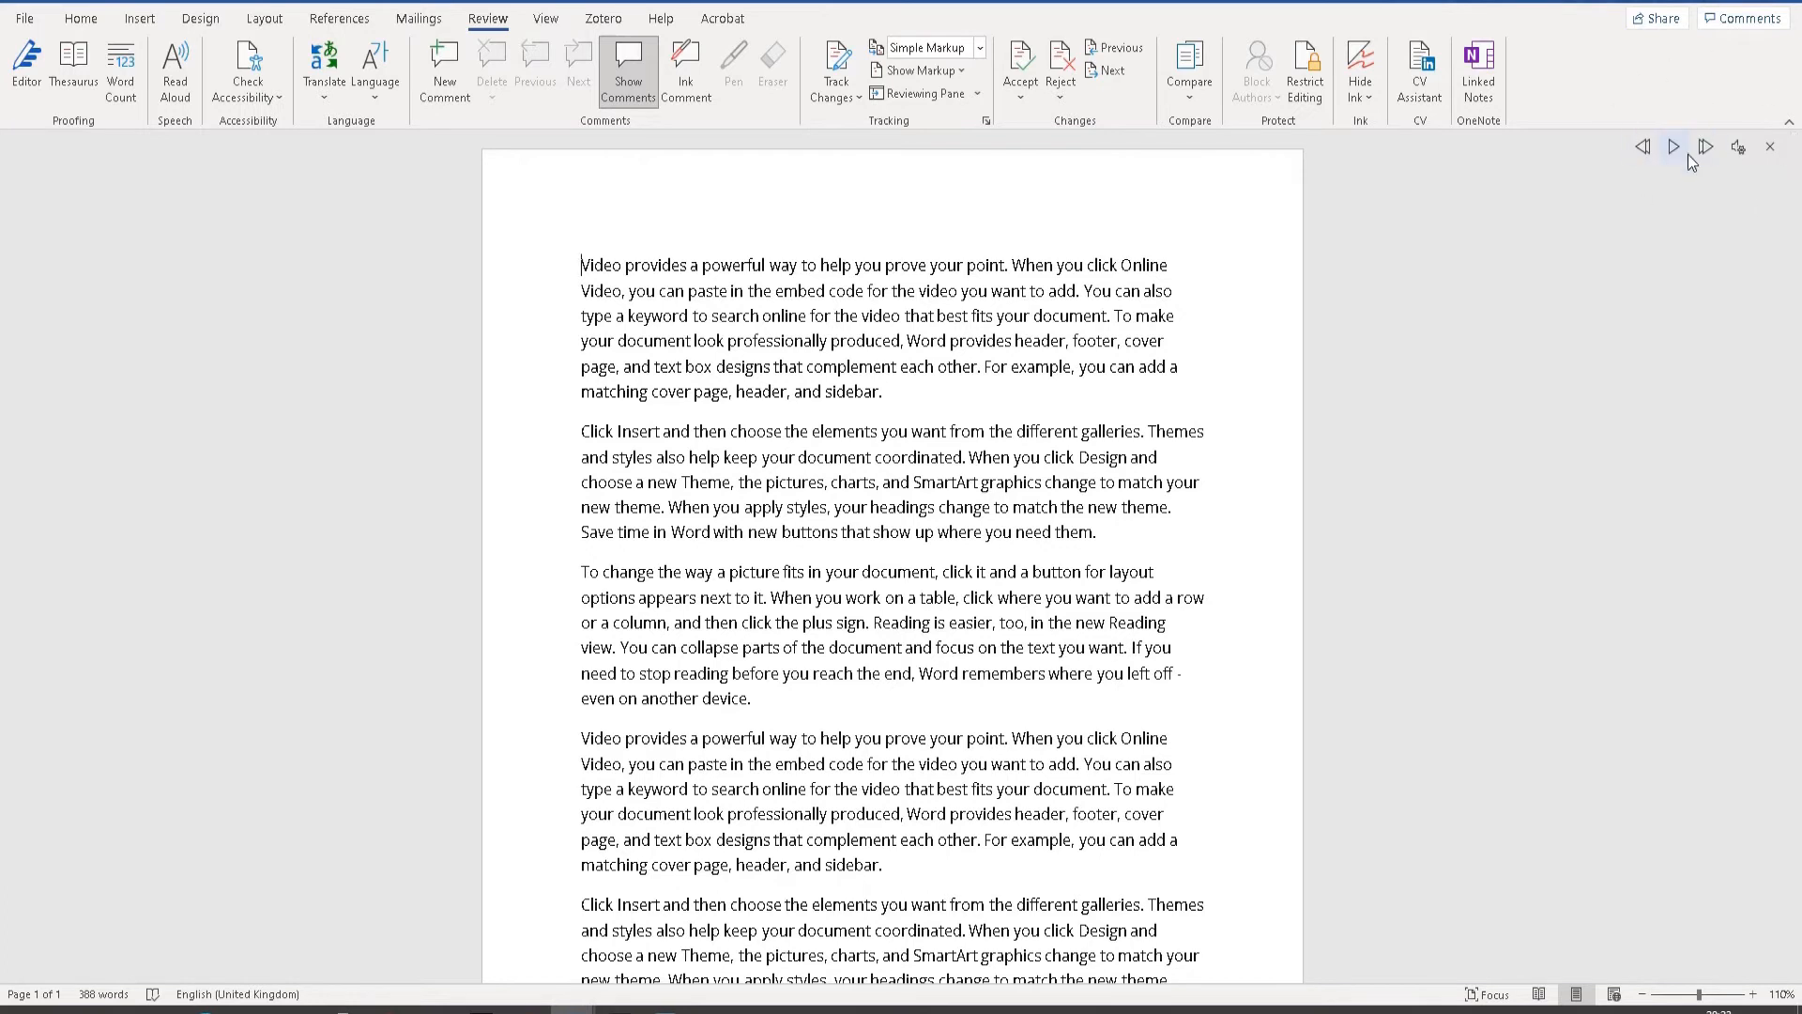
{"action": "left_click", "coordinate": [1674, 147]}
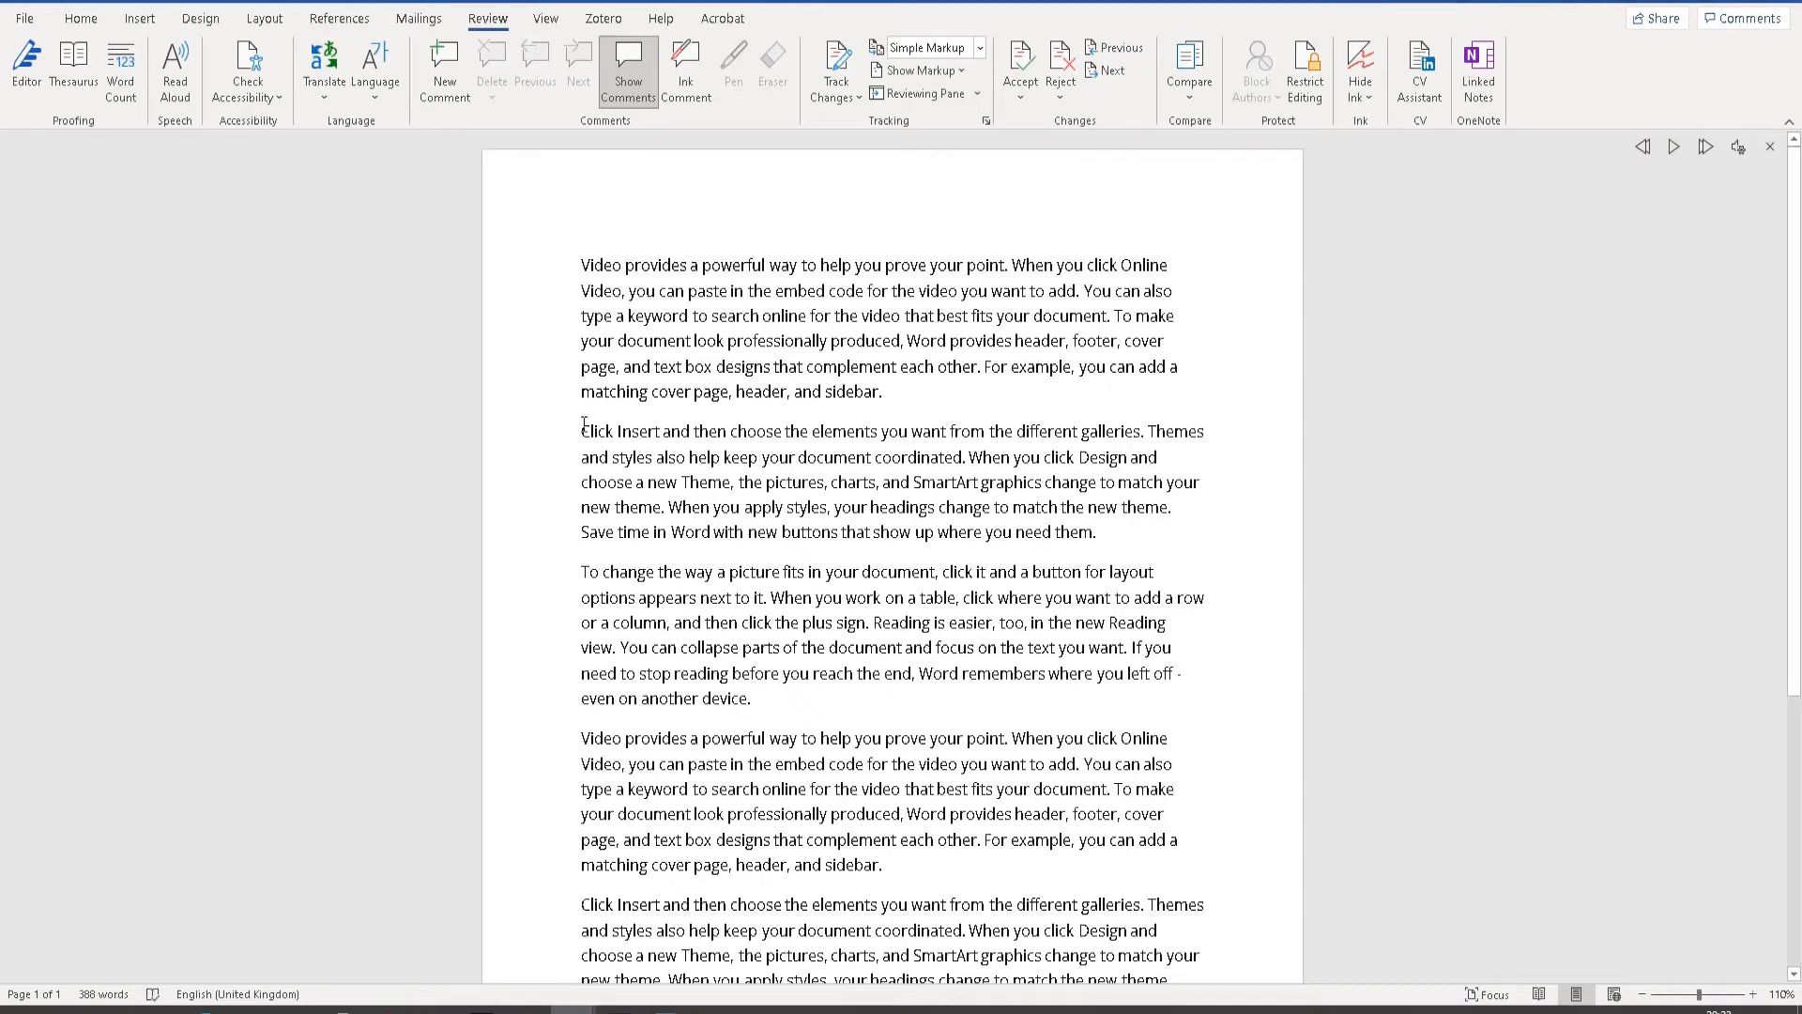
{"action": "double_click", "coordinate": [620, 430]}
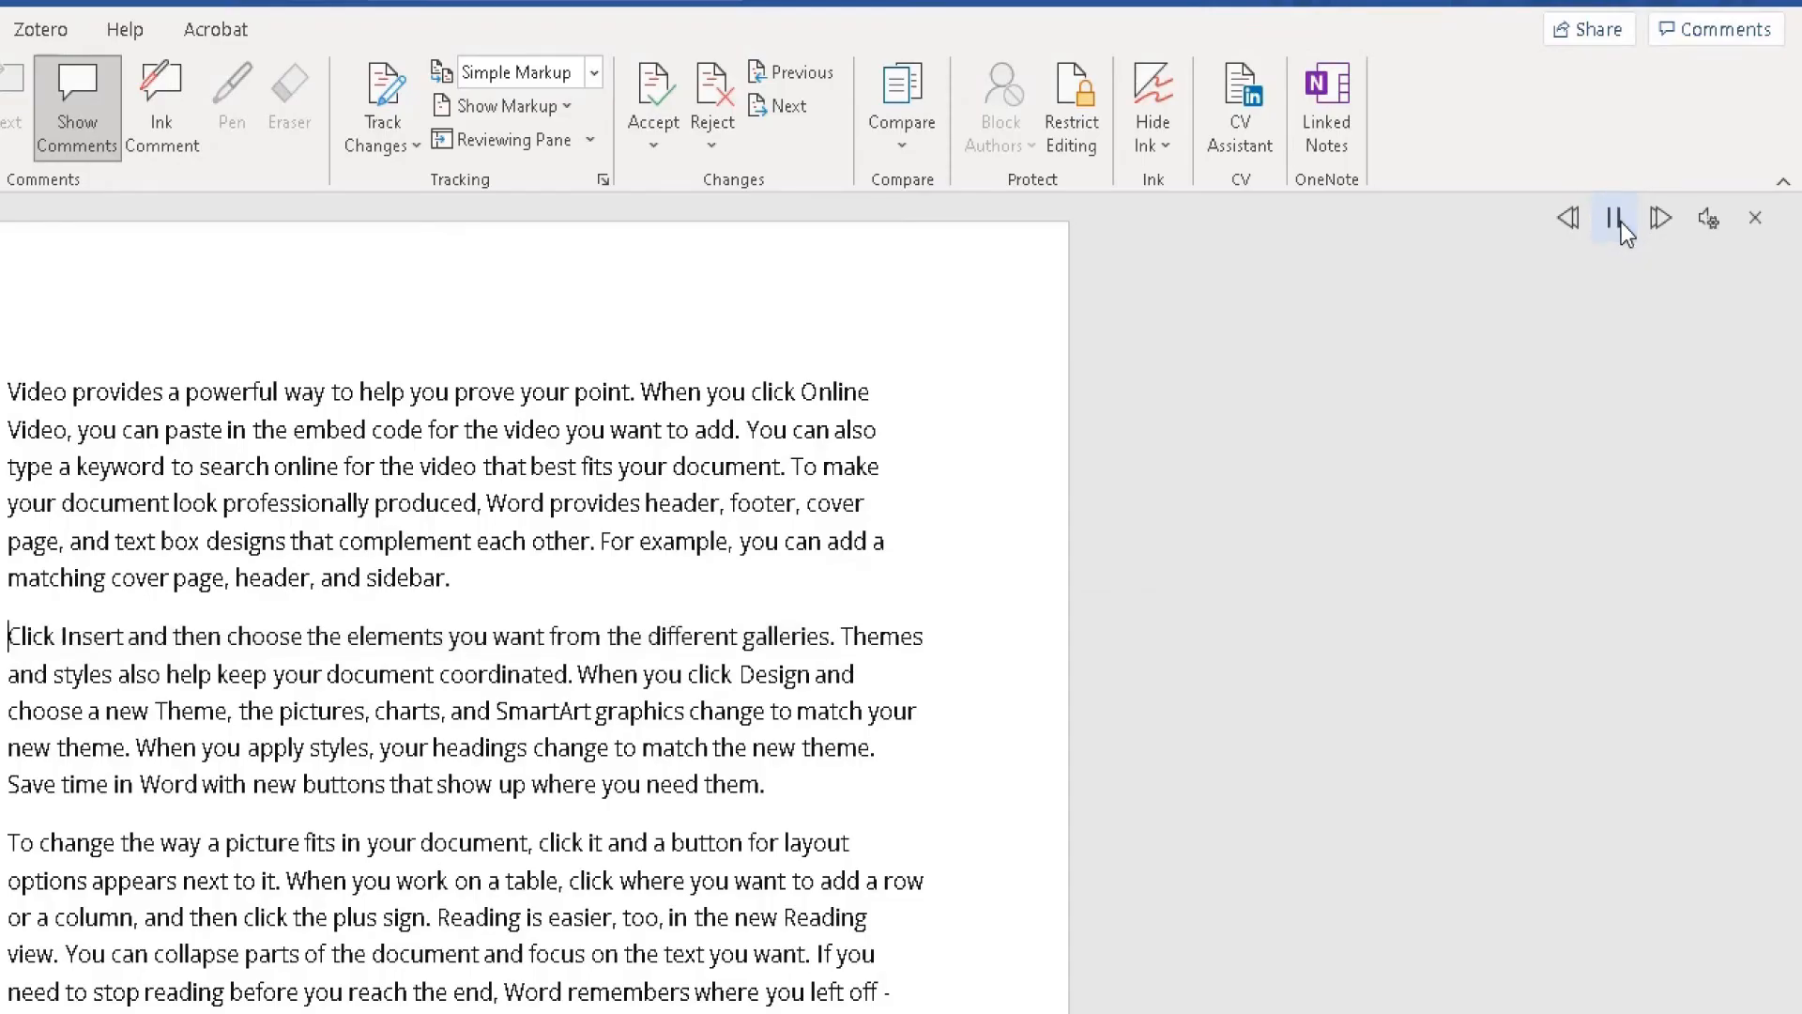
{"action": "double_click", "coordinate": [263, 636]}
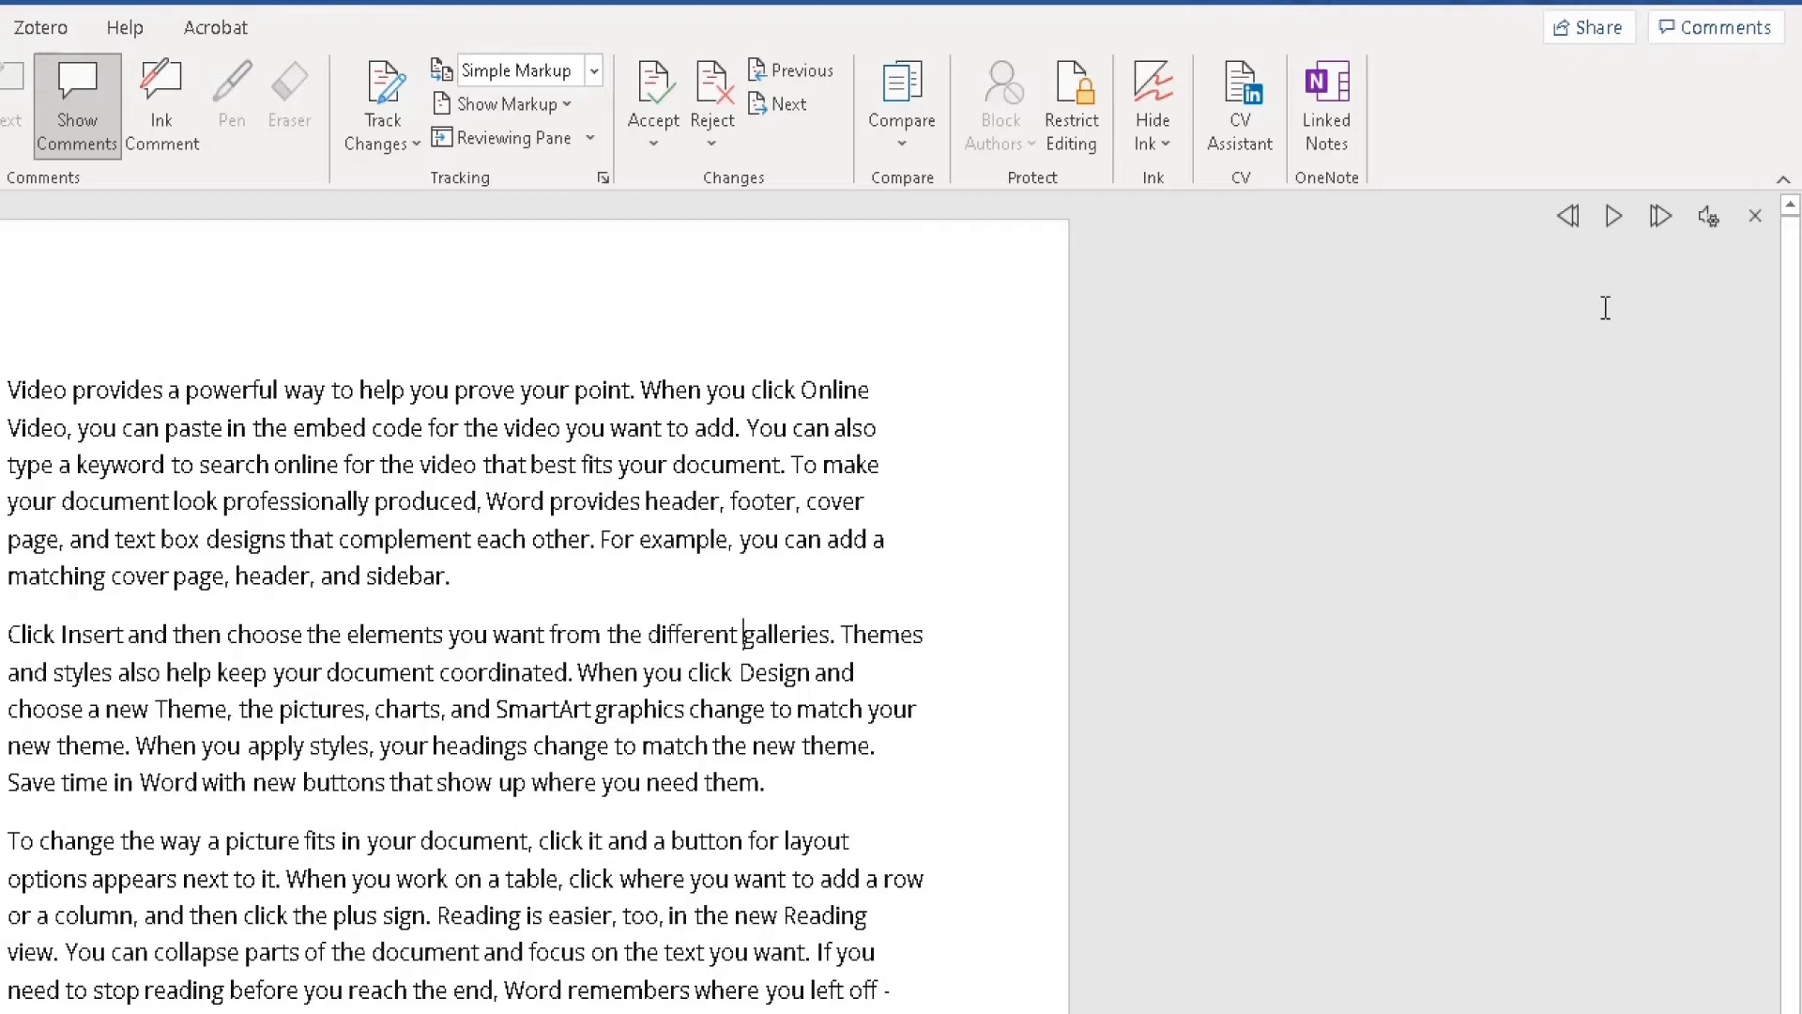
{"action": "mouse_move", "coordinate": [1567, 216]}
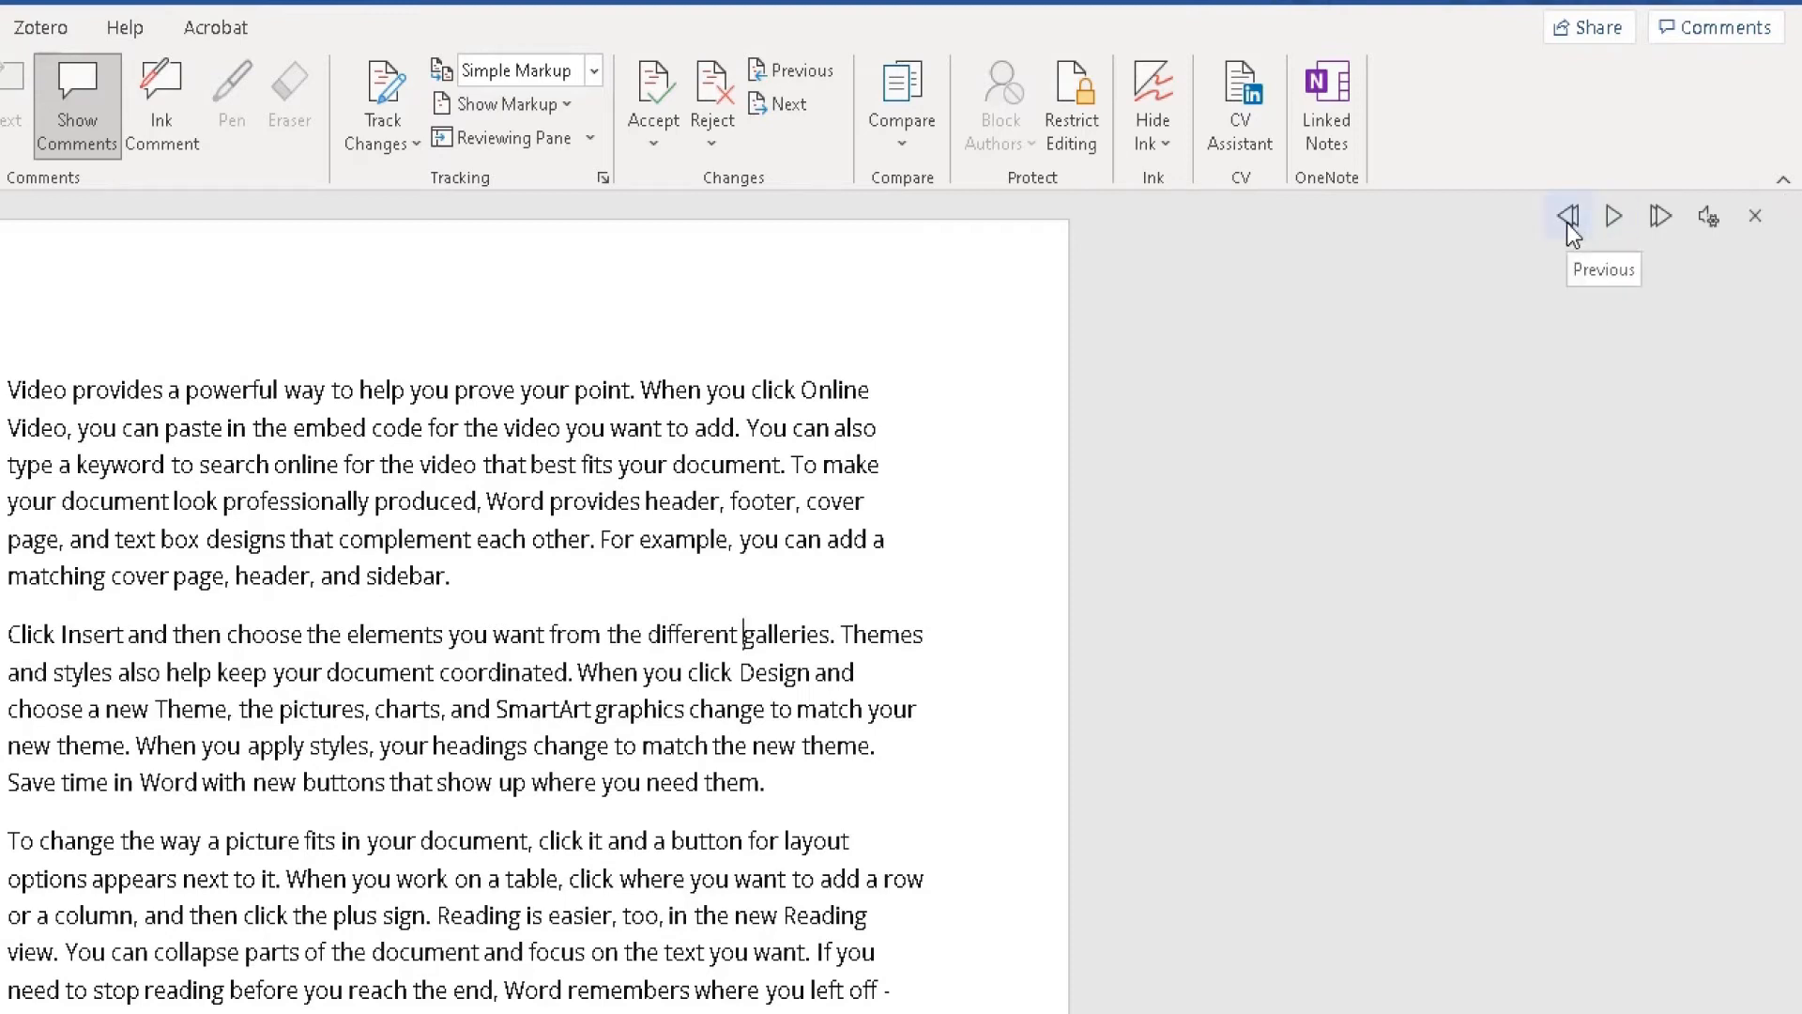
Step: Pause the reading and skip ahead to the third paragraph about how a picture fits
{"action": "left_click", "coordinate": [1613, 215]}
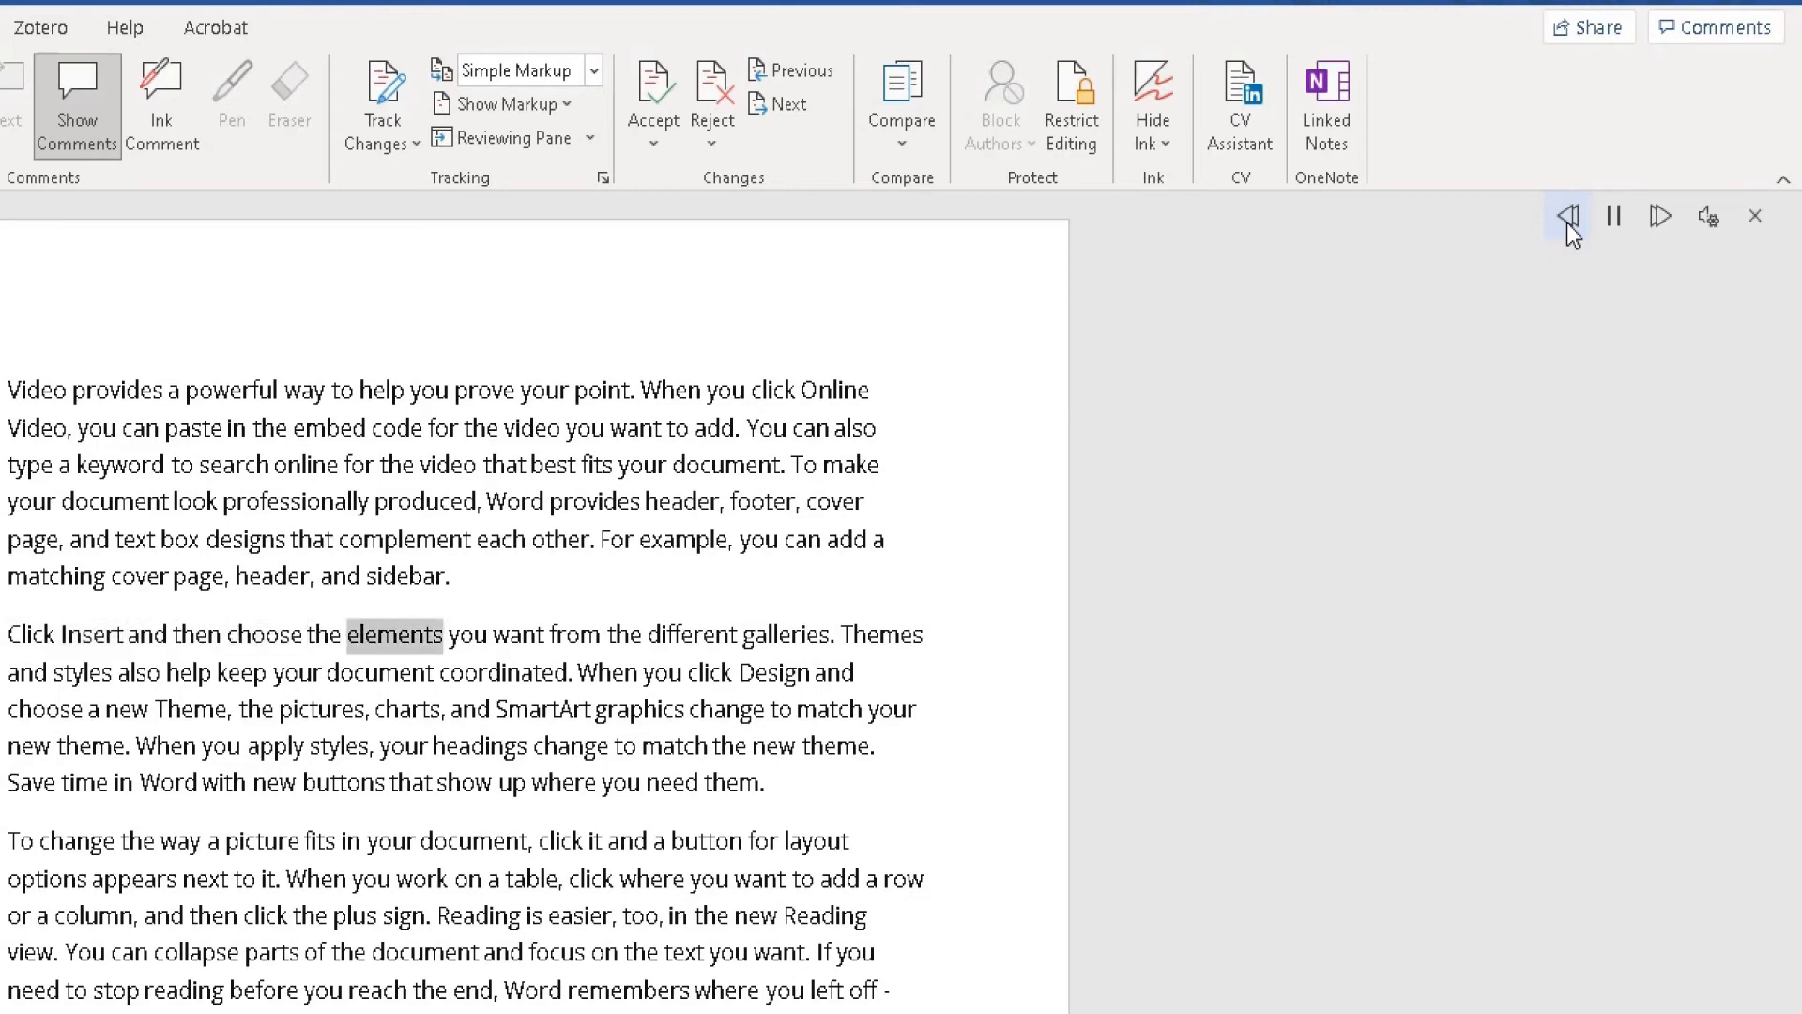
{"action": "left_click", "coordinate": [1570, 216]}
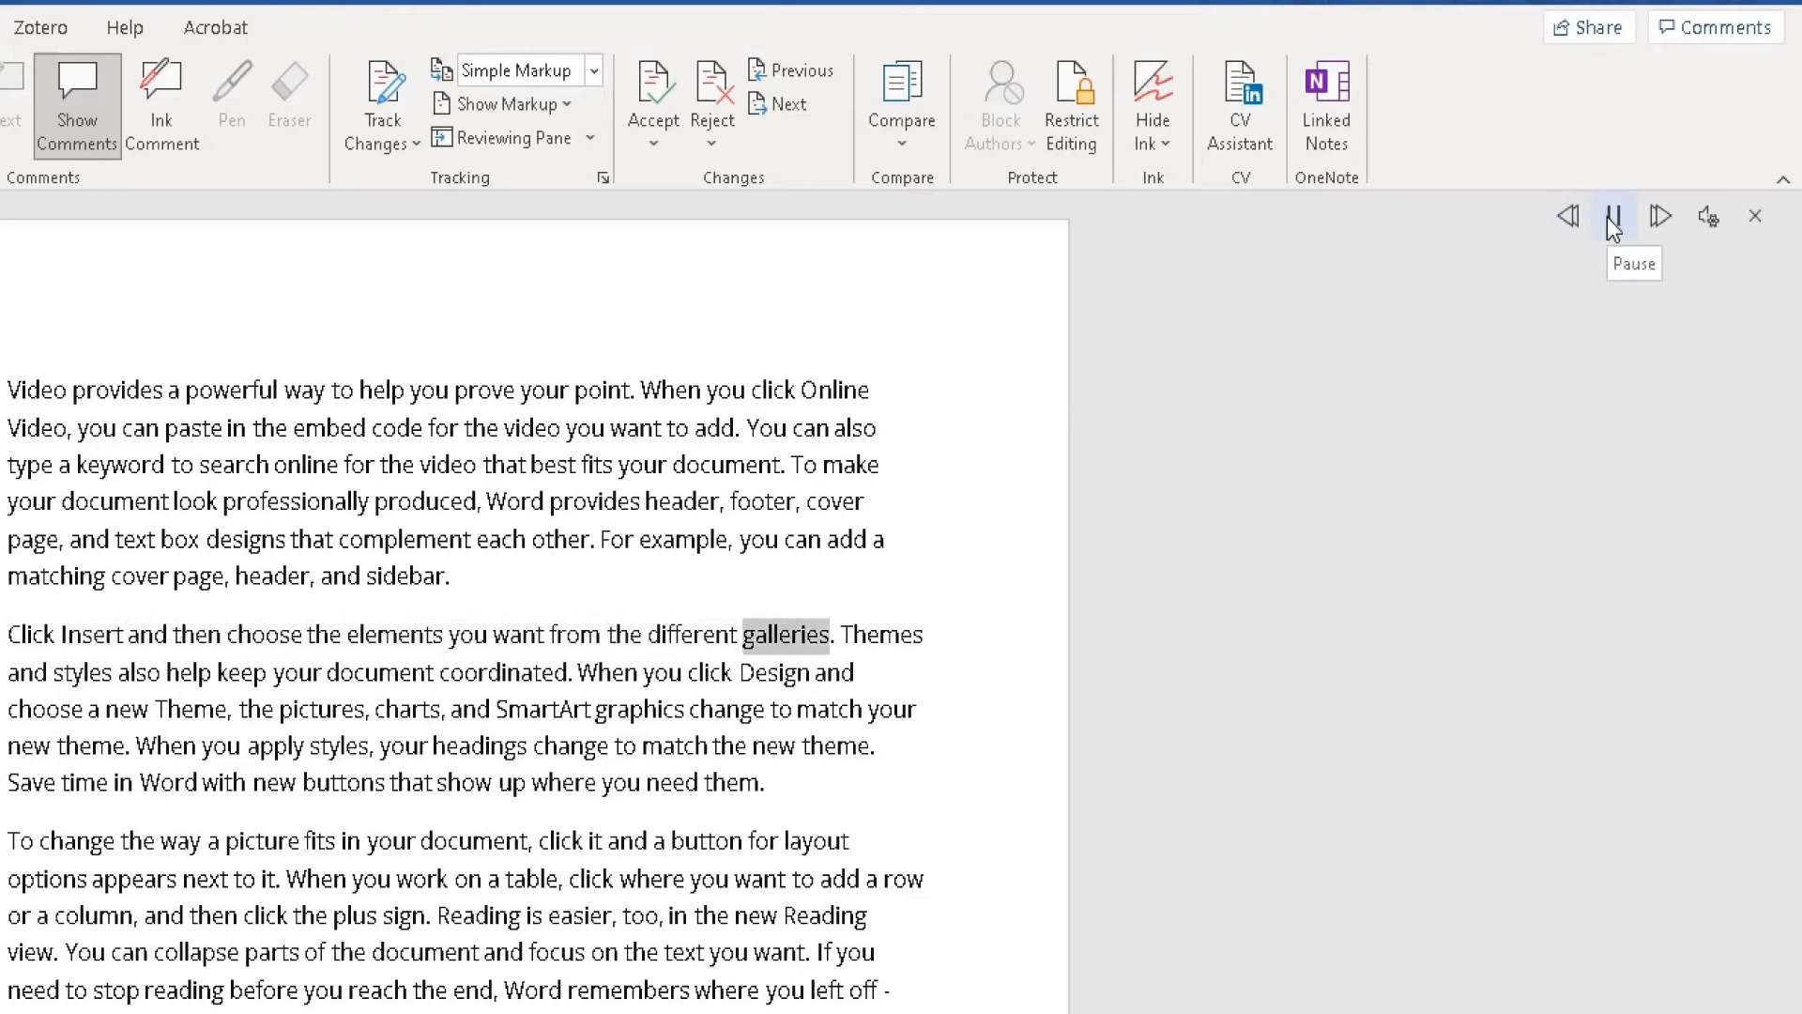
{"action": "left_click", "coordinate": [1611, 216]}
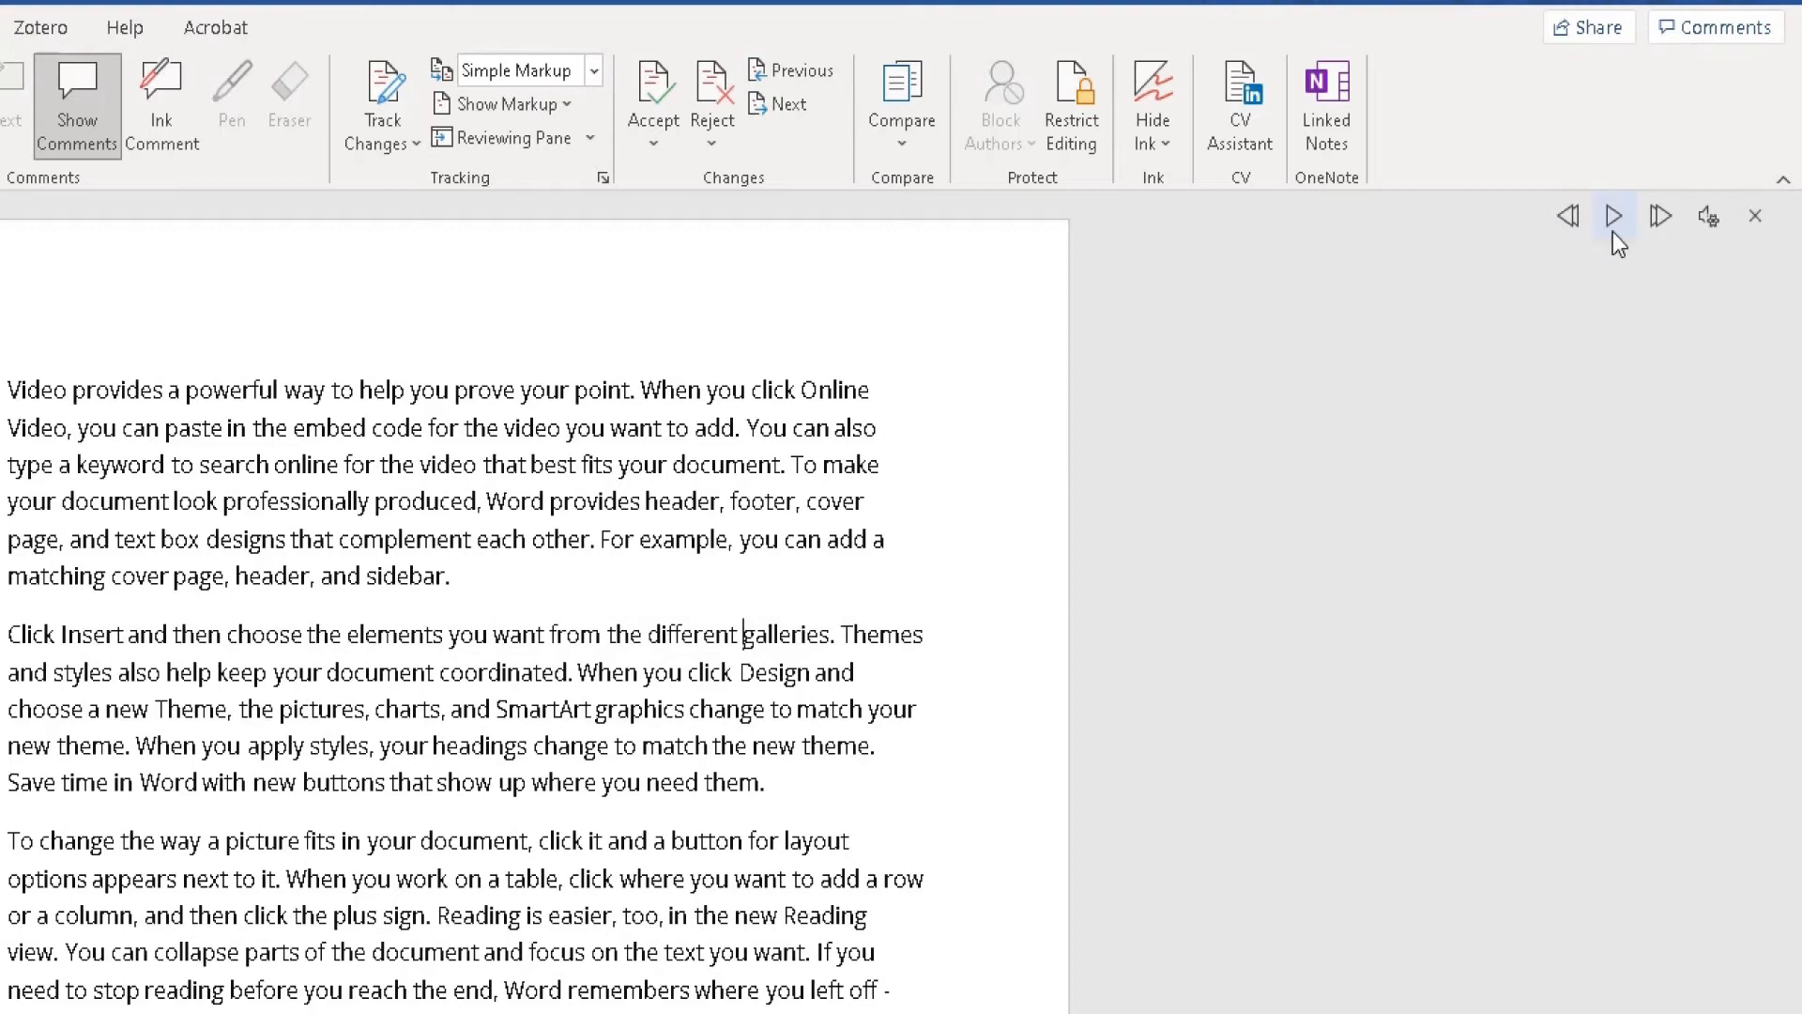
{"action": "mouse_move", "coordinate": [1659, 217]}
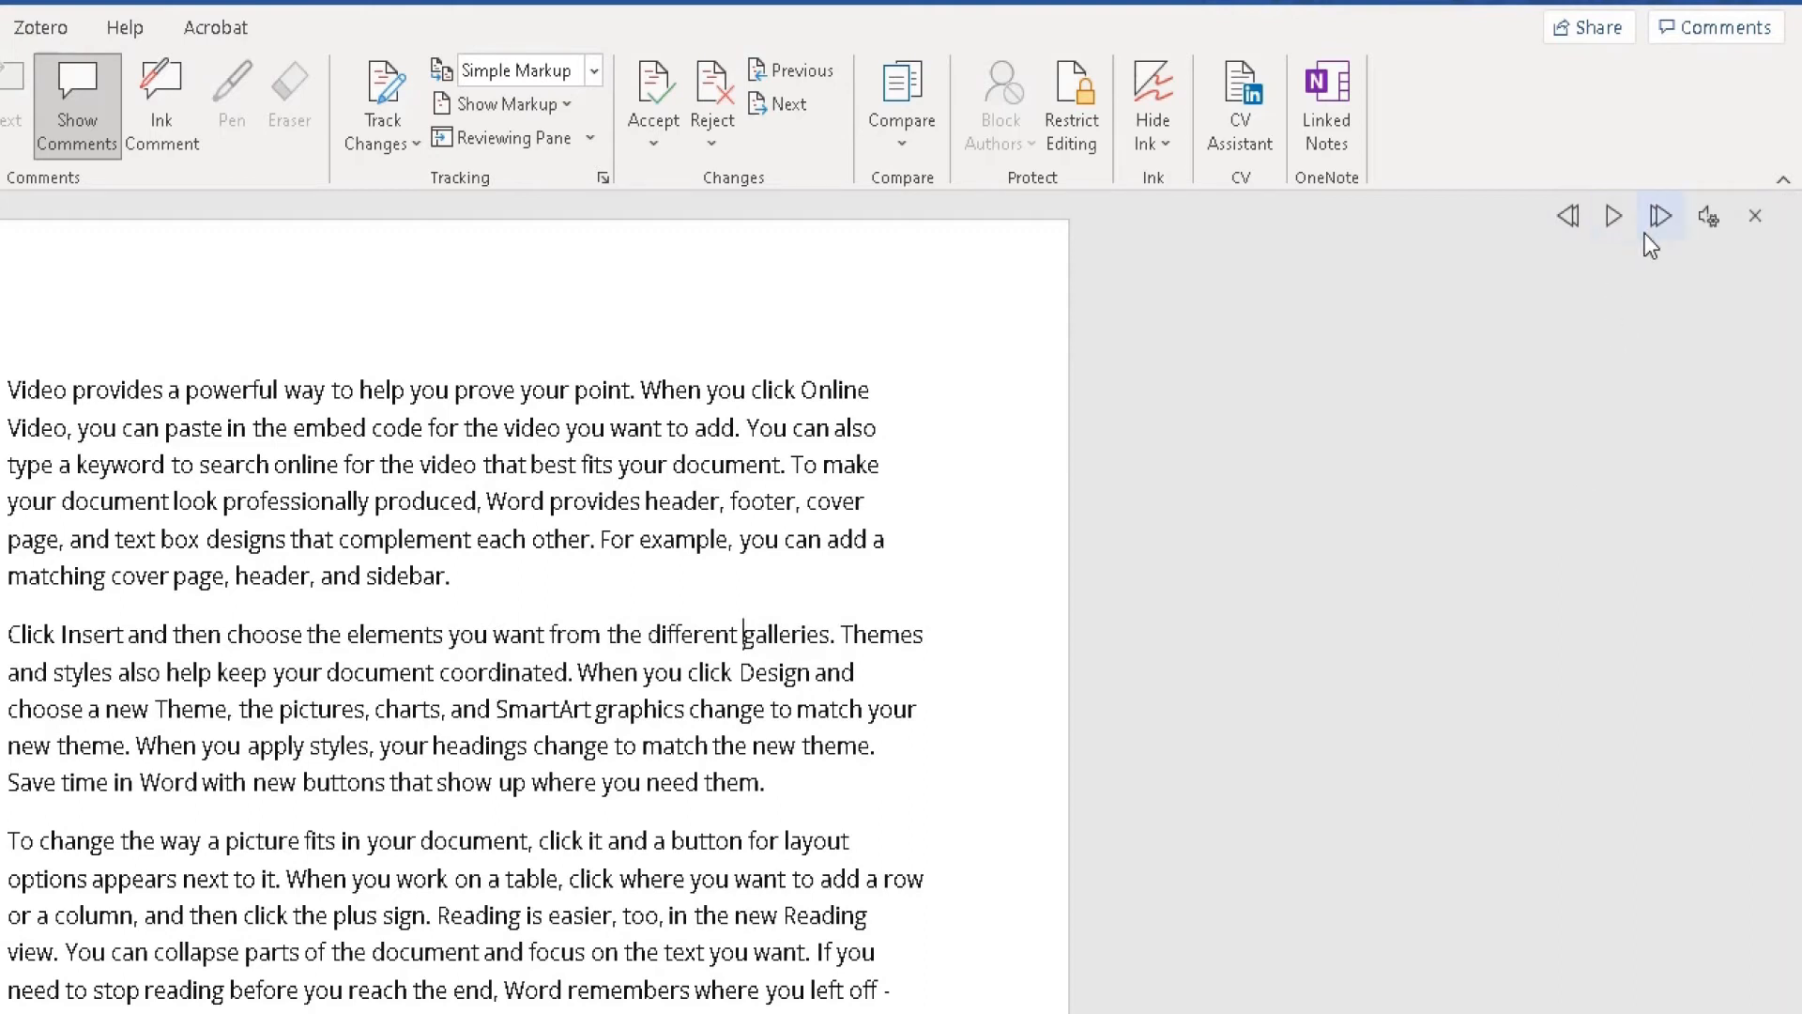
{"action": "mouse_move", "coordinate": [1659, 216]}
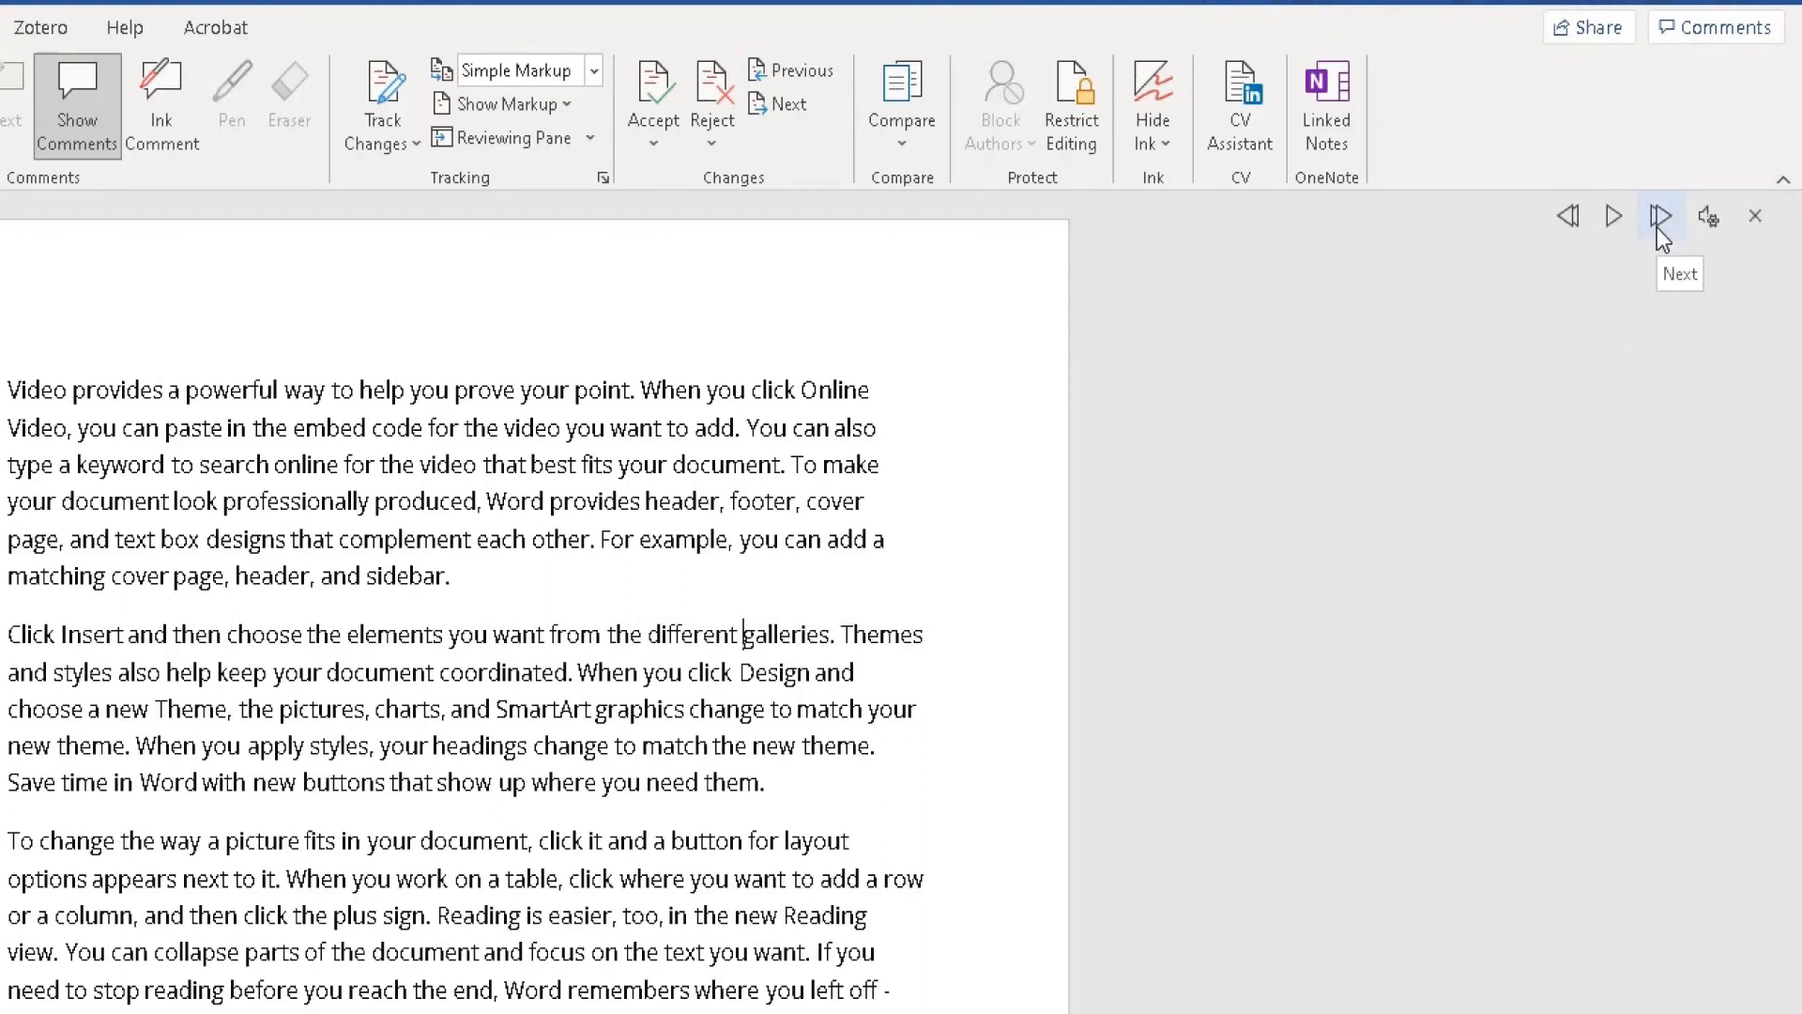
{"action": "left_click", "coordinate": [1612, 216]}
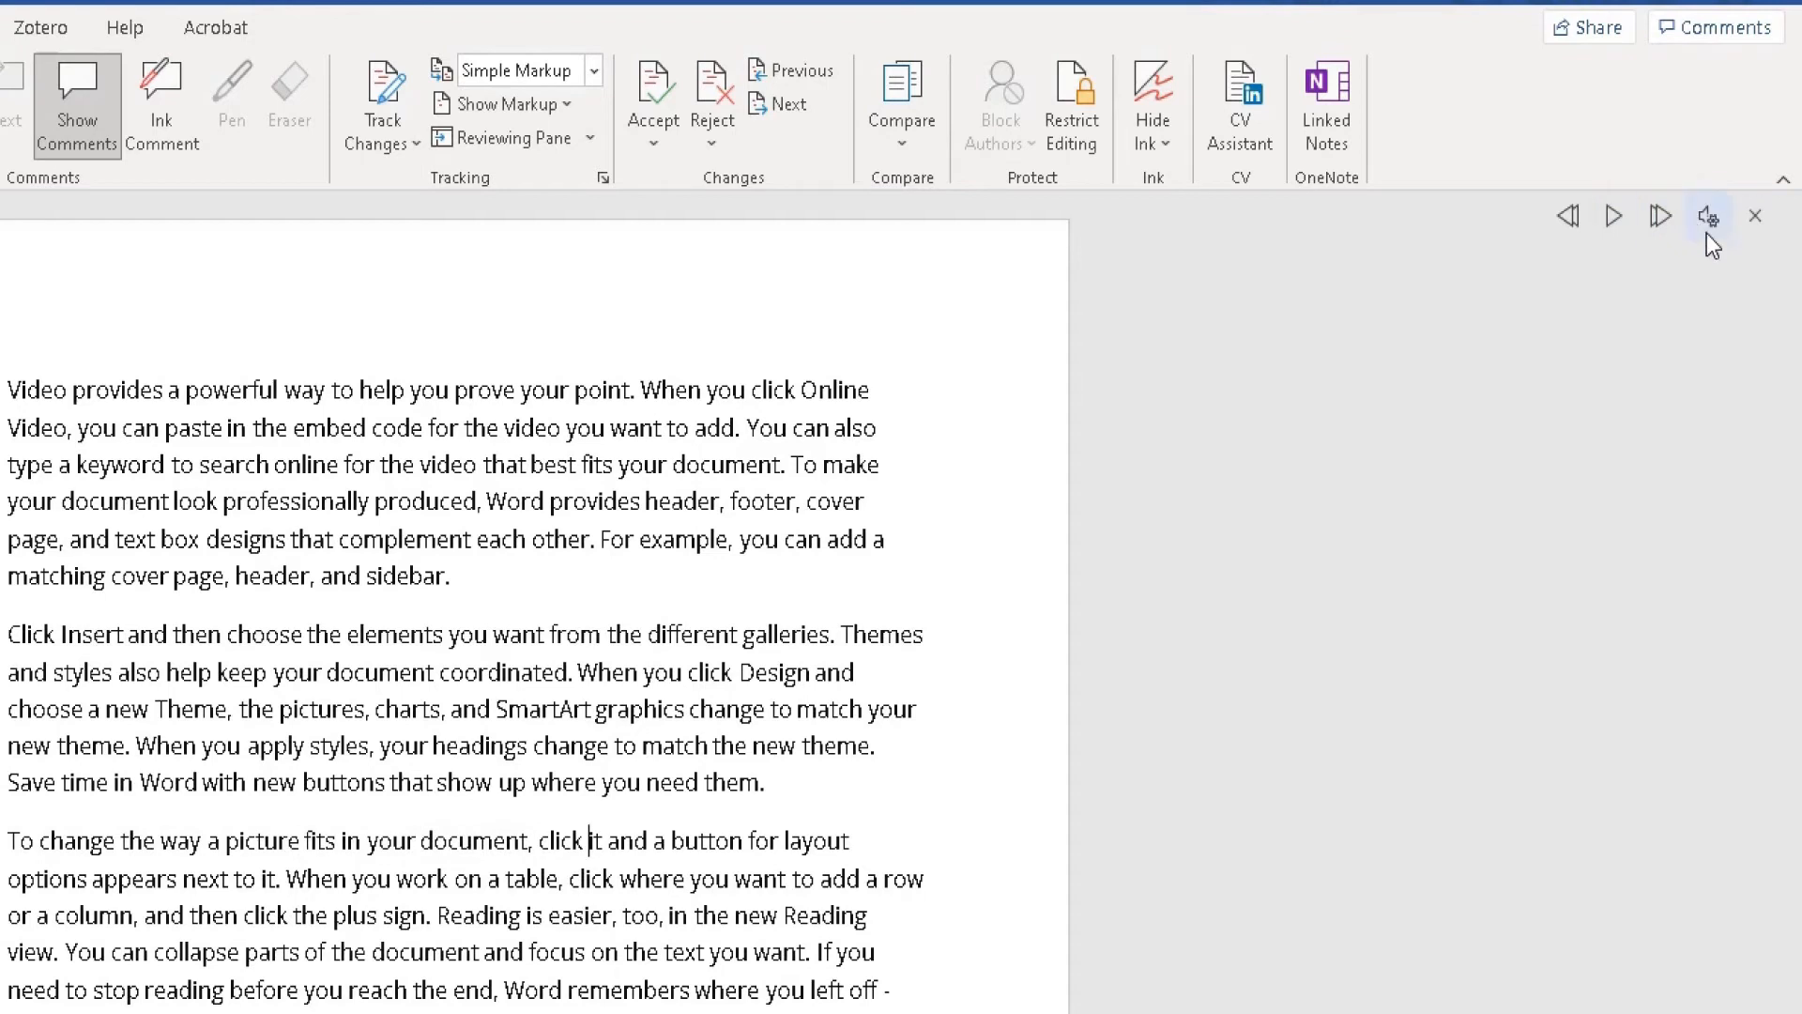
Step: Drag the reading speed slider to slowest and play the third paragraph at that pace
{"action": "left_click", "coordinate": [1708, 216]}
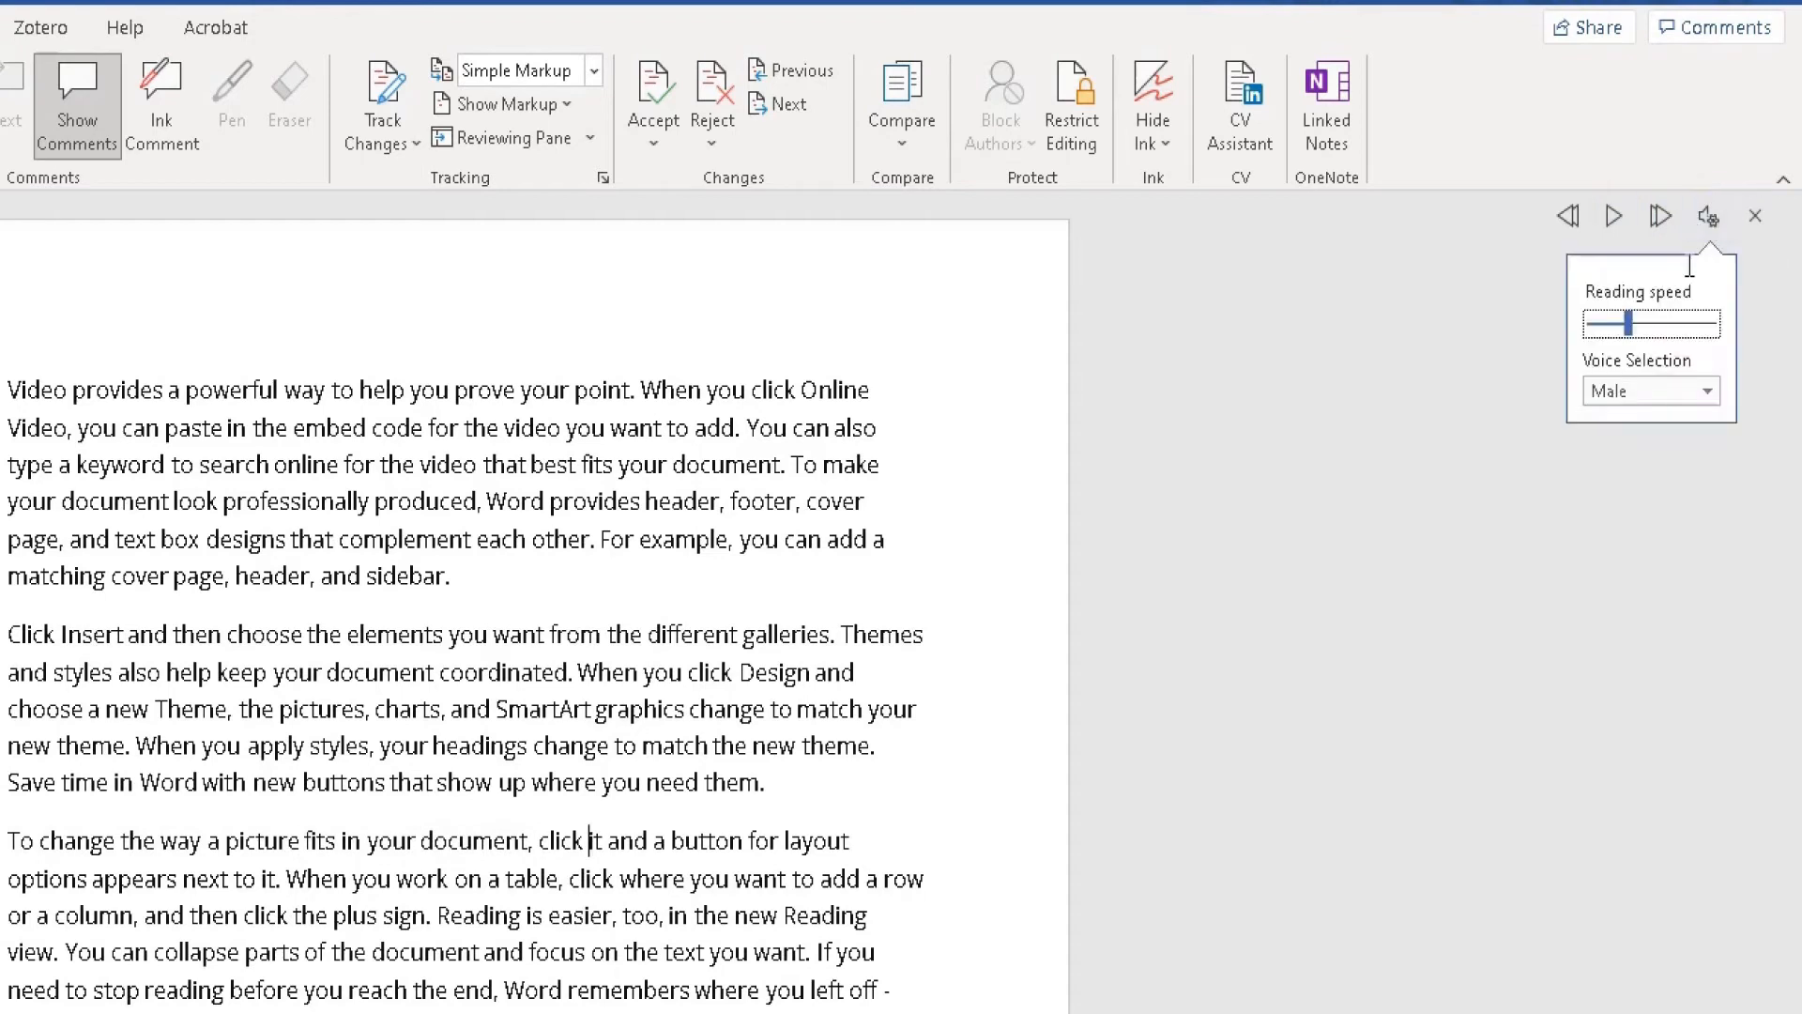
{"action": "mouse_move", "coordinate": [1685, 285]}
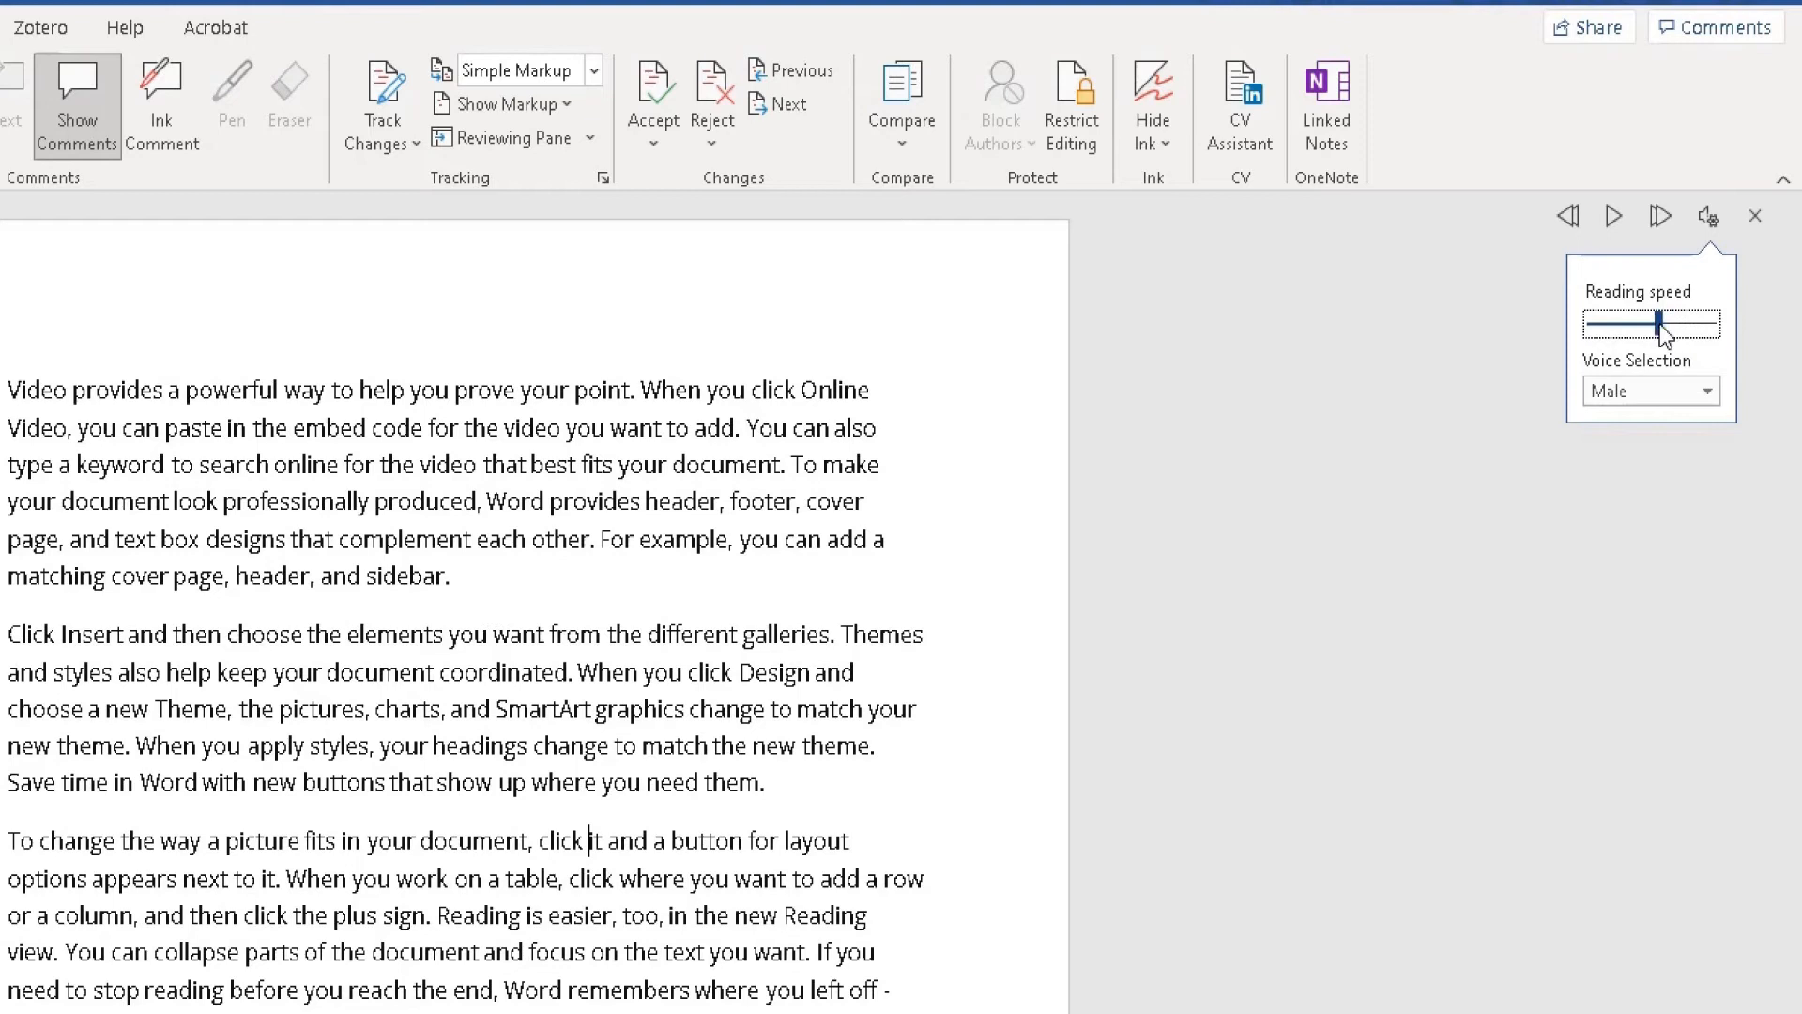
{"action": "left_click_drag", "start_coordinate": [1658, 326], "coordinate": [1599, 326]}
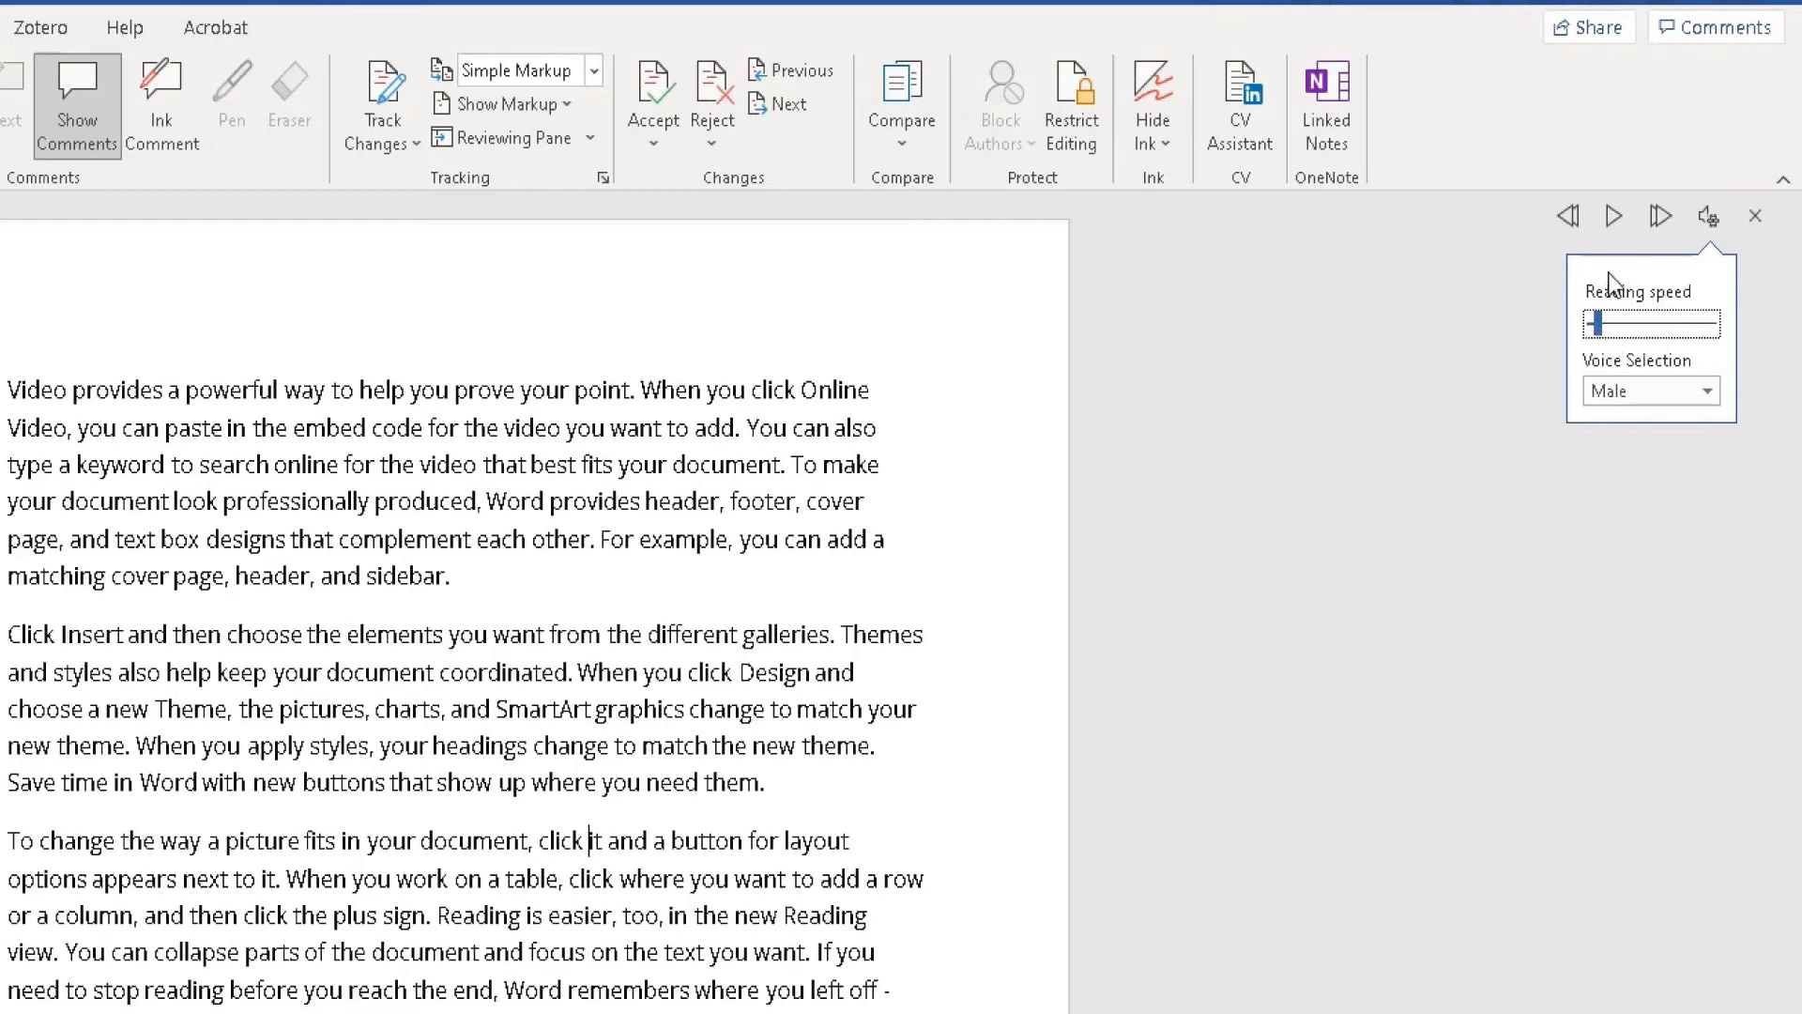
{"action": "left_click", "coordinate": [1612, 216]}
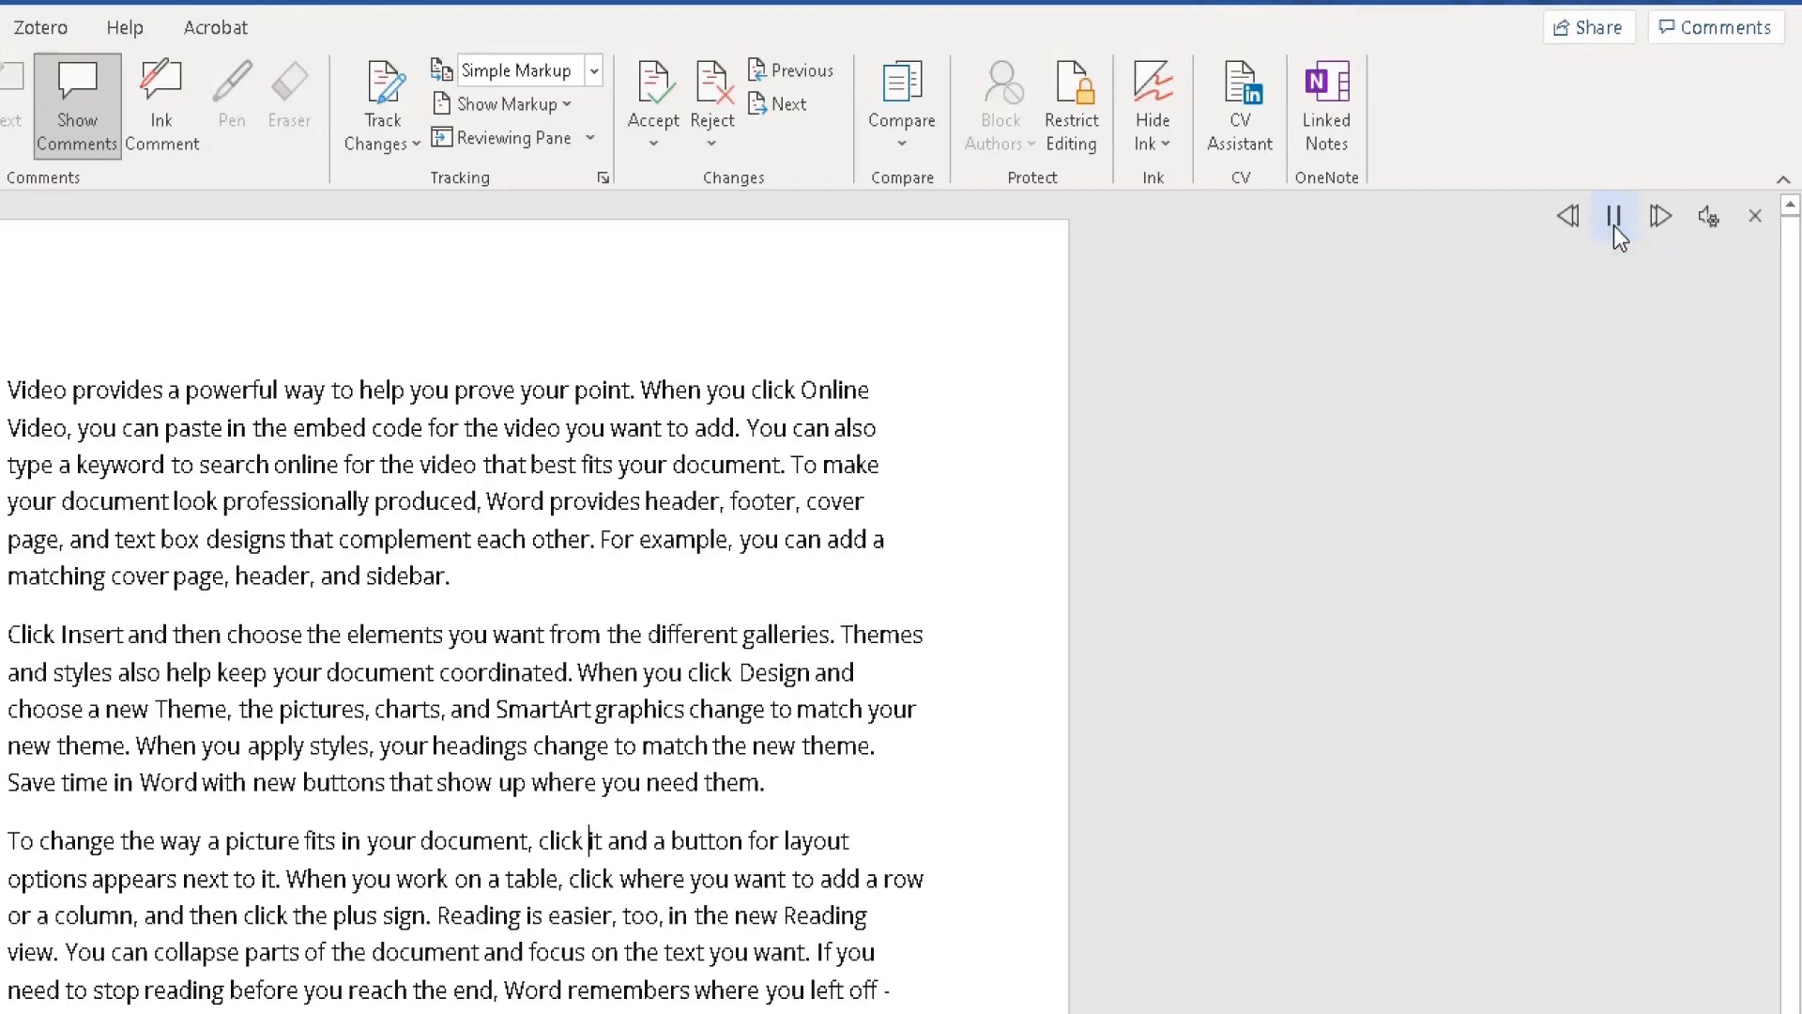
{"action": "double_click", "coordinate": [759, 840]}
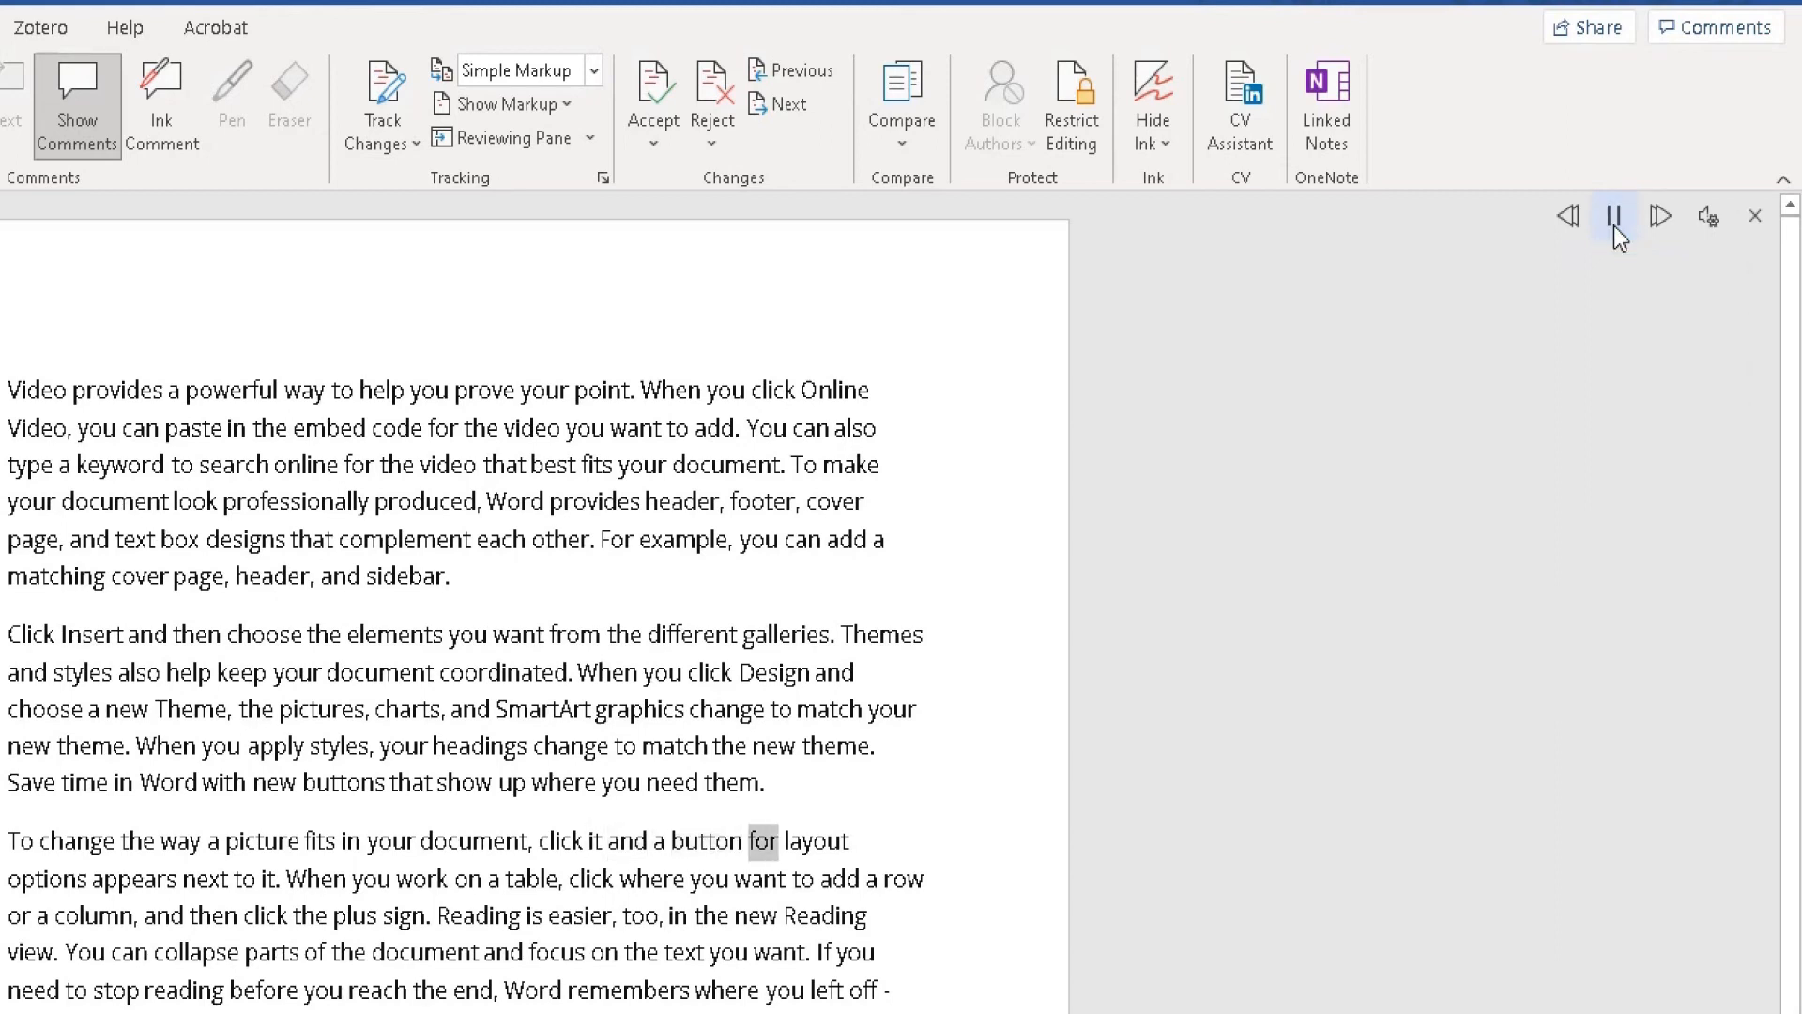
{"action": "double_click", "coordinate": [46, 879]}
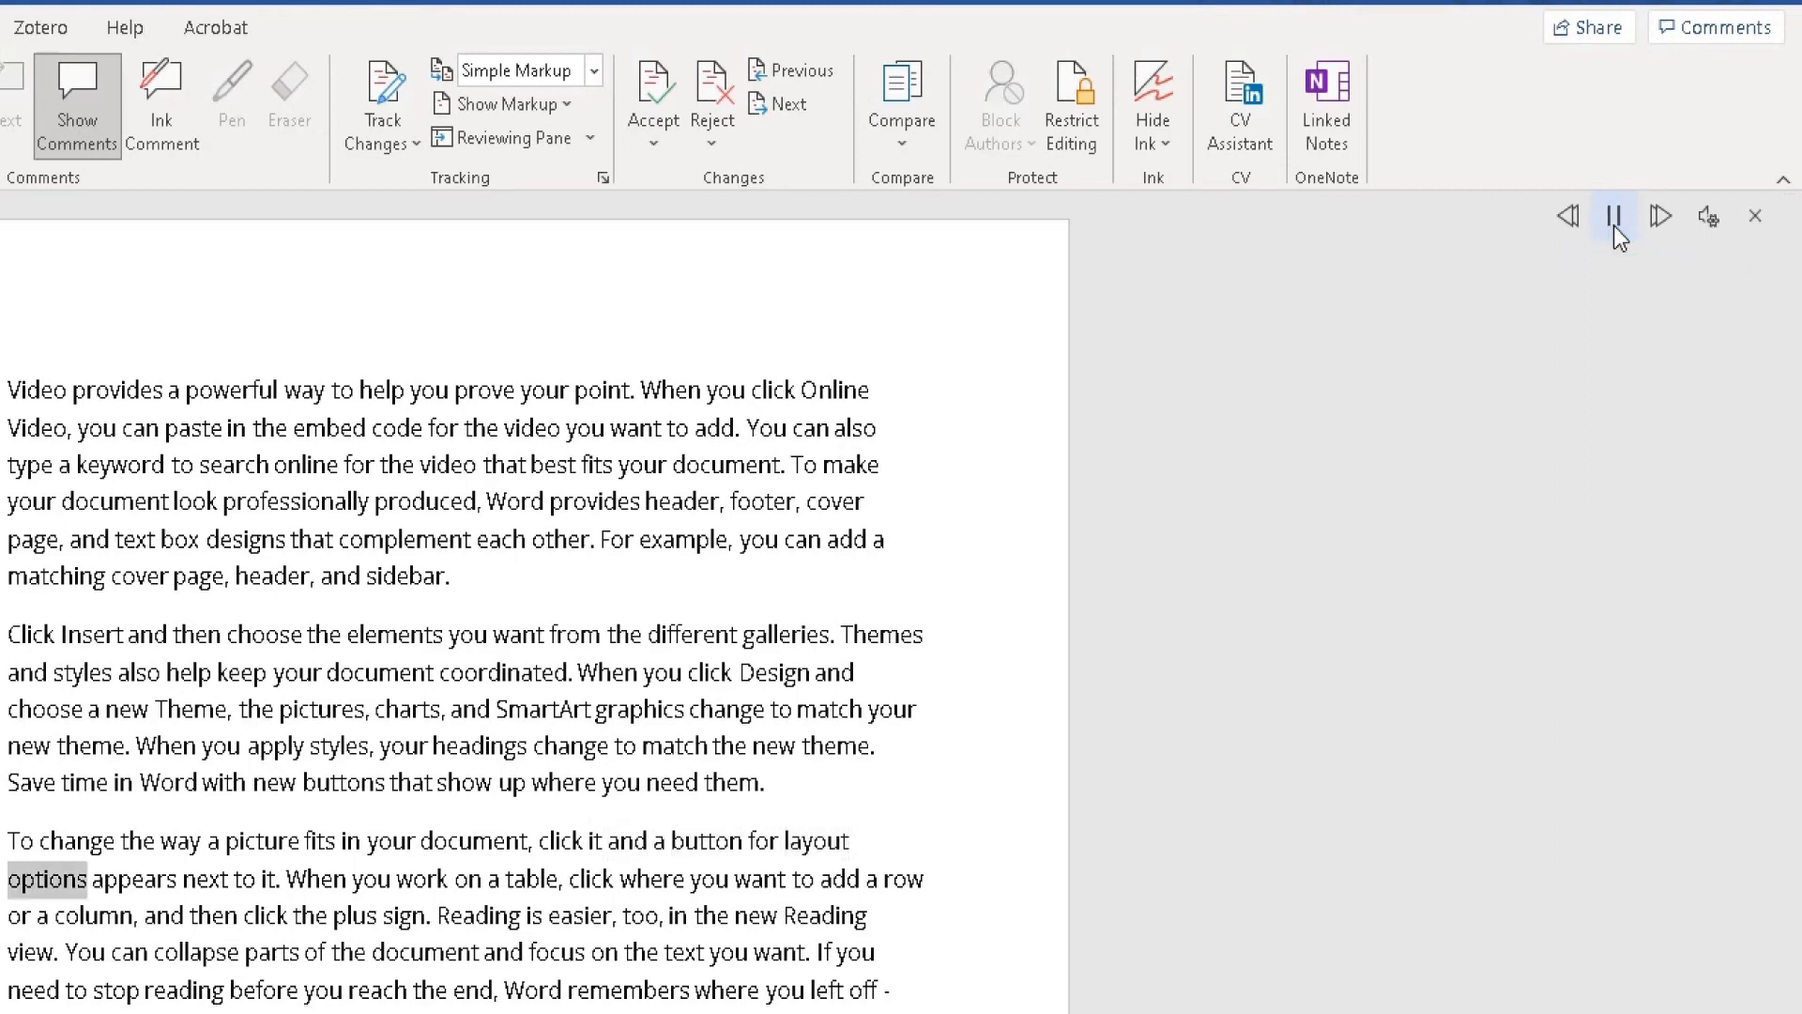
Step: Raise the speed to fastest, pause, then bring the slider back near the middle
{"action": "left_click", "coordinate": [1708, 216]}
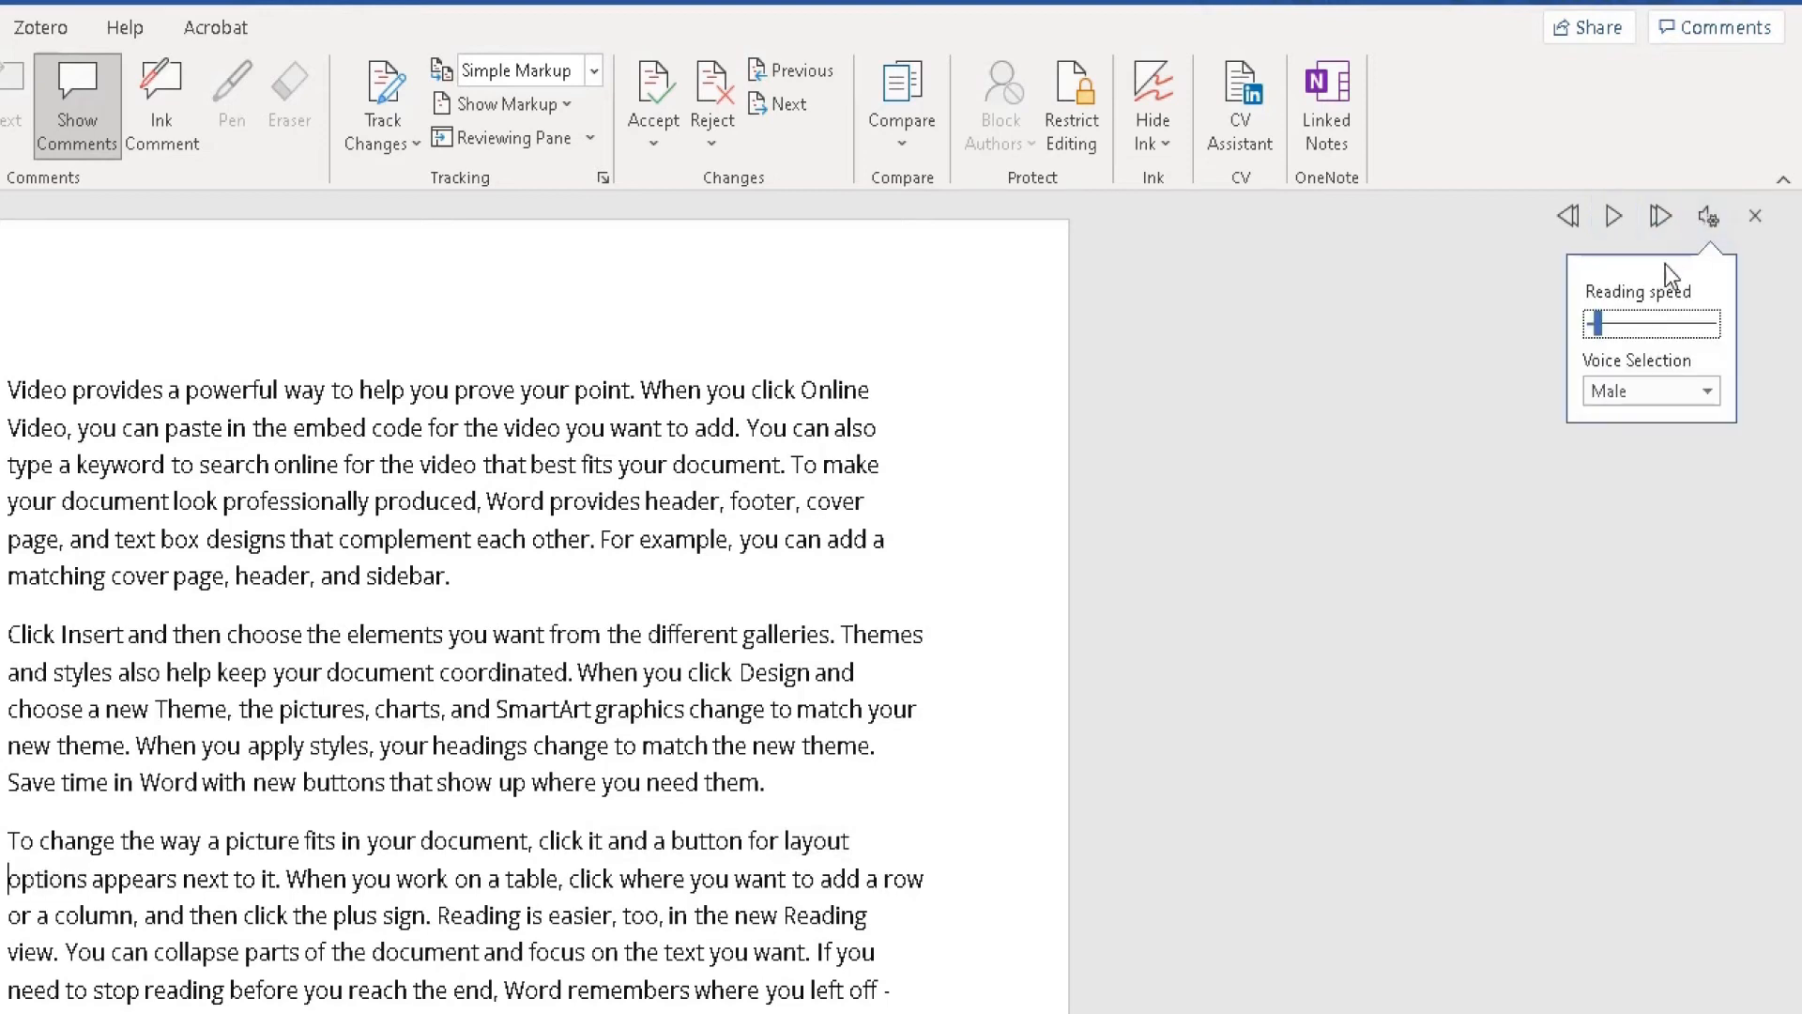
{"action": "left_click_drag", "start_coordinate": [1598, 323], "coordinate": [1700, 323]}
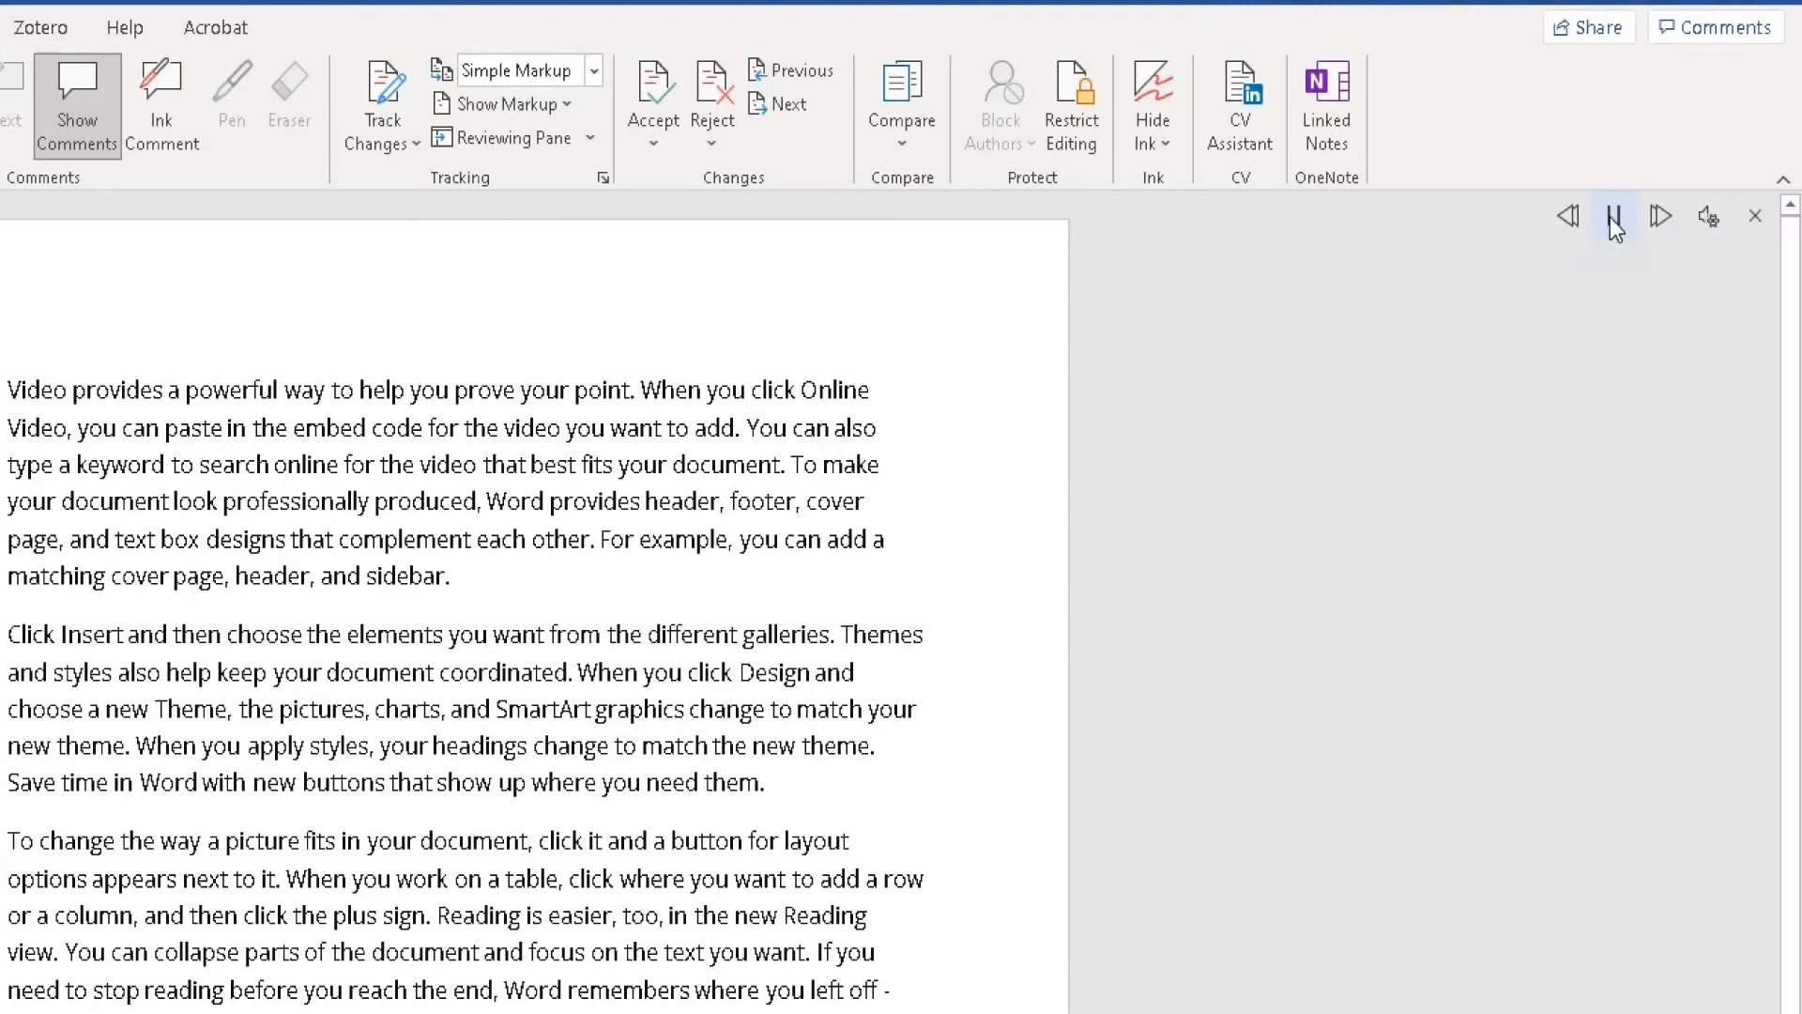
{"action": "double_click", "coordinate": [263, 916]}
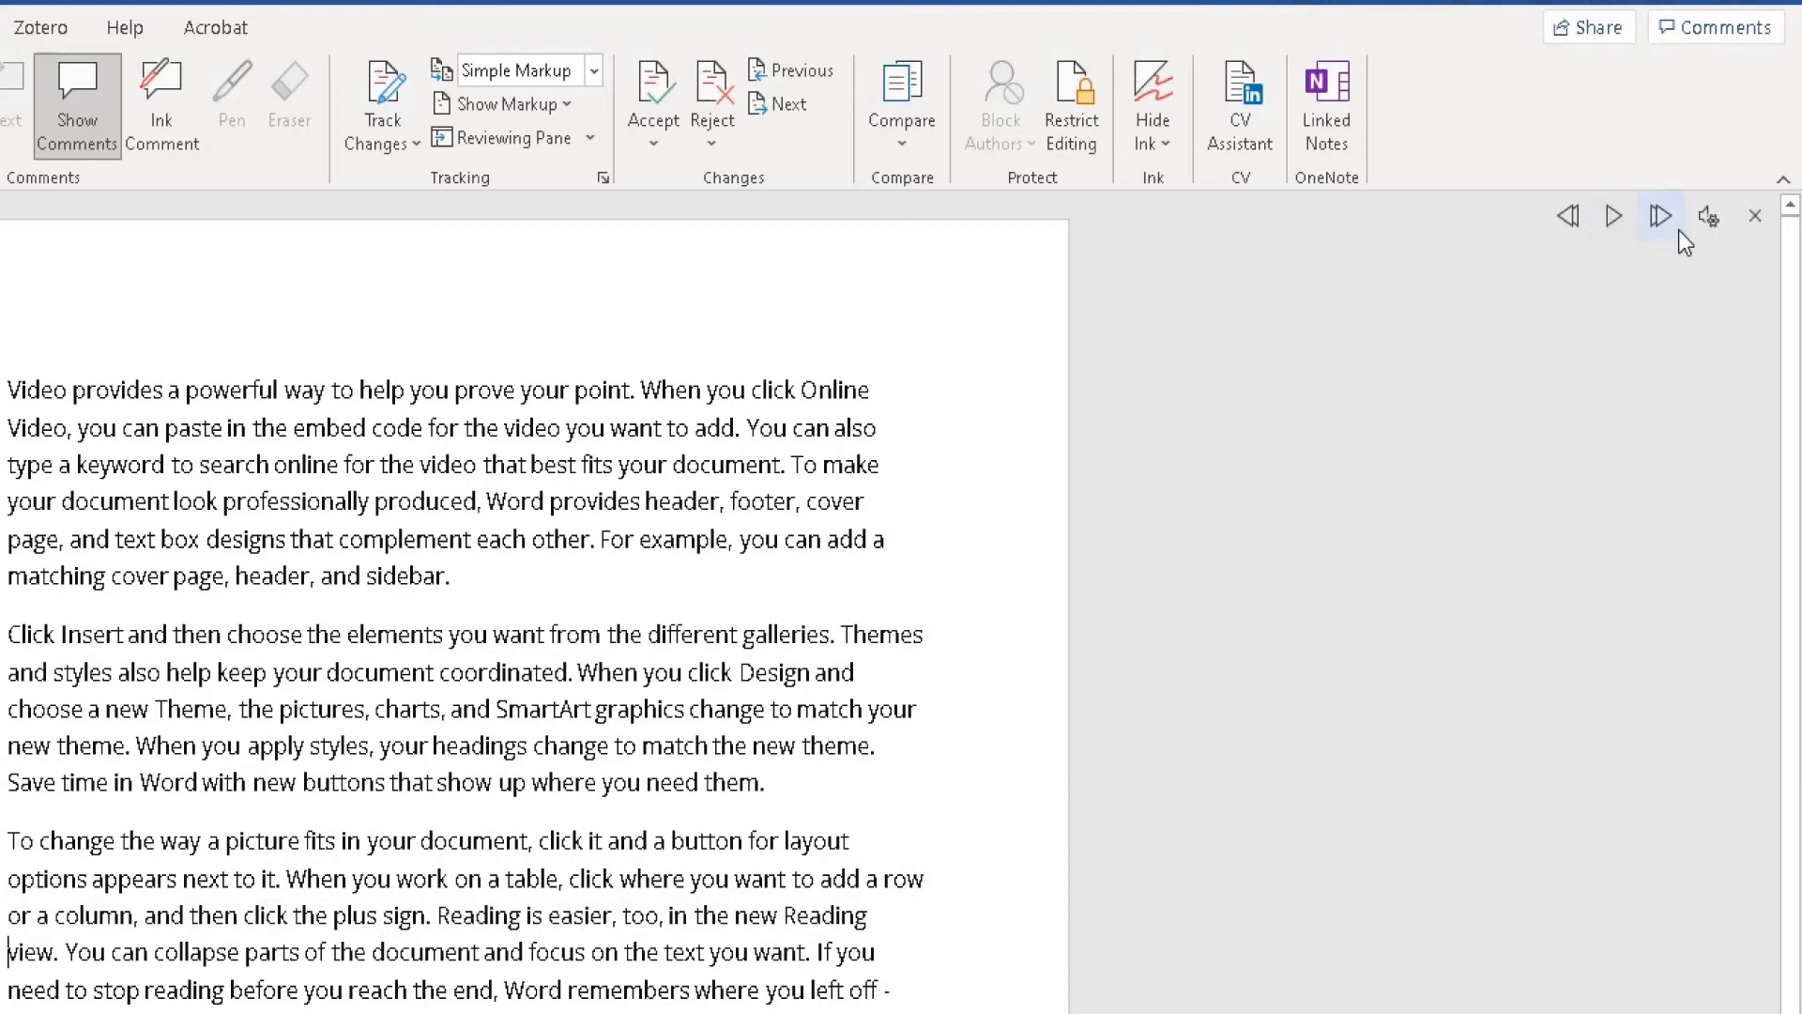
{"action": "left_click", "coordinate": [1709, 216]}
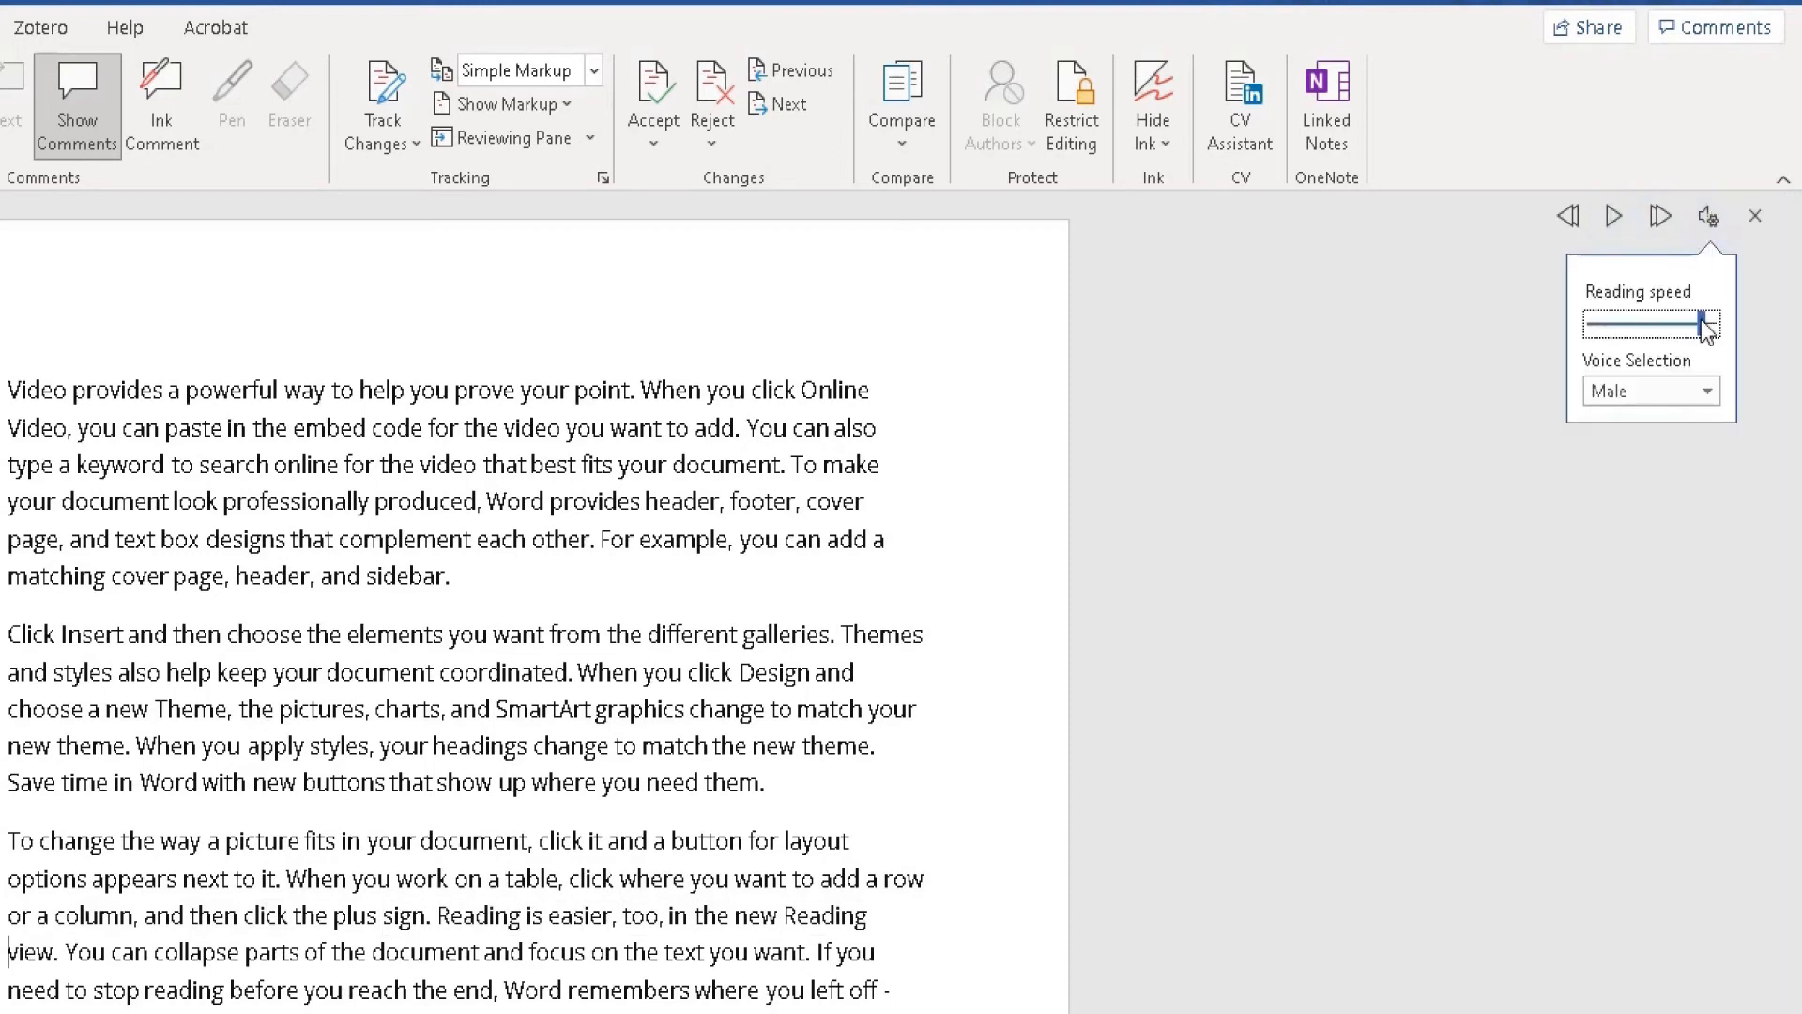
{"action": "left_click_drag", "start_coordinate": [1705, 326], "coordinate": [1623, 325]}
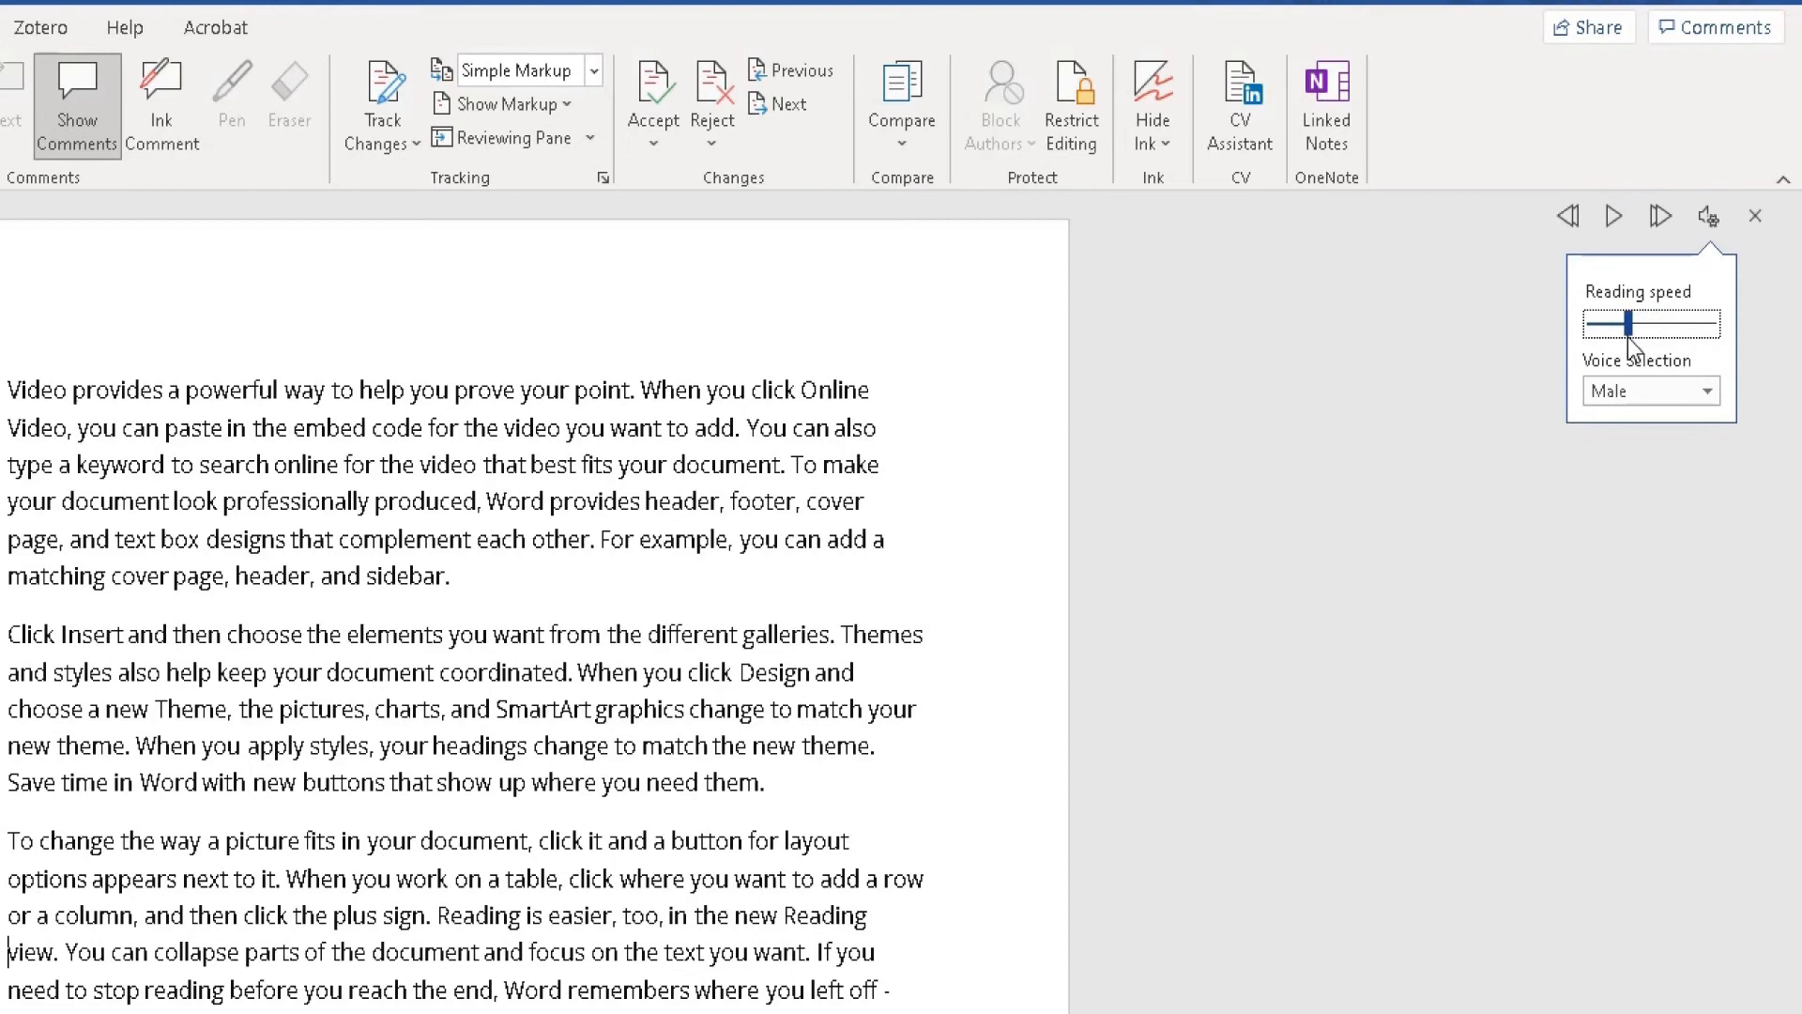
Step: Select the Female voice, play the third paragraph with it, then pause
{"action": "left_click", "coordinate": [1705, 390]}
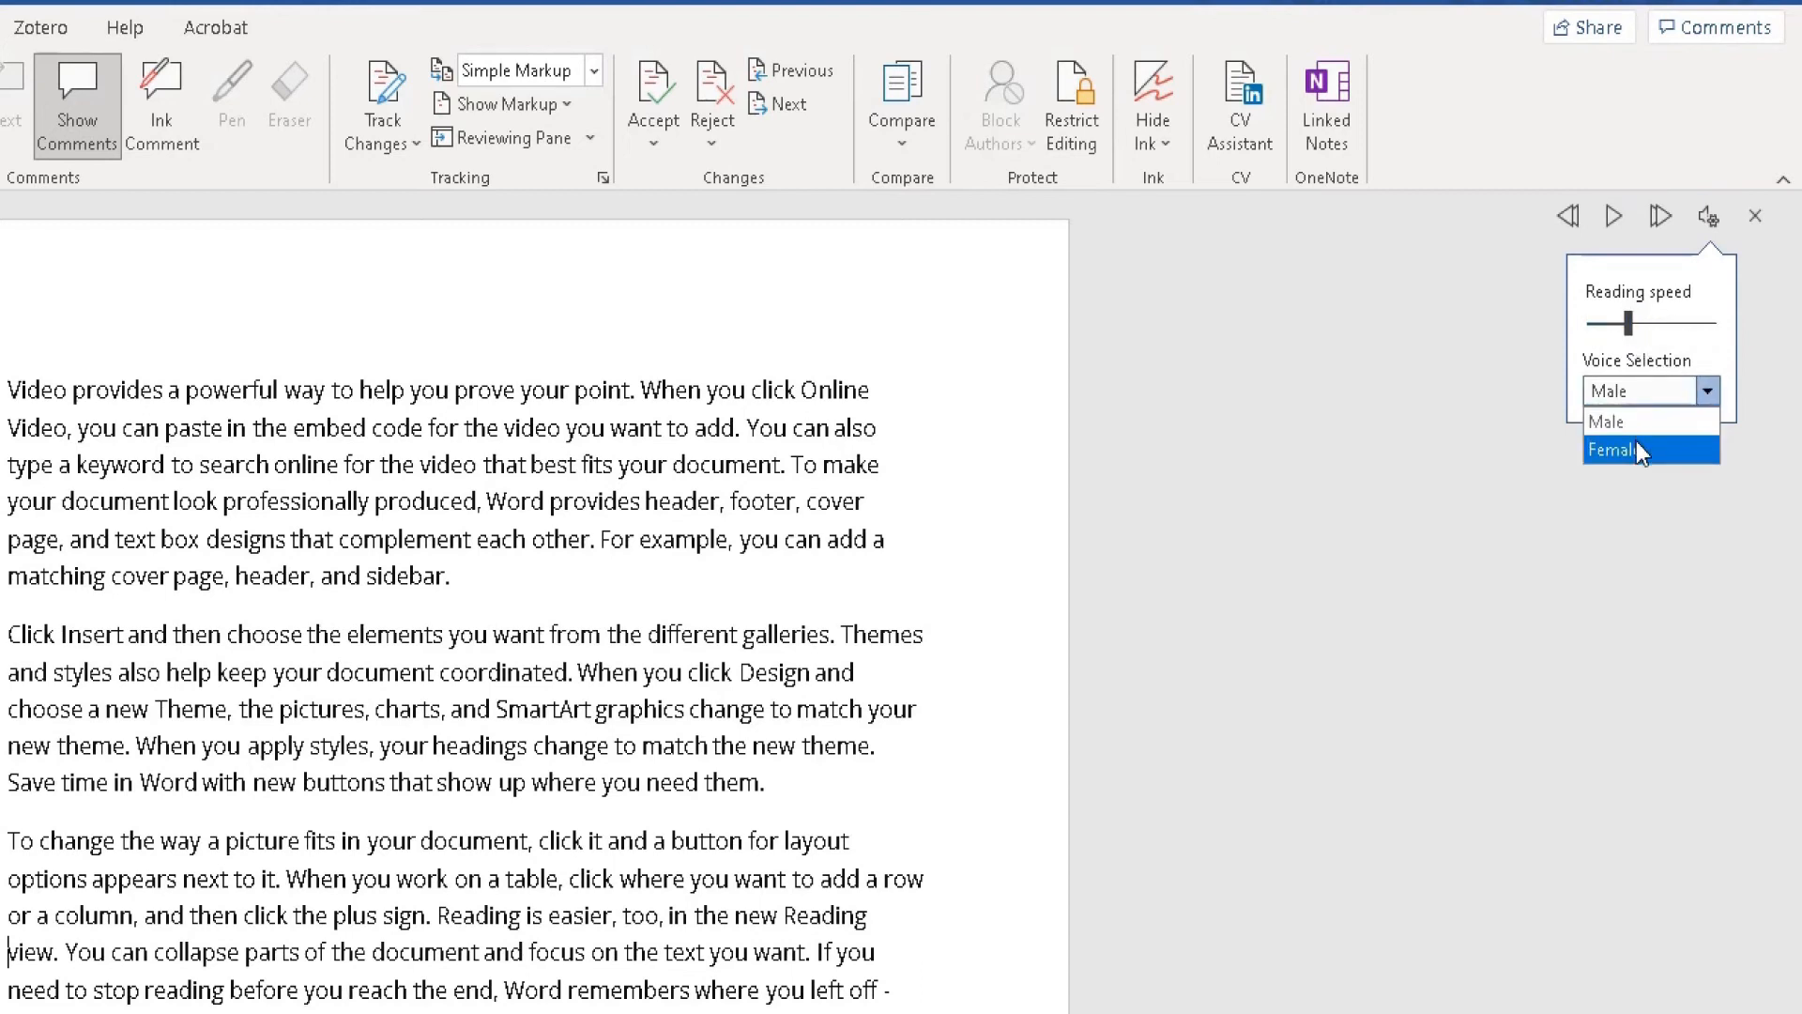
{"action": "left_click", "coordinate": [1614, 449]}
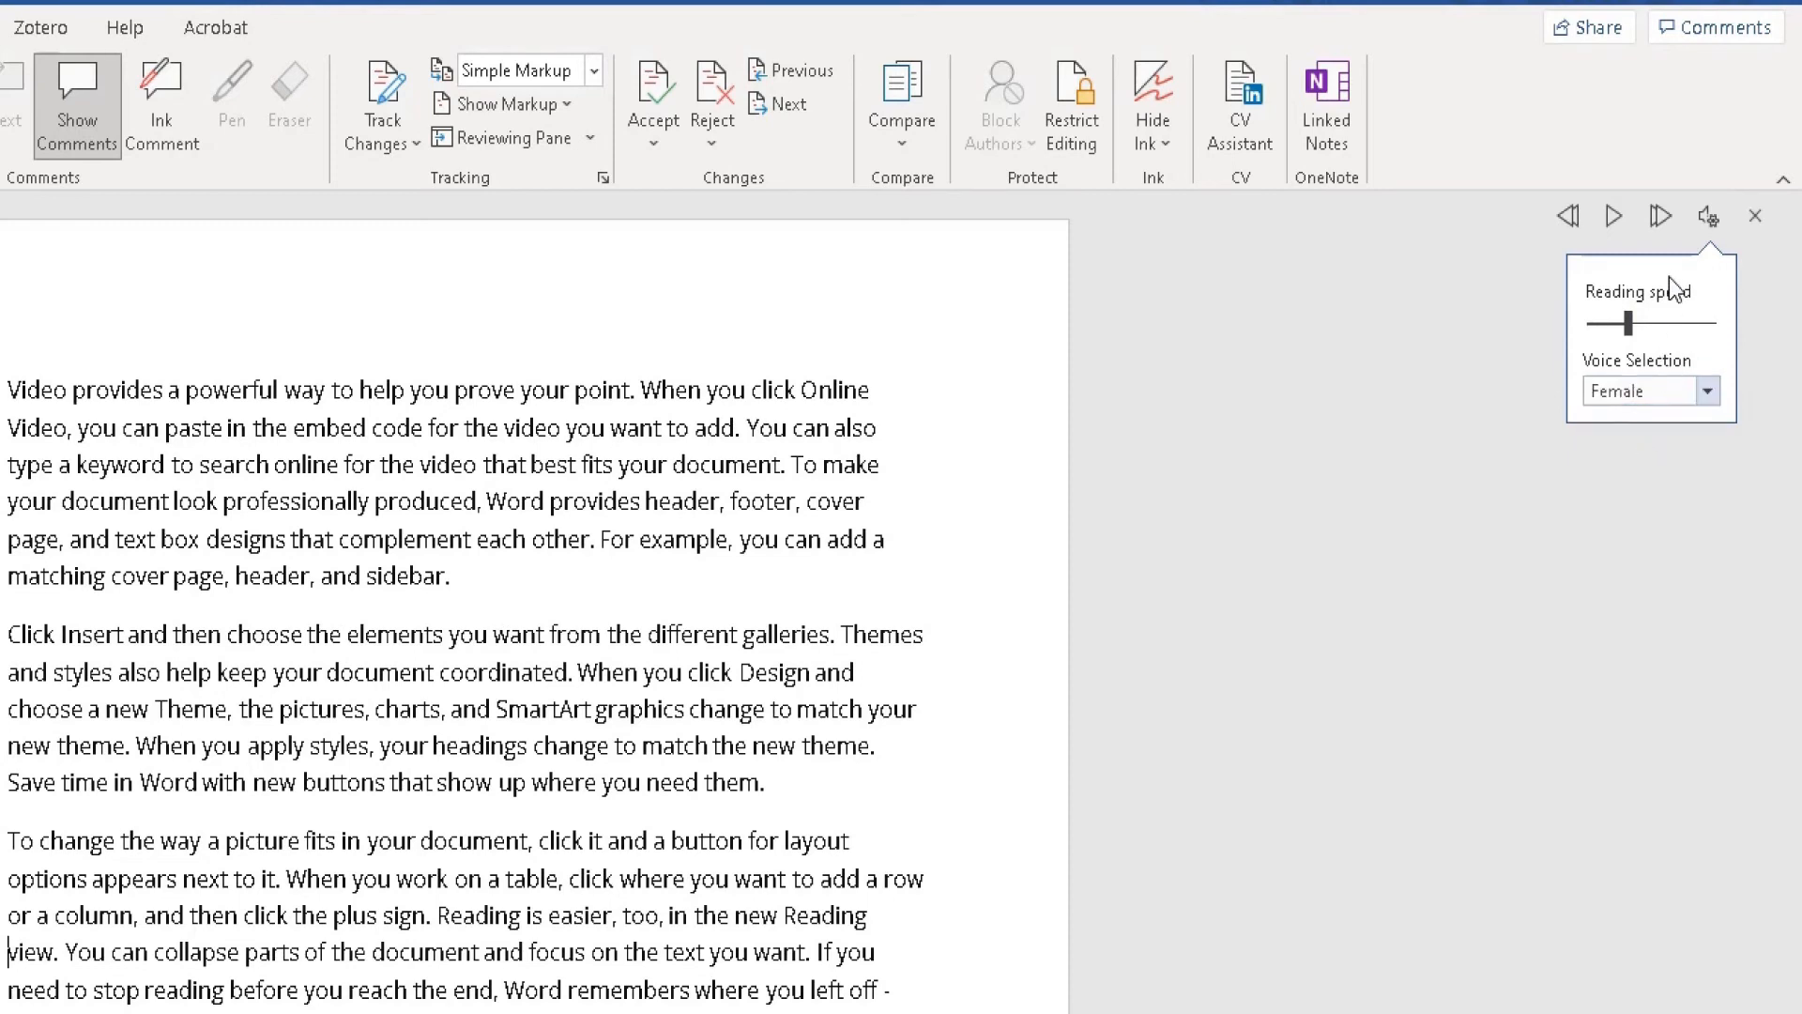
{"action": "left_click", "coordinate": [1613, 216]}
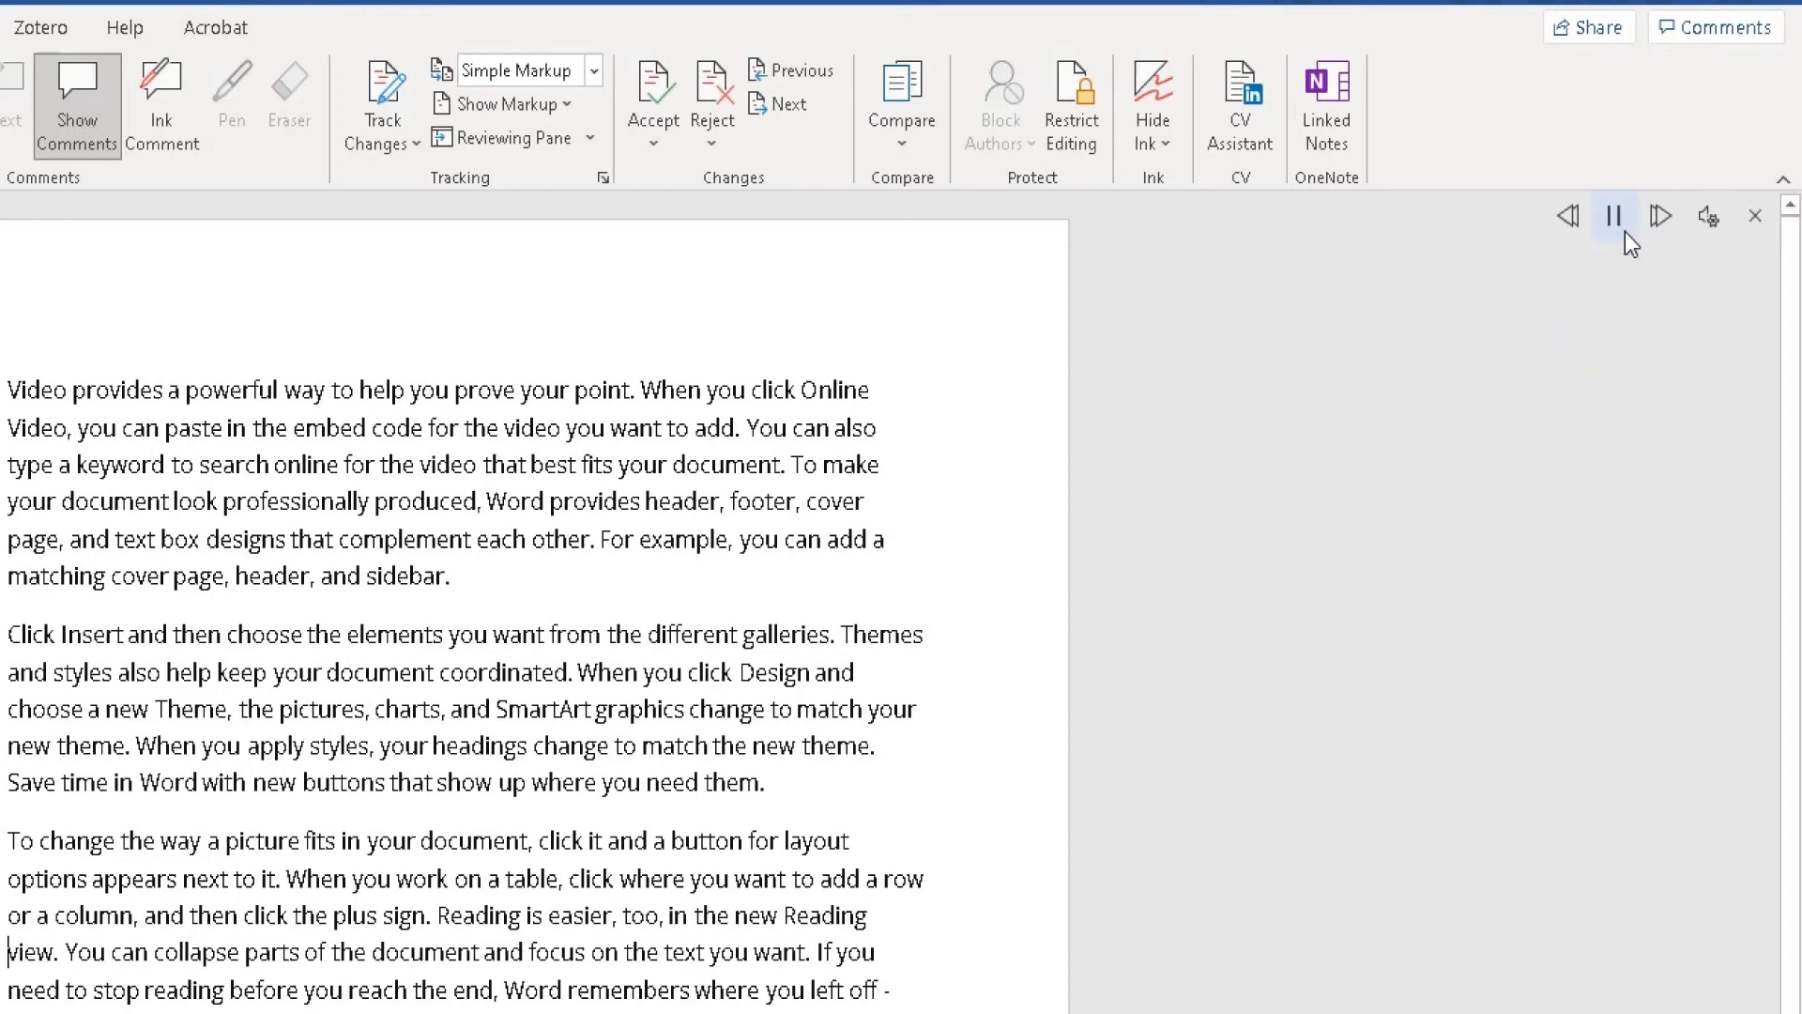
{"action": "double_click", "coordinate": [347, 952]}
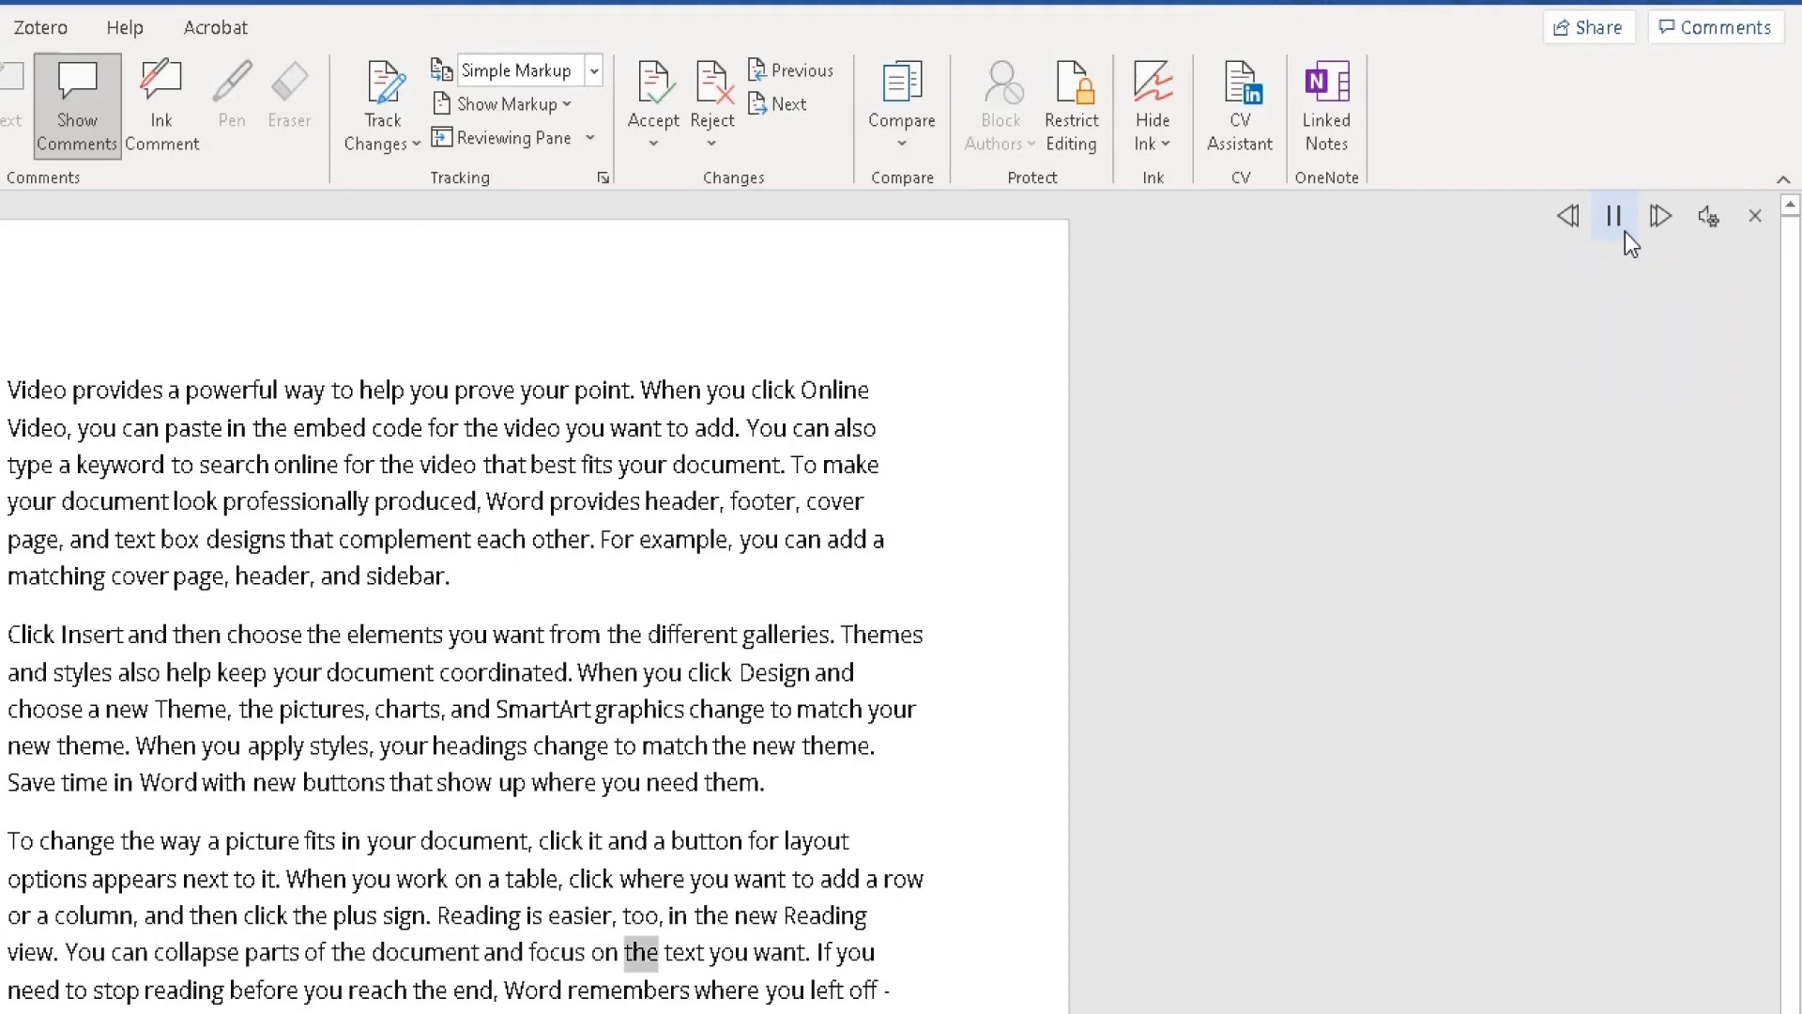
{"action": "double_click", "coordinate": [774, 952]}
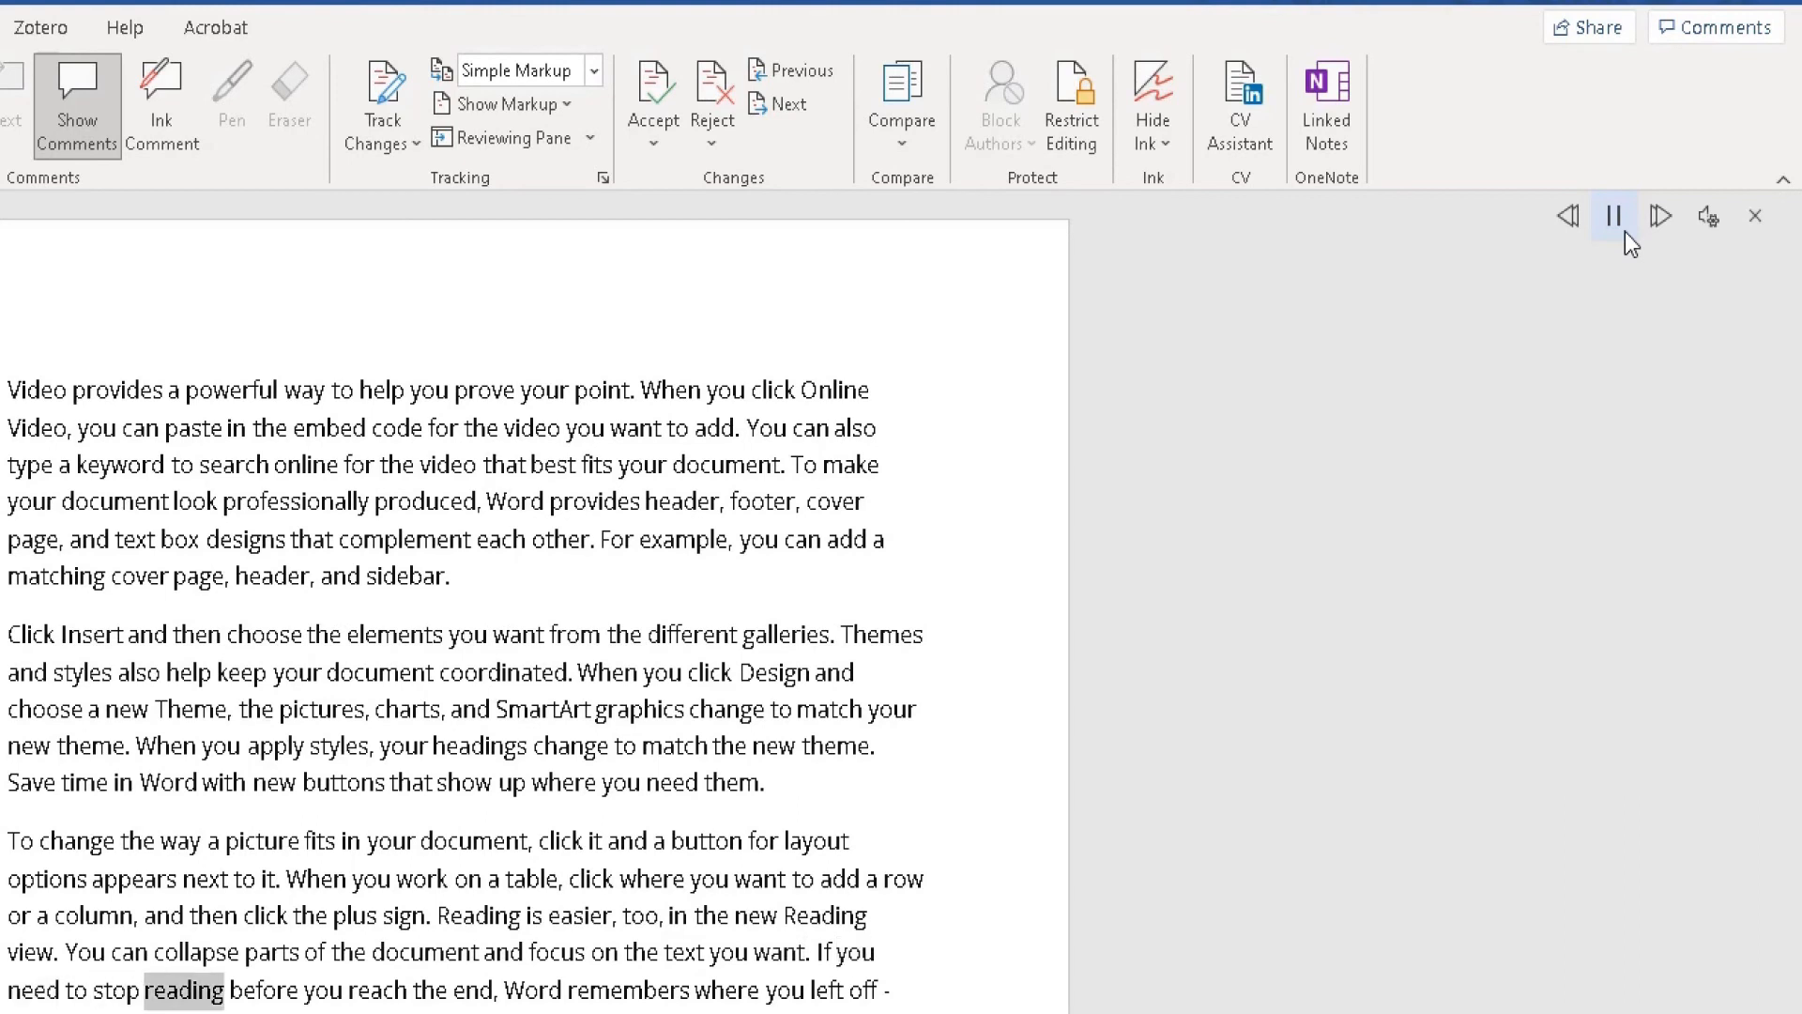
{"action": "left_click", "coordinate": [1611, 216]}
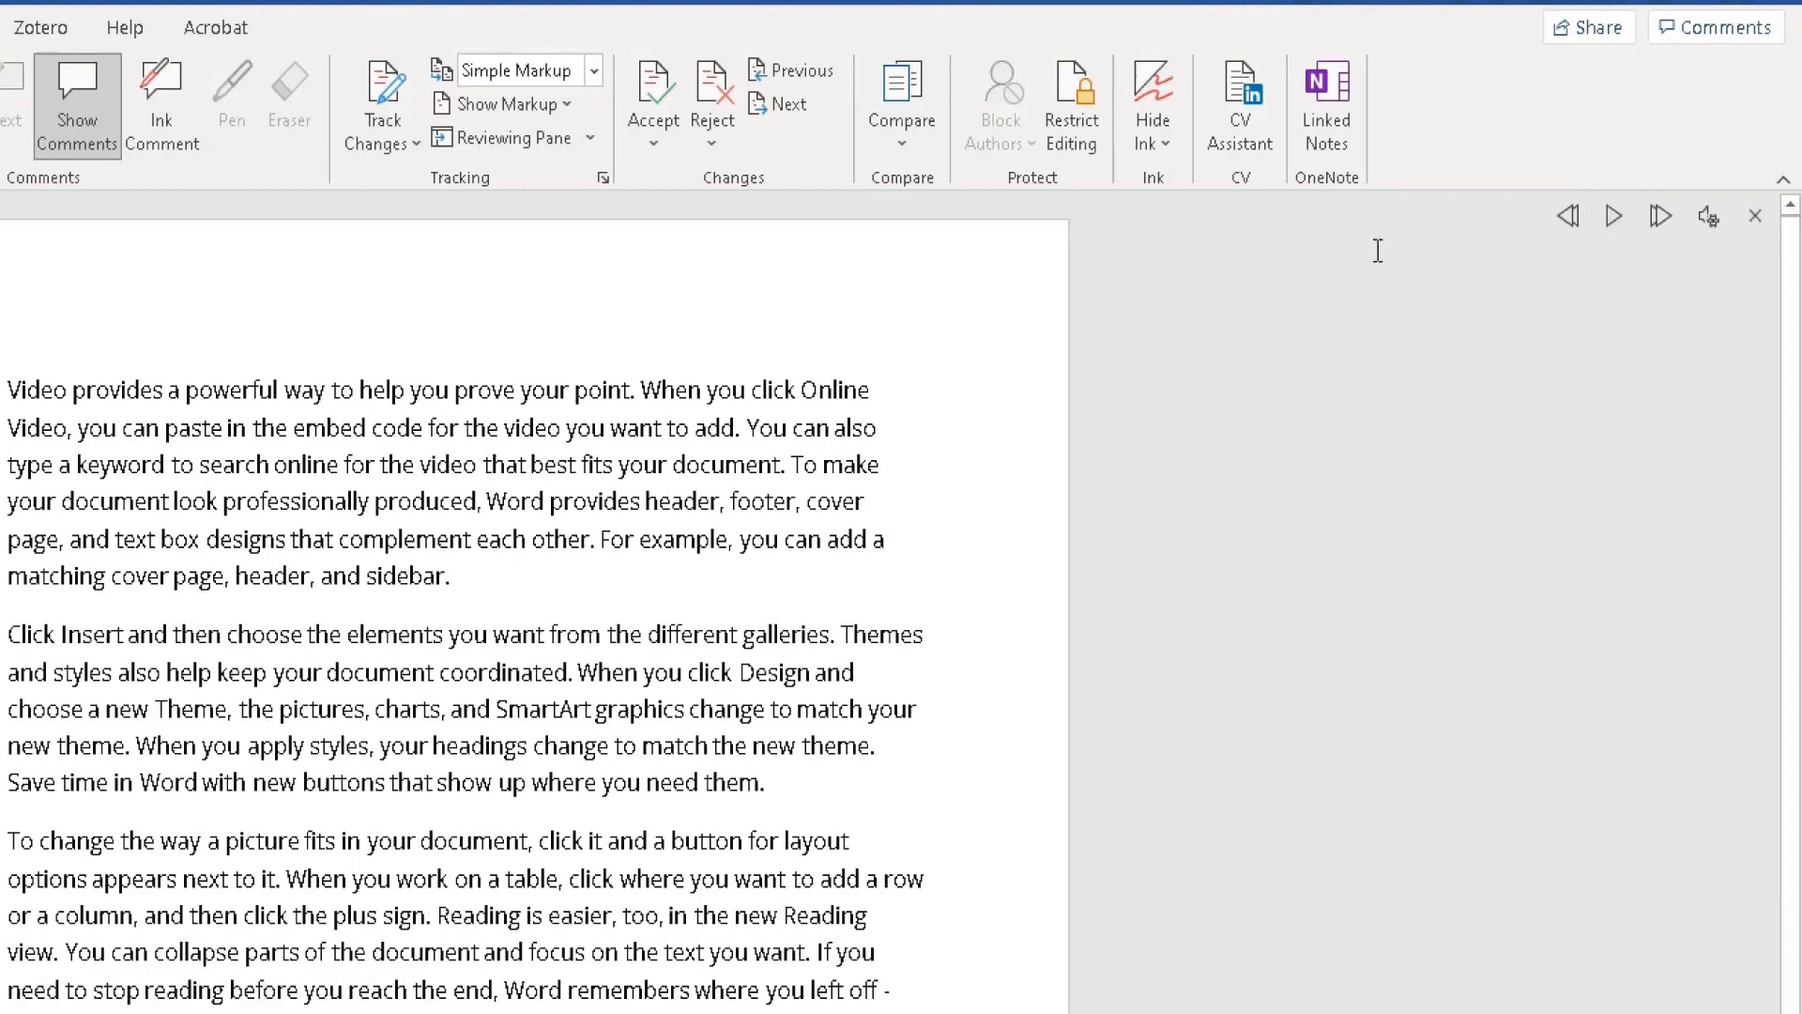